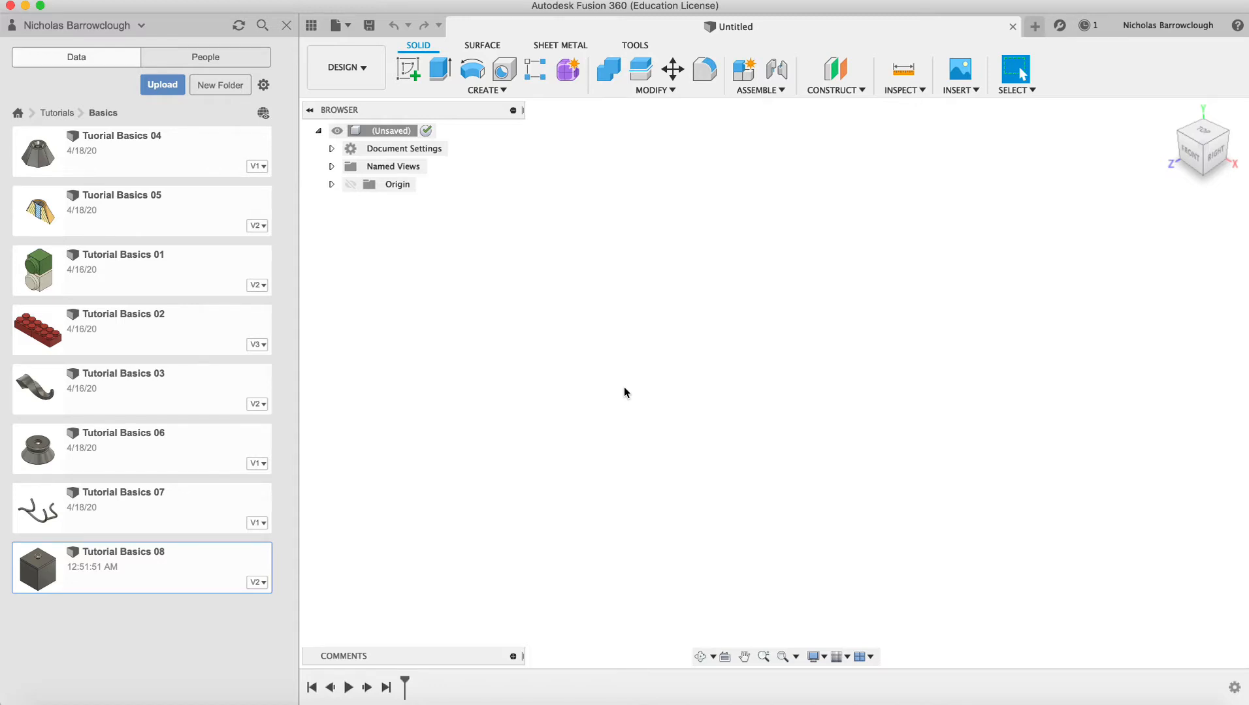
{"action": "mouse_move", "coordinate": [142, 639]}
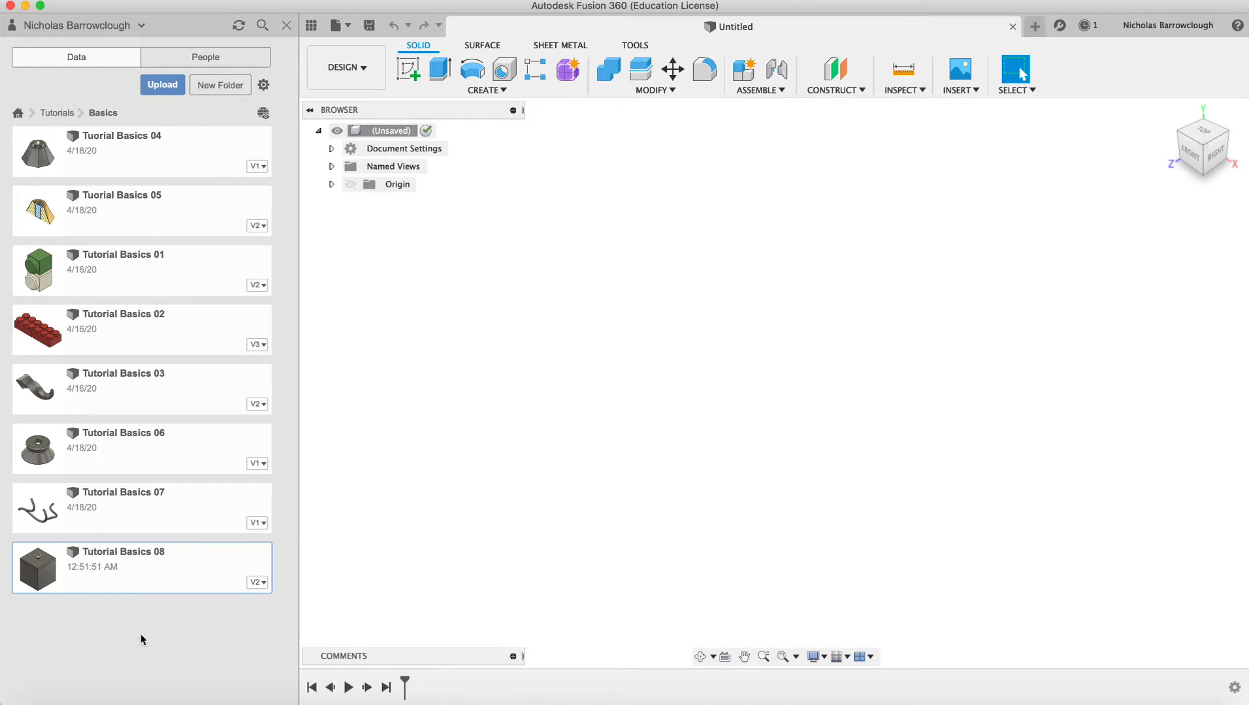
{"action": "mouse_move", "coordinate": [474, 448]}
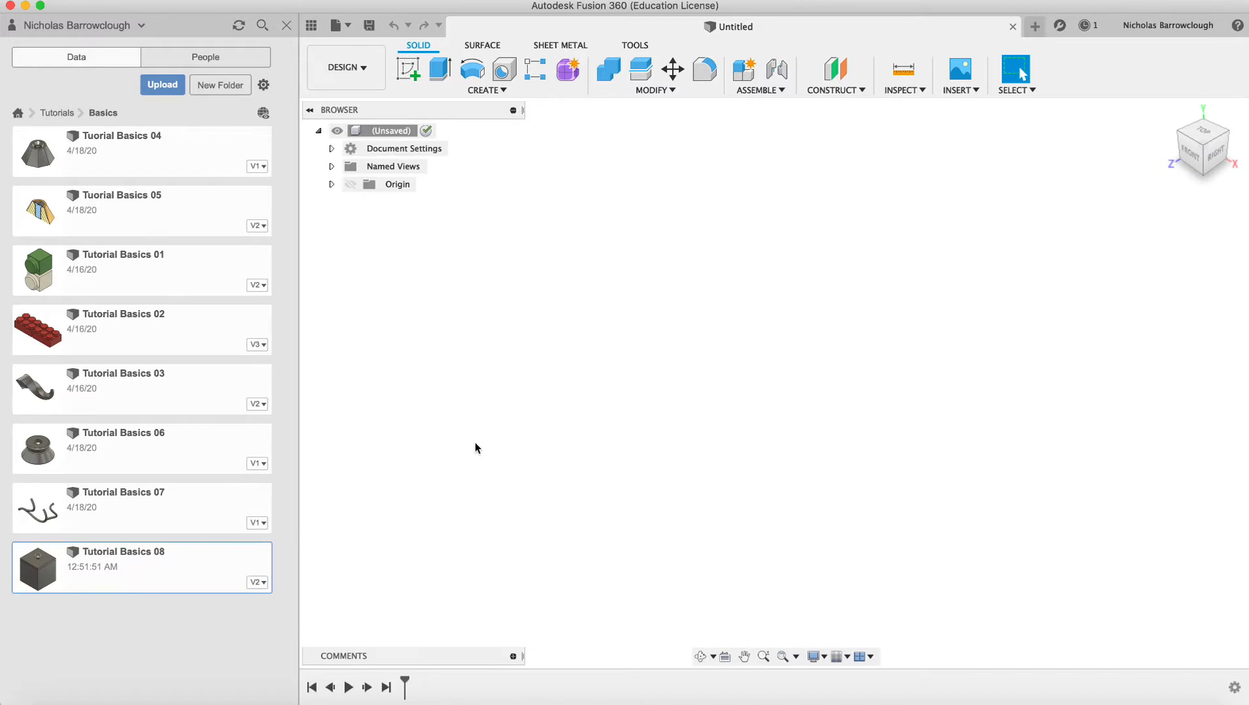
{"action": "mouse_move", "coordinate": [835, 72]}
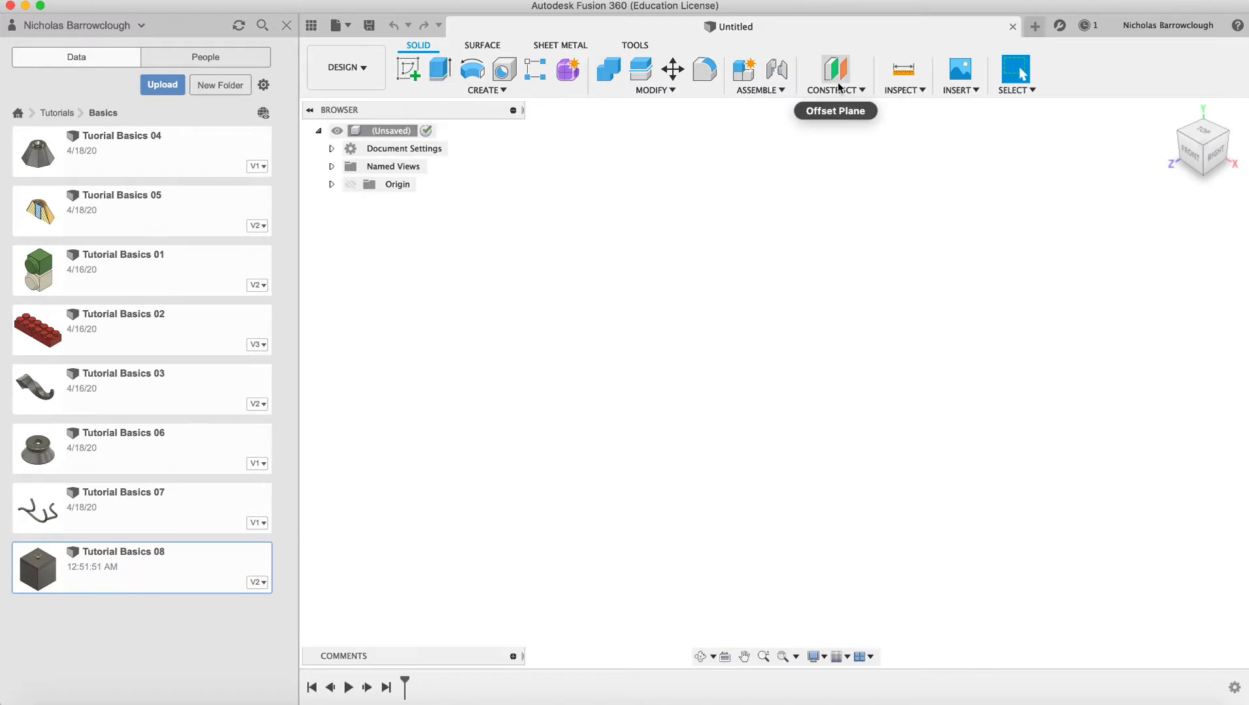
{"action": "mouse_move", "coordinate": [533, 94]}
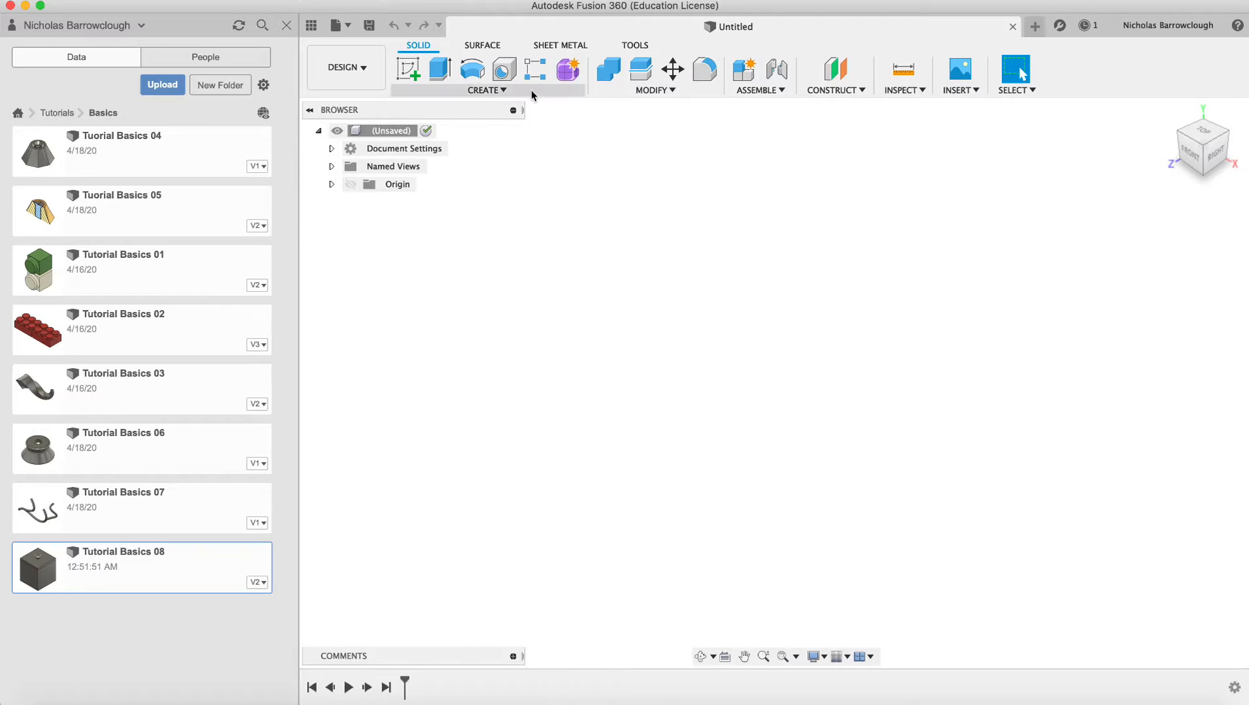
{"action": "mouse_move", "coordinate": [676, 106]}
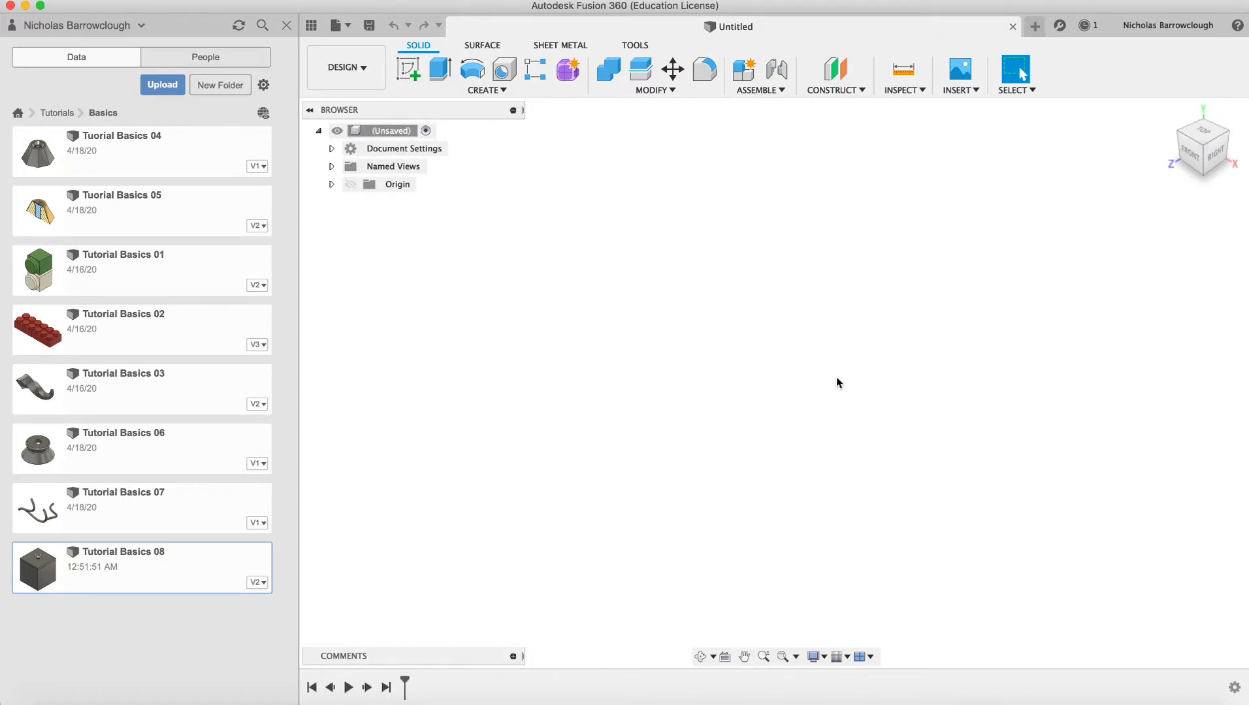
{"action": "mouse_move", "coordinate": [185, 453]}
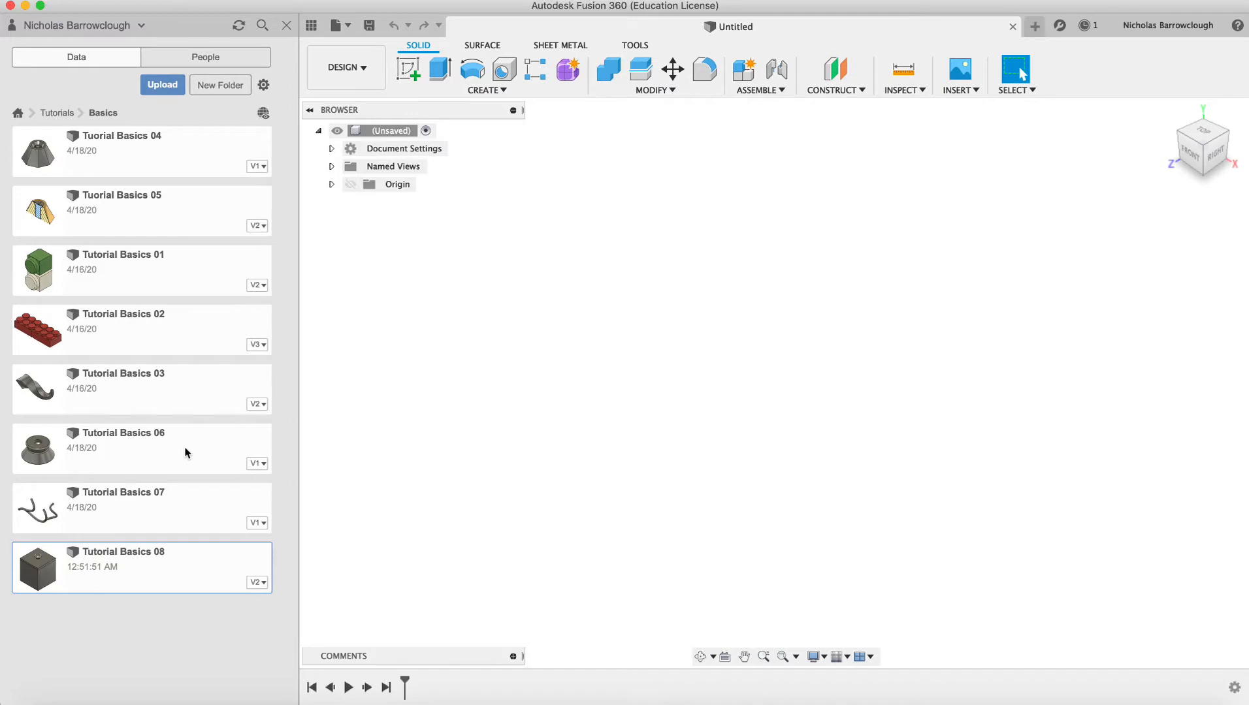
{"action": "mouse_move", "coordinate": [687, 371]}
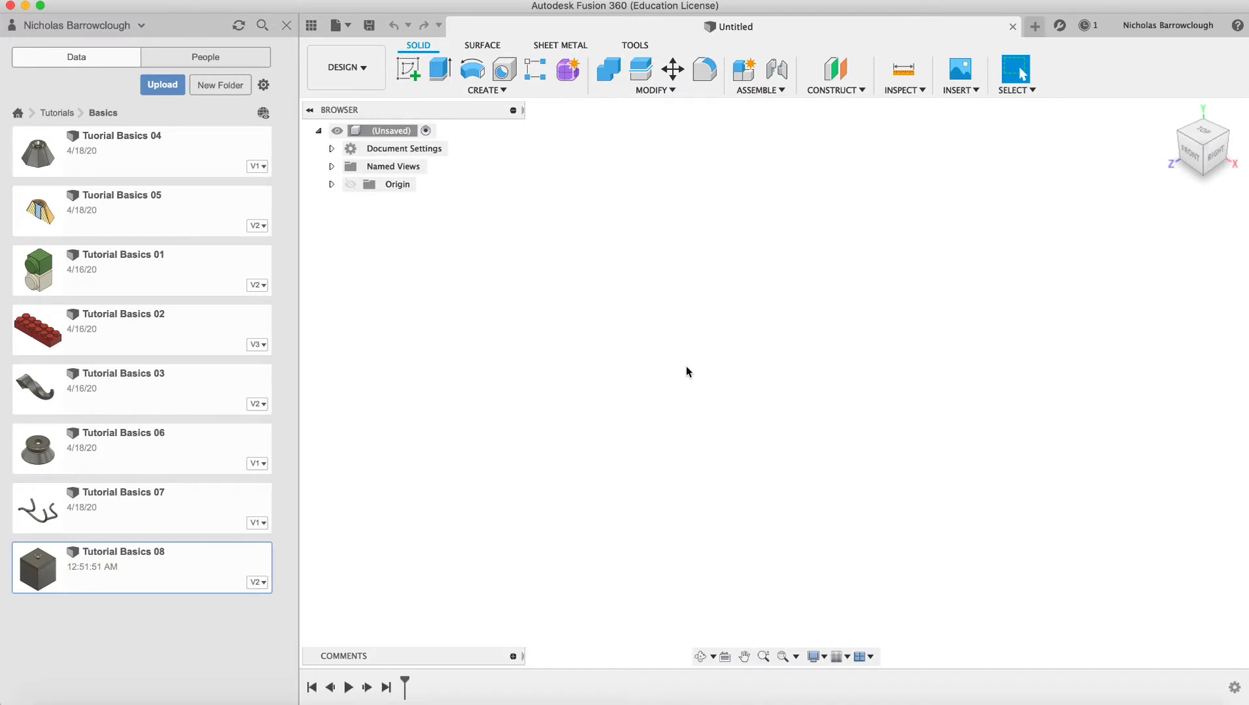
{"action": "mouse_move", "coordinate": [664, 239]}
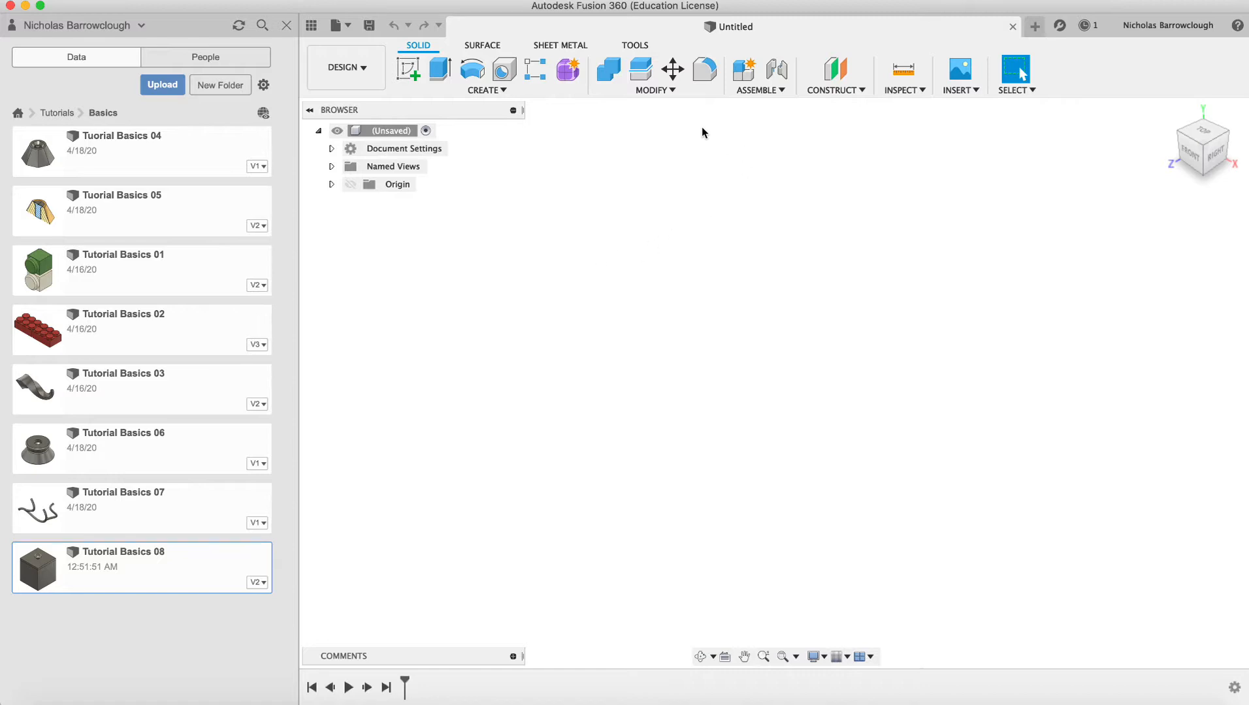
Create a new sketch on the horizontal origin plane
{"action": "left_click", "coordinate": [652, 75]}
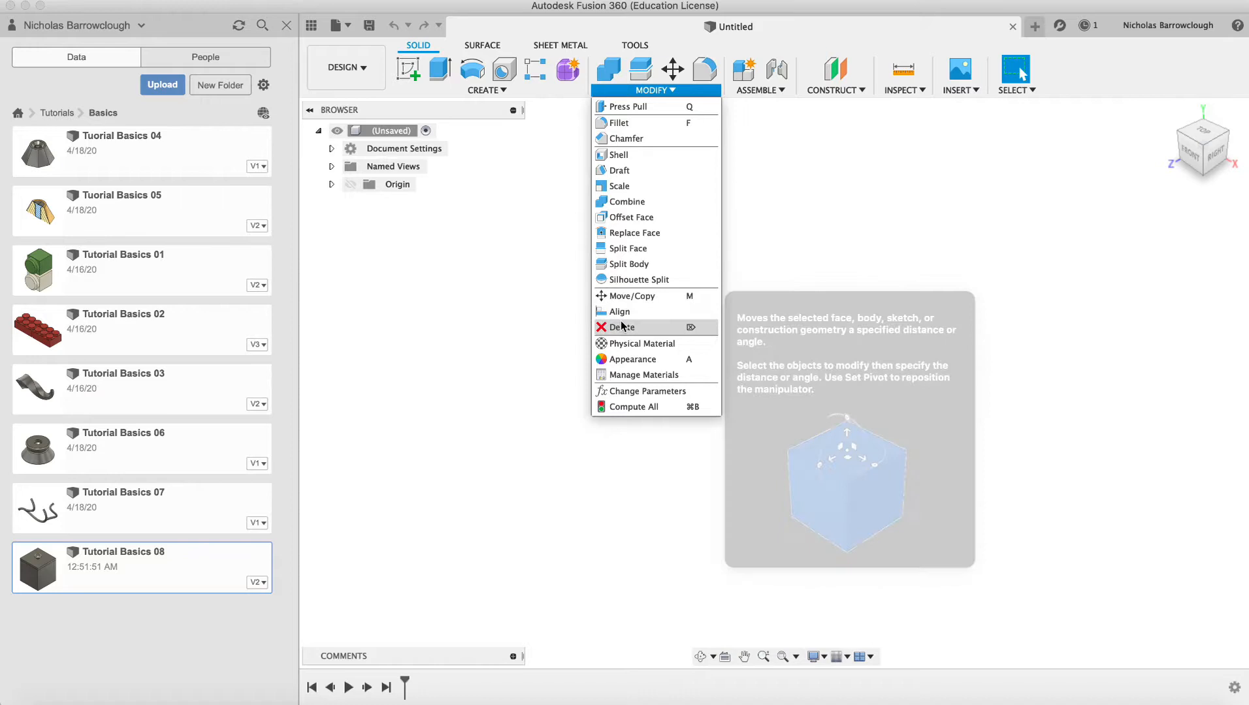
{"action": "left_click", "coordinate": [484, 91]}
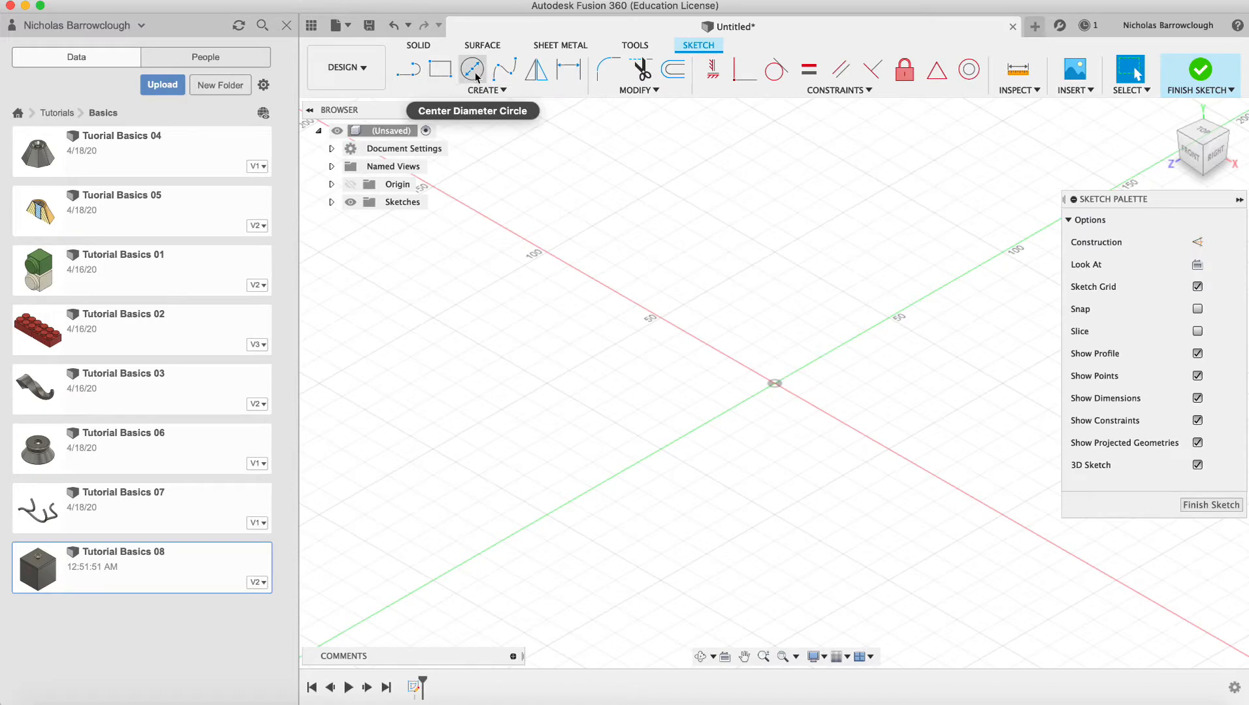
Sketch a 2-point rectangle from the origin and extrude it 20 mm into a new body
{"action": "left_click", "coordinate": [440, 70]}
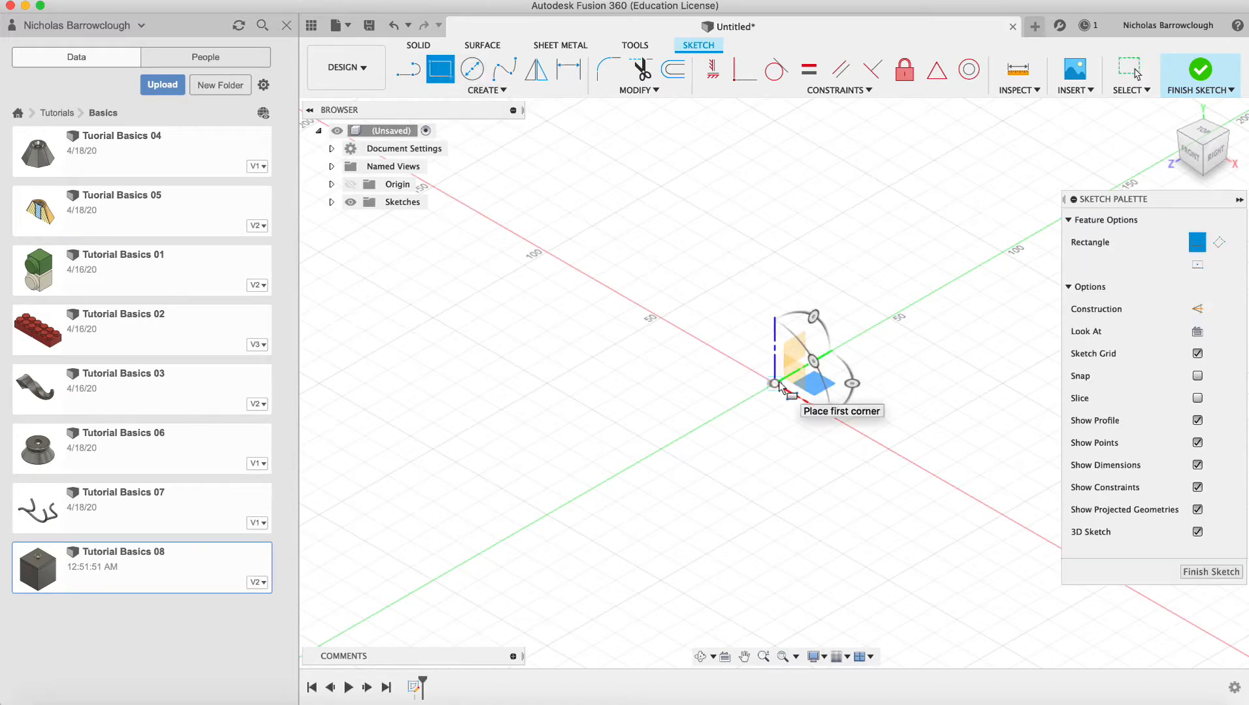
{"action": "left_click", "coordinate": [776, 382]}
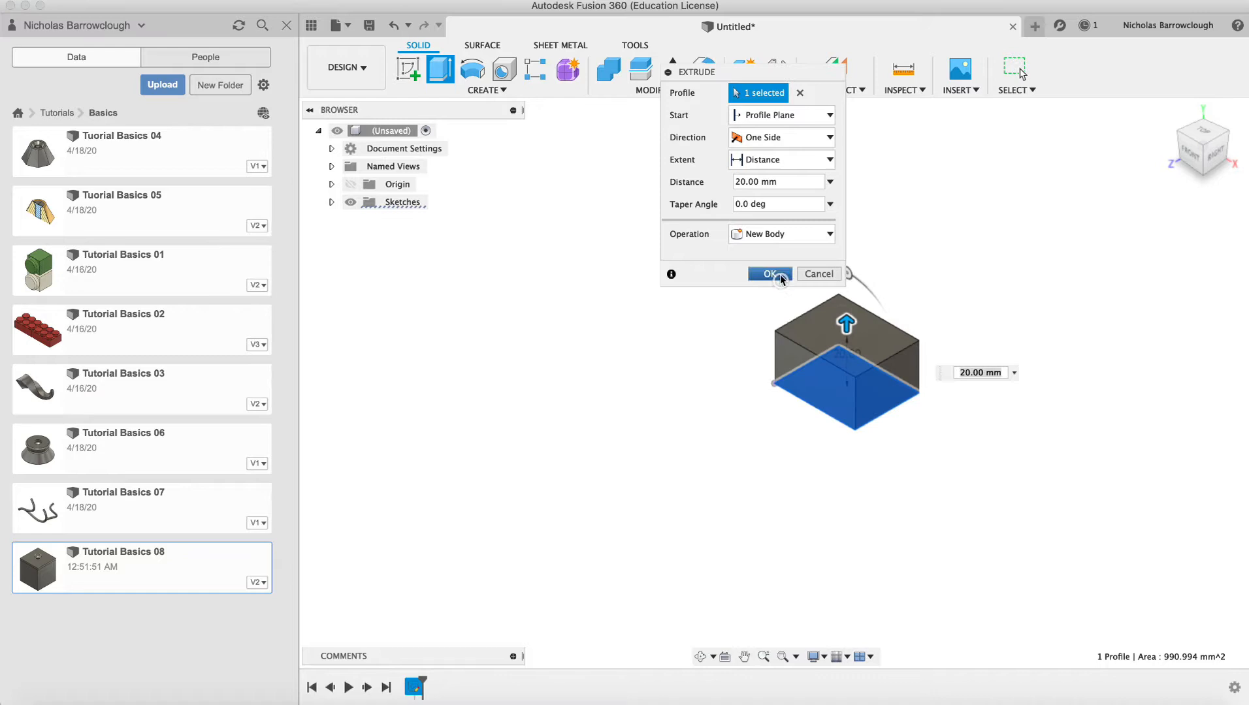
{"action": "left_click", "coordinate": [767, 274]}
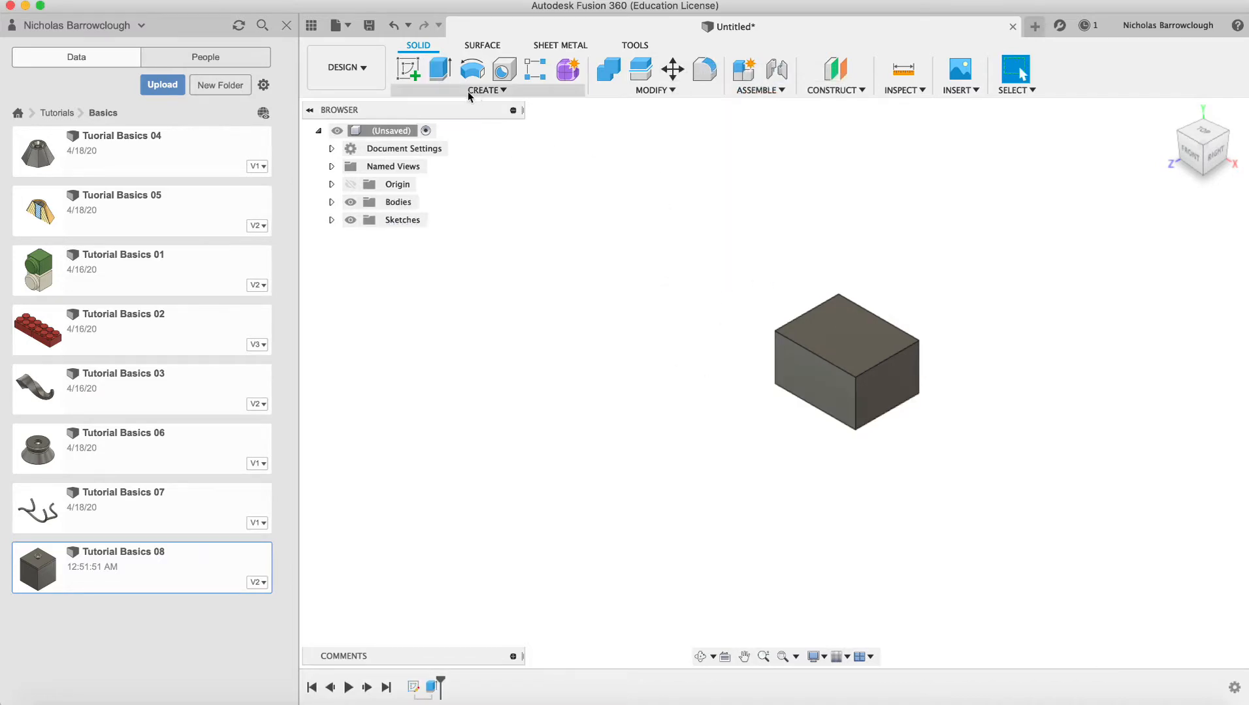
{"action": "left_click", "coordinate": [486, 90]}
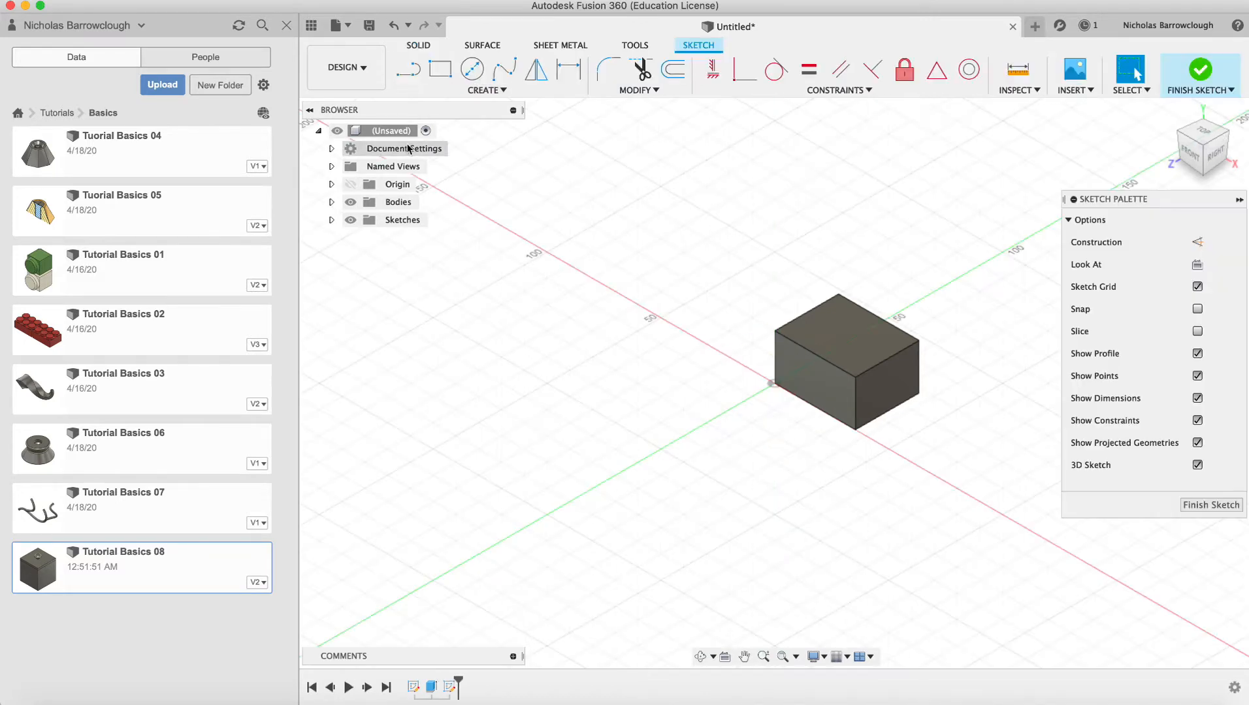
Sketch an edge-polygon hexagon and extrude it 40 mm as a separate new body
{"action": "left_click", "coordinate": [484, 90]}
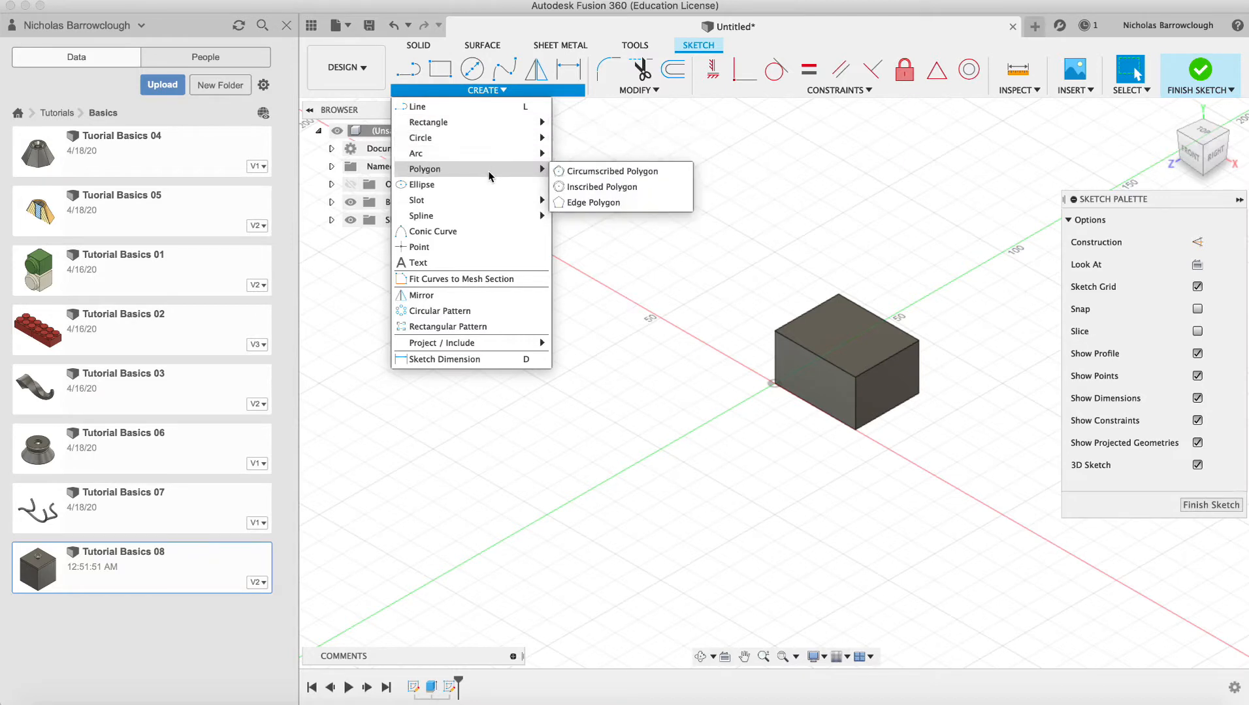
{"action": "mouse_move", "coordinate": [596, 202]}
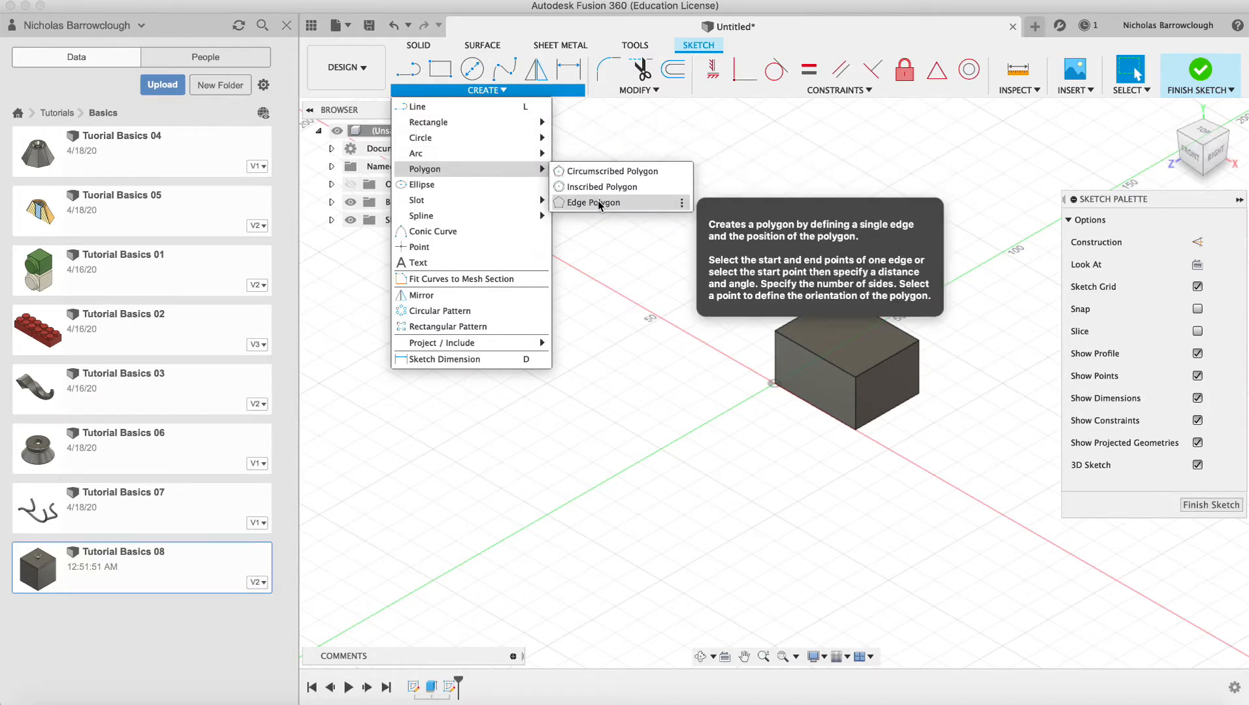
{"action": "left_click", "coordinate": [591, 203]}
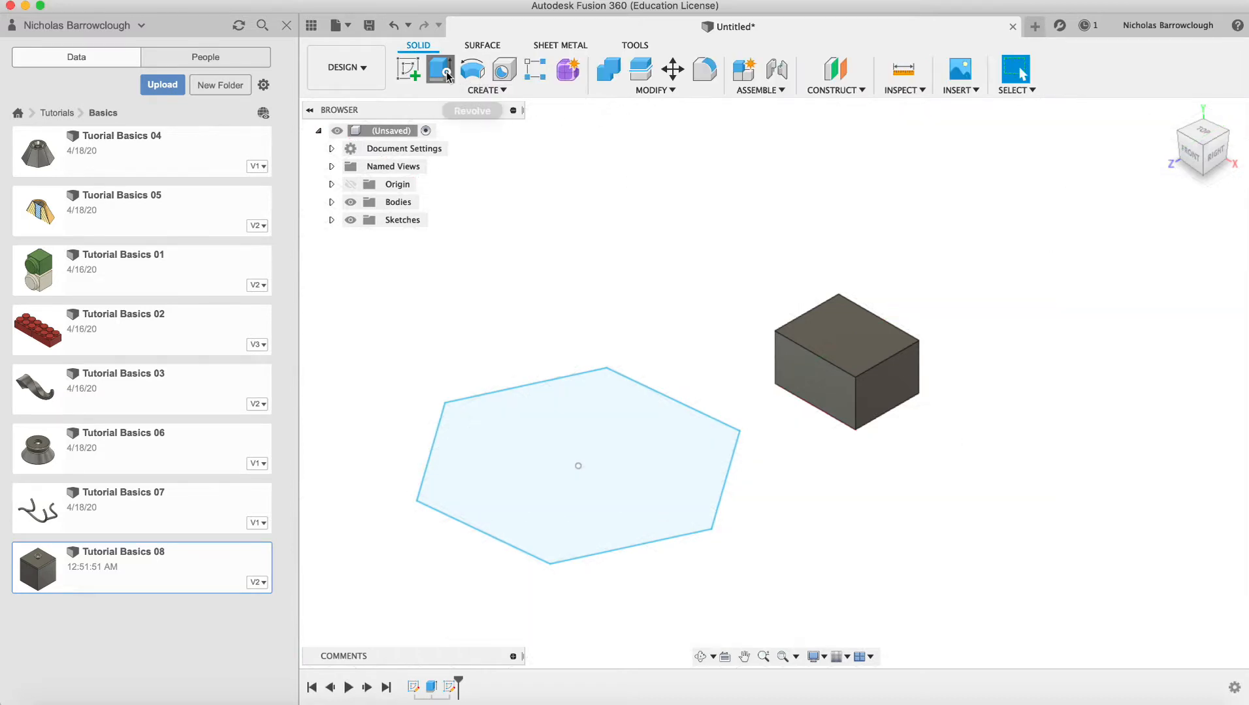
{"action": "left_click", "coordinate": [440, 70]}
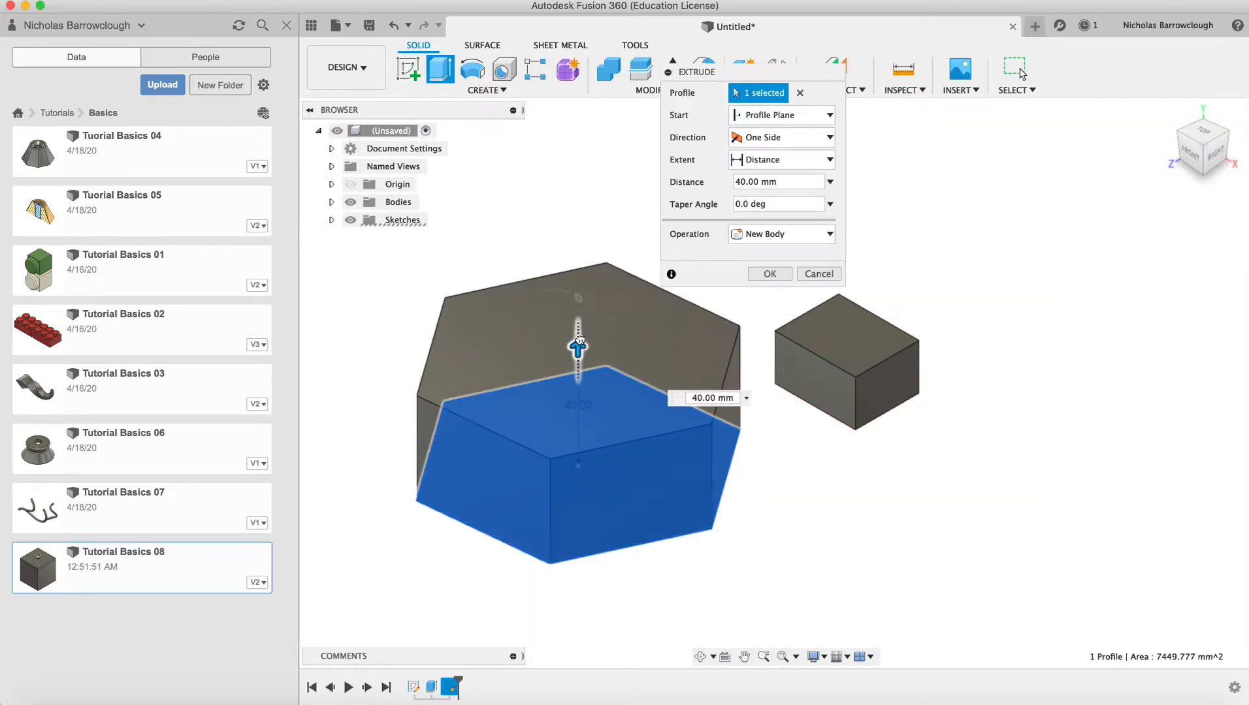
{"action": "left_click", "coordinate": [767, 273]}
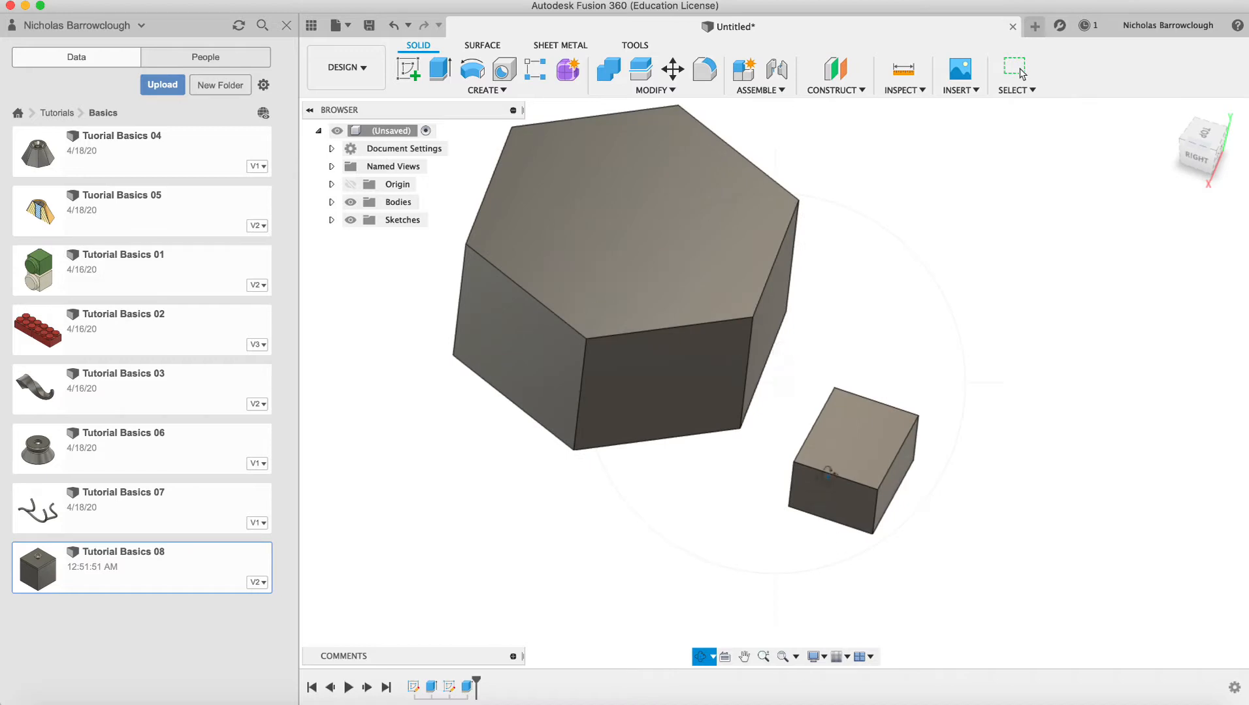
{"action": "mouse_move", "coordinate": [806, 431]}
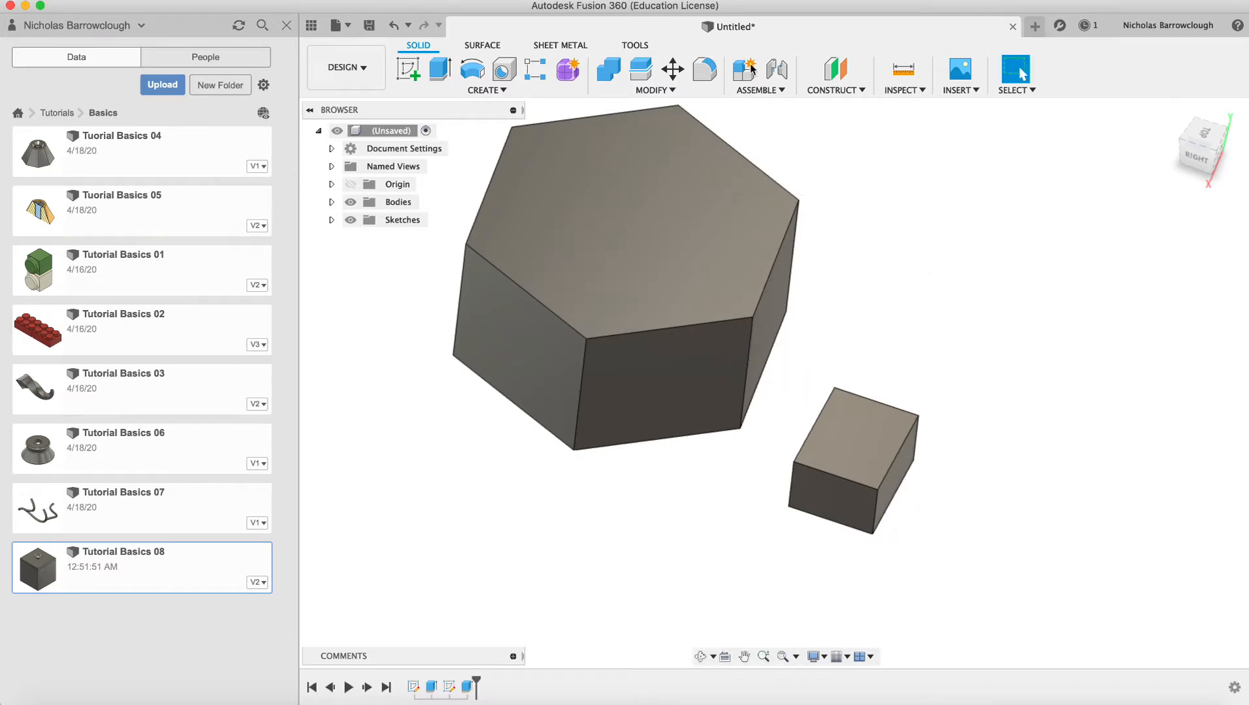
Align the small box's edge to the hexagonal prism's edge so the bodies touch
{"action": "left_click", "coordinate": [651, 73]}
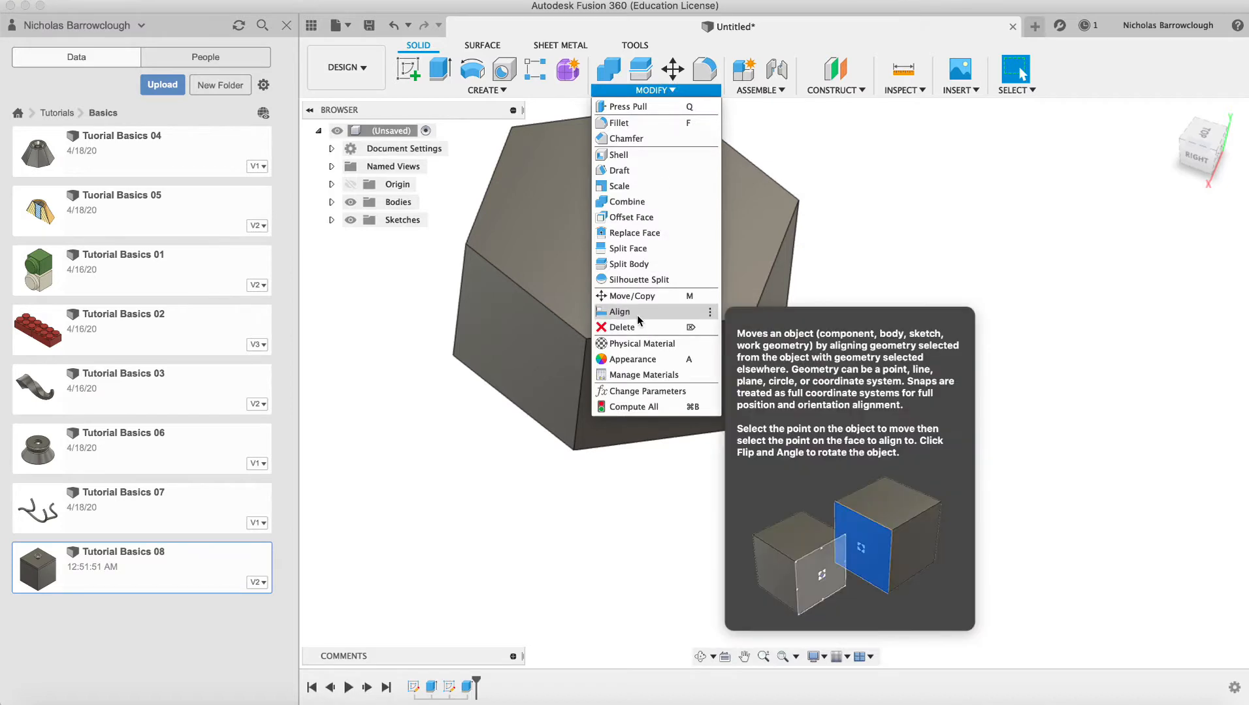
{"action": "left_click", "coordinate": [620, 311]}
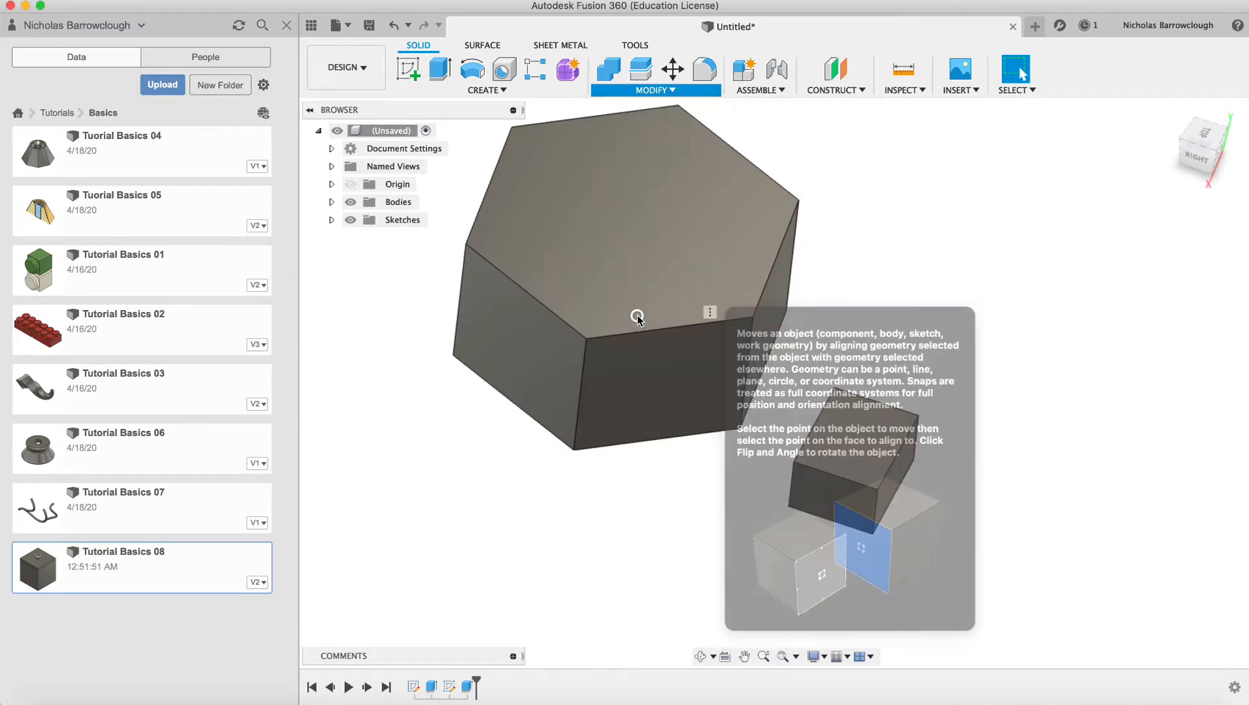
{"action": "left_click", "coordinate": [704, 69]}
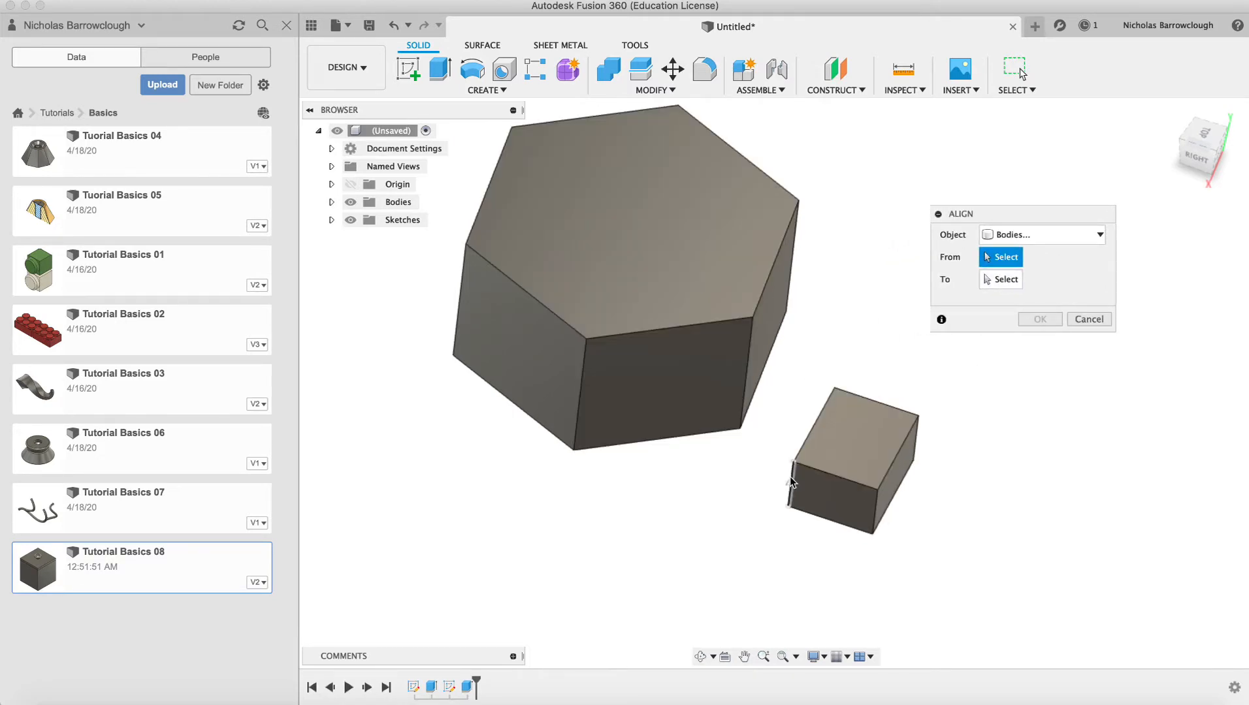
{"action": "left_click", "coordinate": [791, 477]}
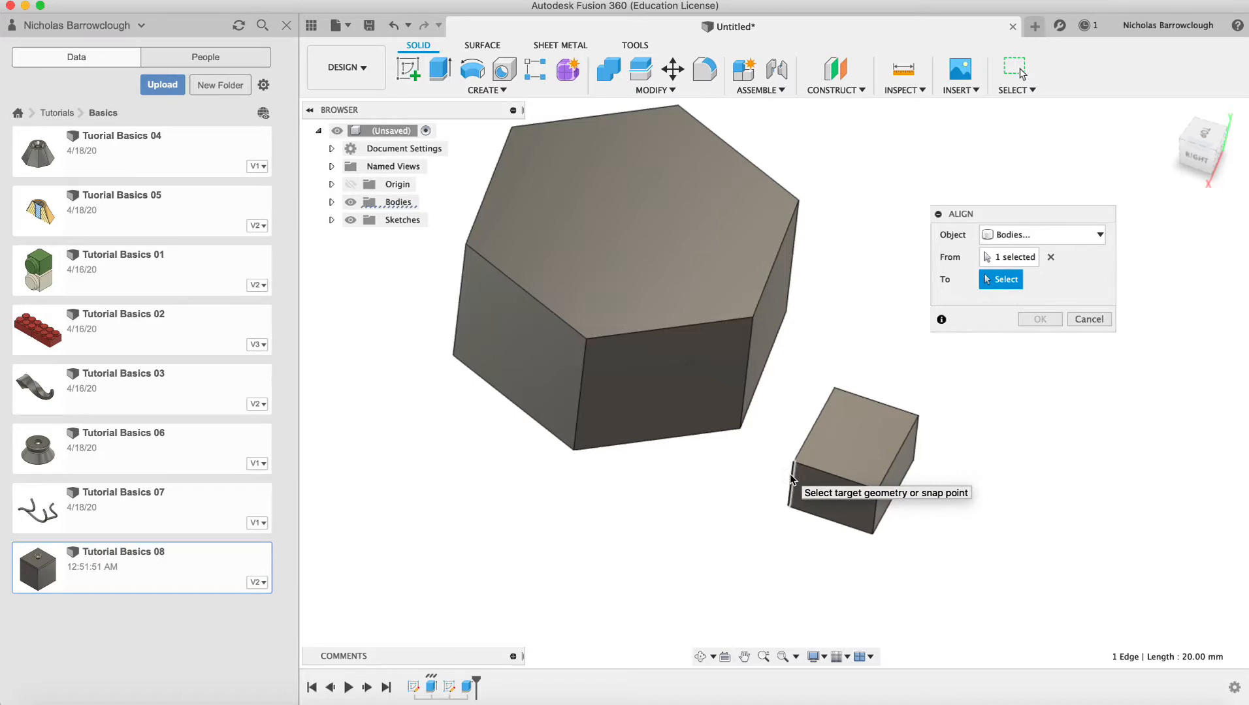
{"action": "left_click", "coordinate": [796, 462]}
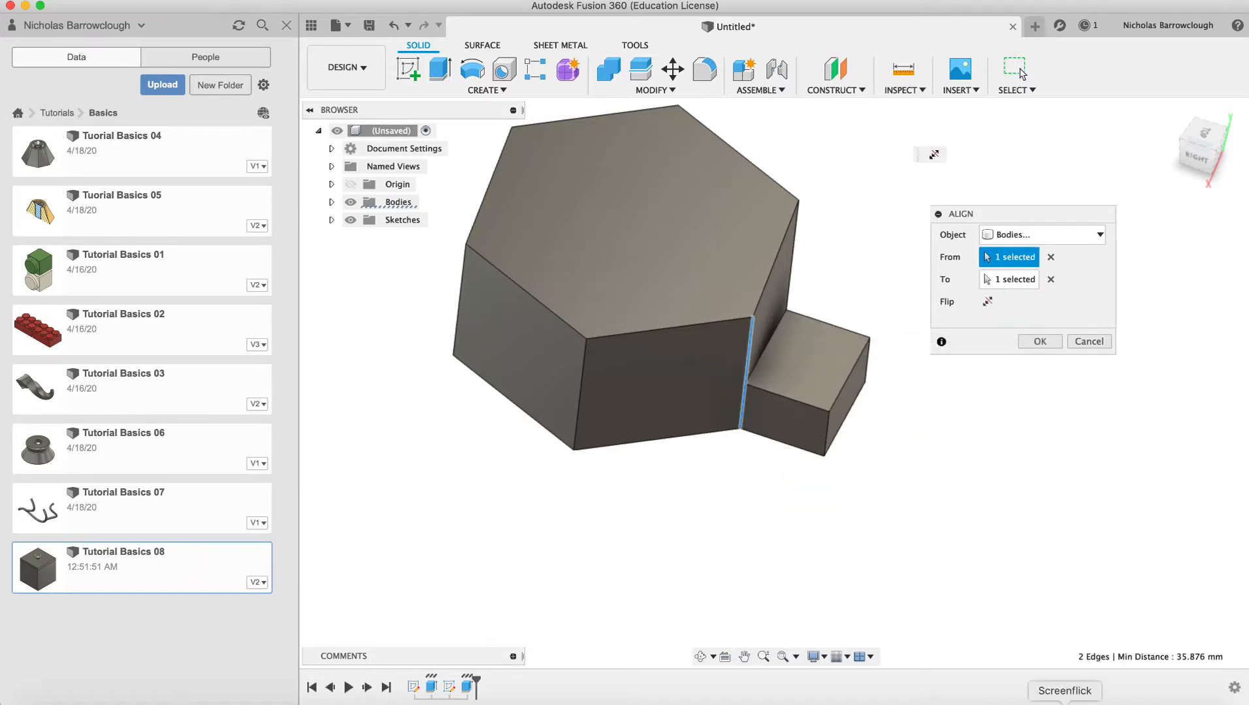
{"action": "mouse_move", "coordinate": [977, 550]}
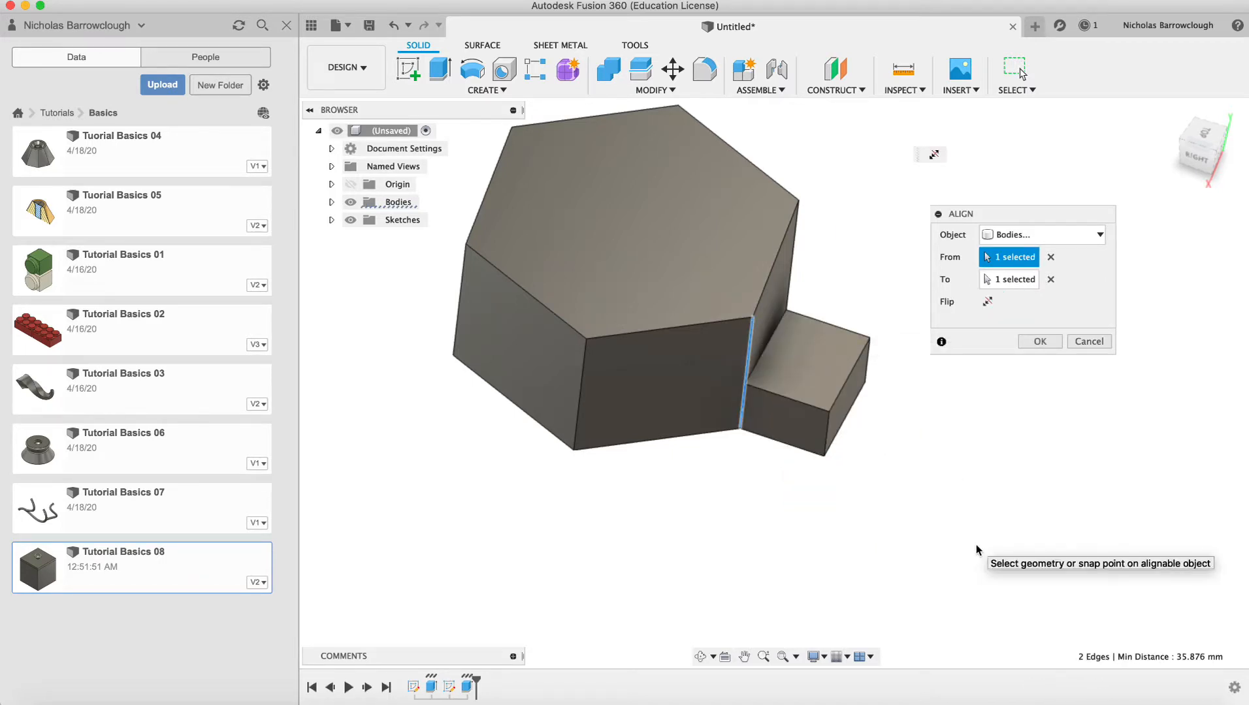
{"action": "left_click", "coordinate": [1039, 341]}
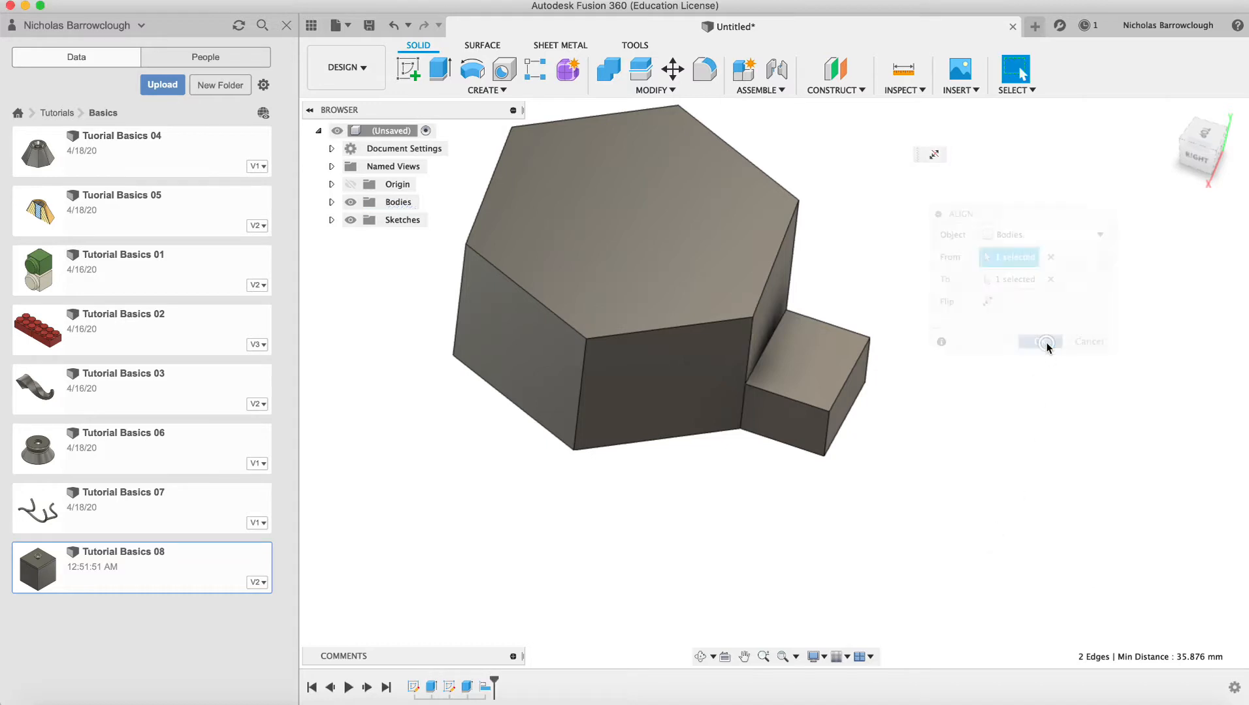
Orbit the view to look down on the box and prism from above
{"action": "left_click", "coordinate": [1039, 341]}
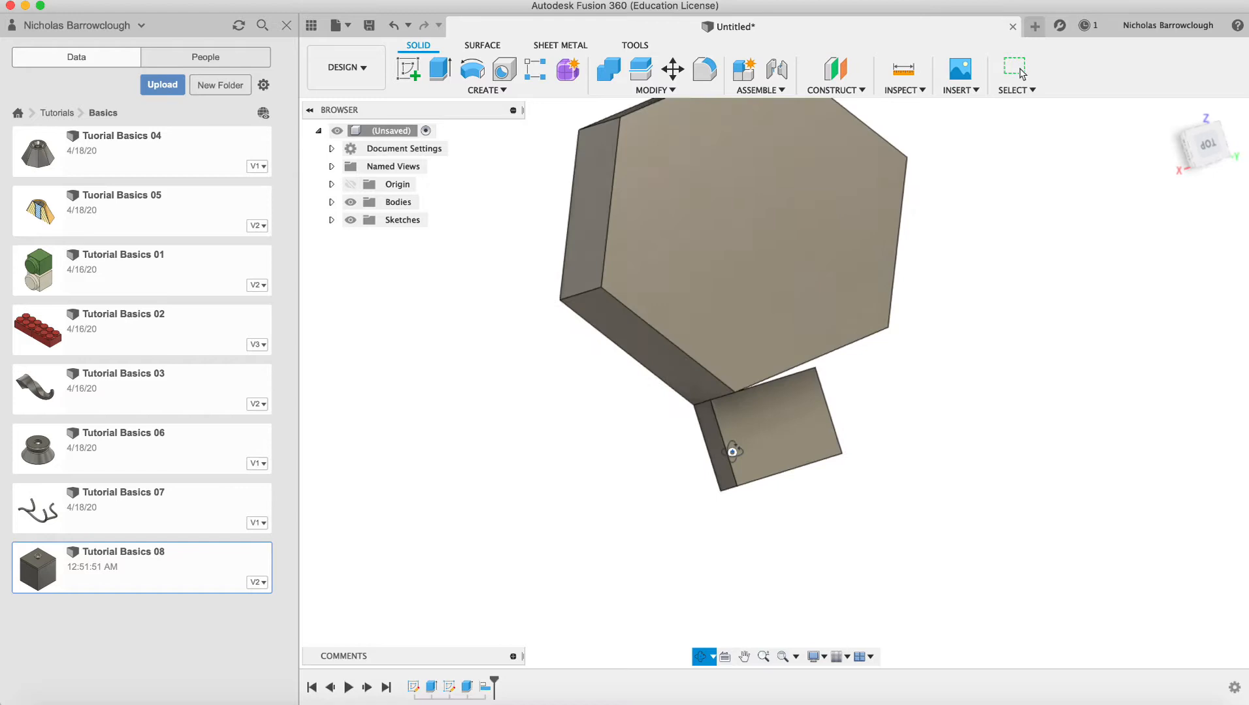
{"action": "left_click_drag", "start_coordinate": [730, 451], "coordinate": [680, 420]}
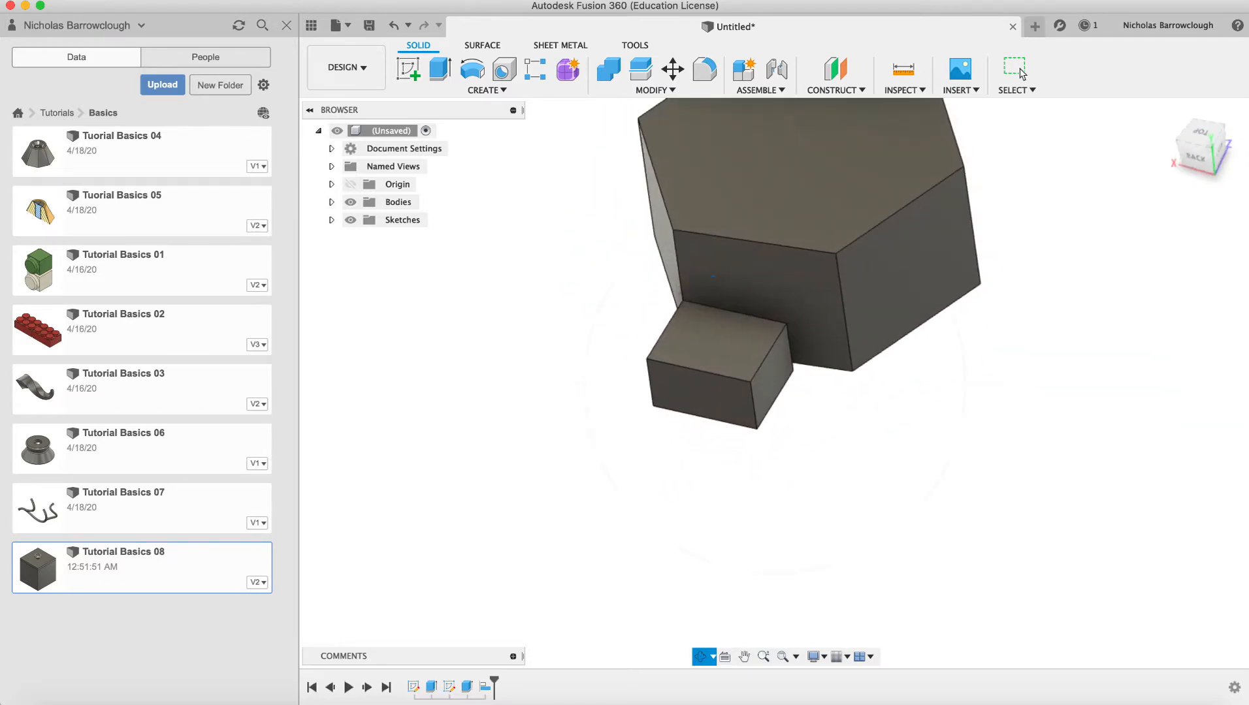
{"action": "left_click_drag", "start_coordinate": [713, 275], "coordinate": [704, 413]}
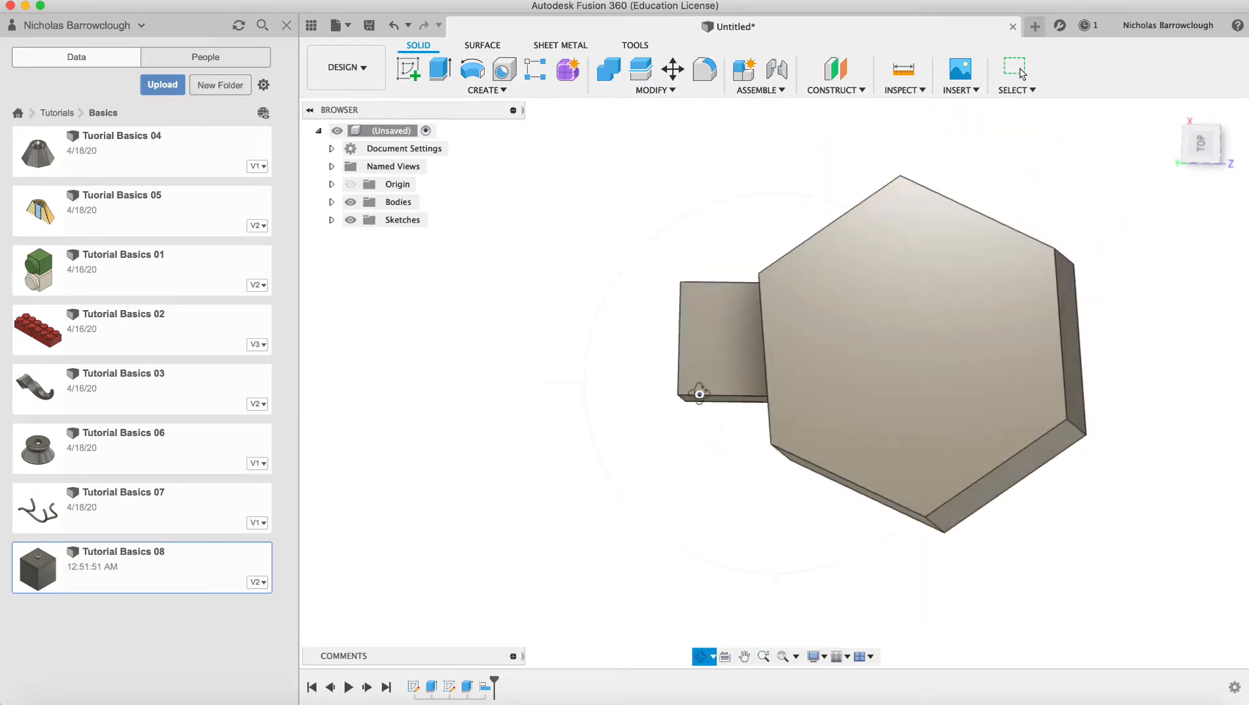
Cancel Move/Copy and expand the Bodies folder to list Body1 and Body2
{"action": "left_click", "coordinate": [672, 70]}
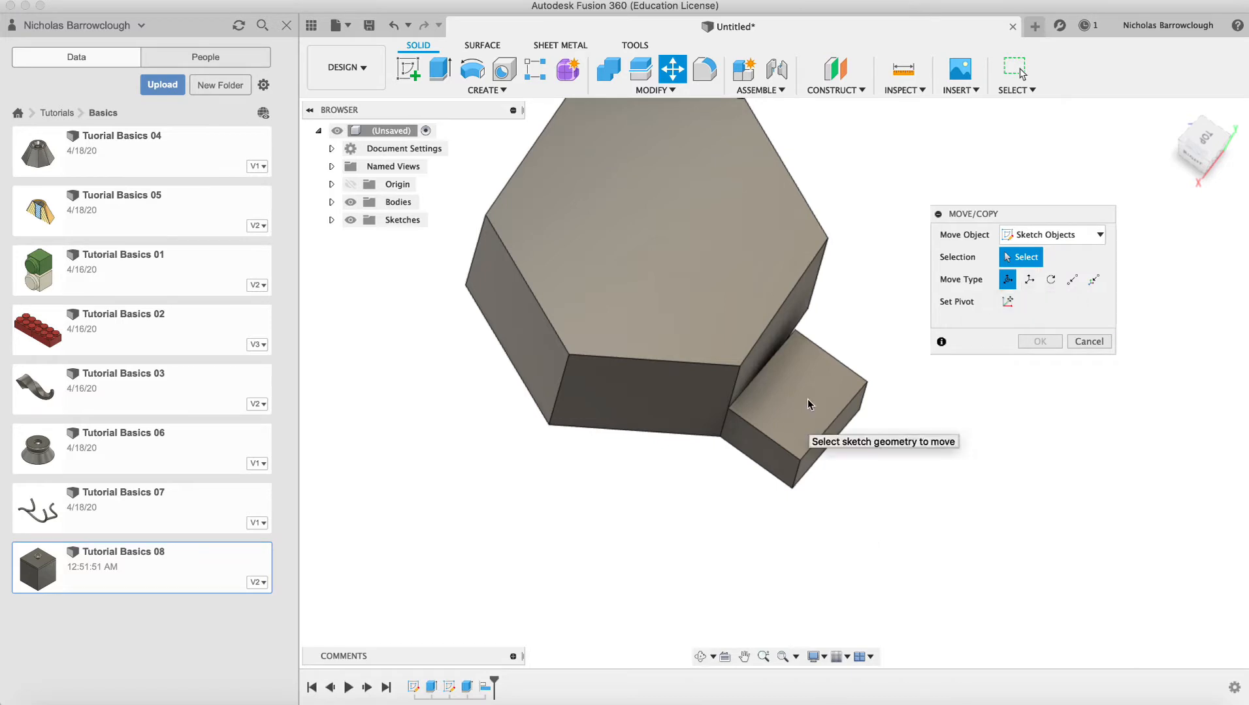
{"action": "left_click", "coordinate": [1089, 341]}
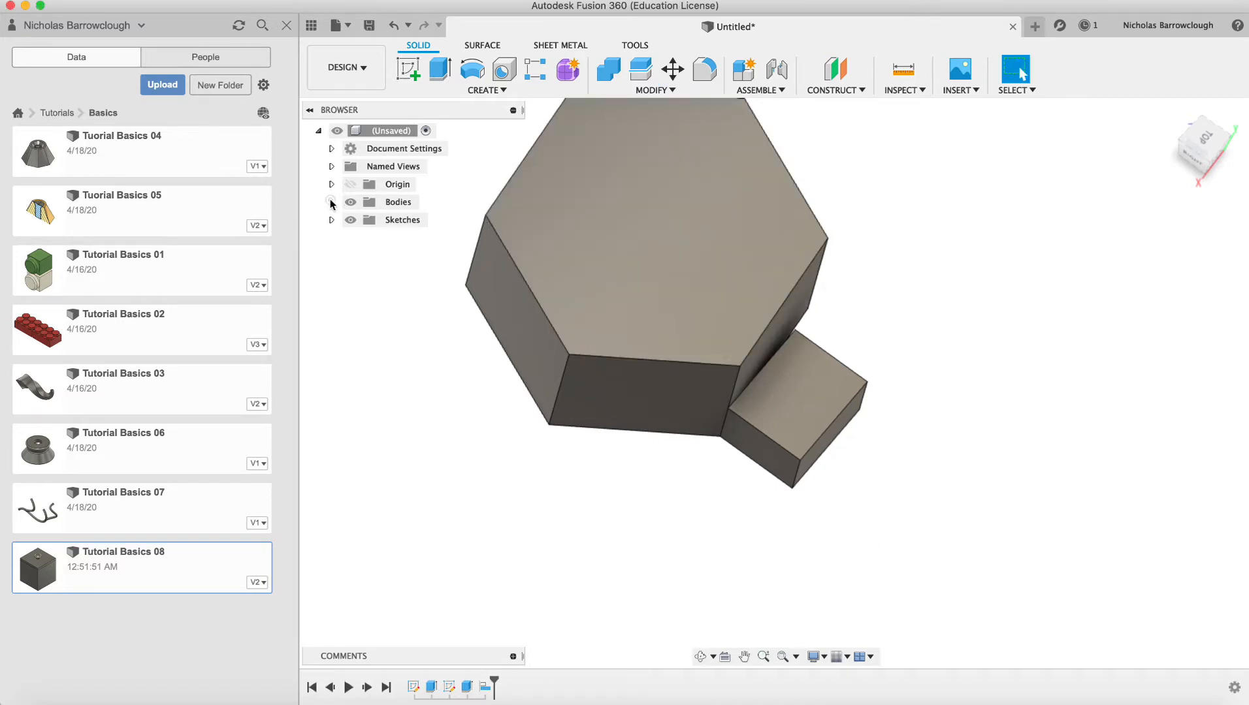
{"action": "left_click", "coordinate": [331, 201]}
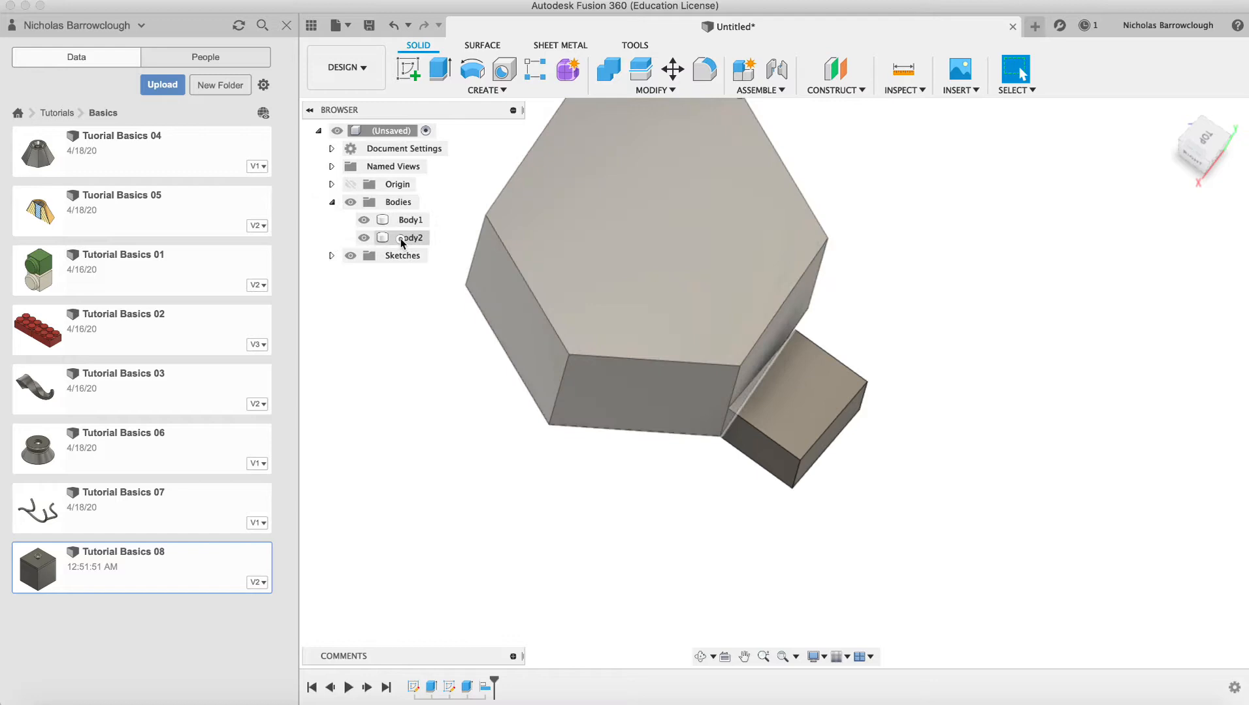
{"action": "left_click", "coordinate": [411, 220]}
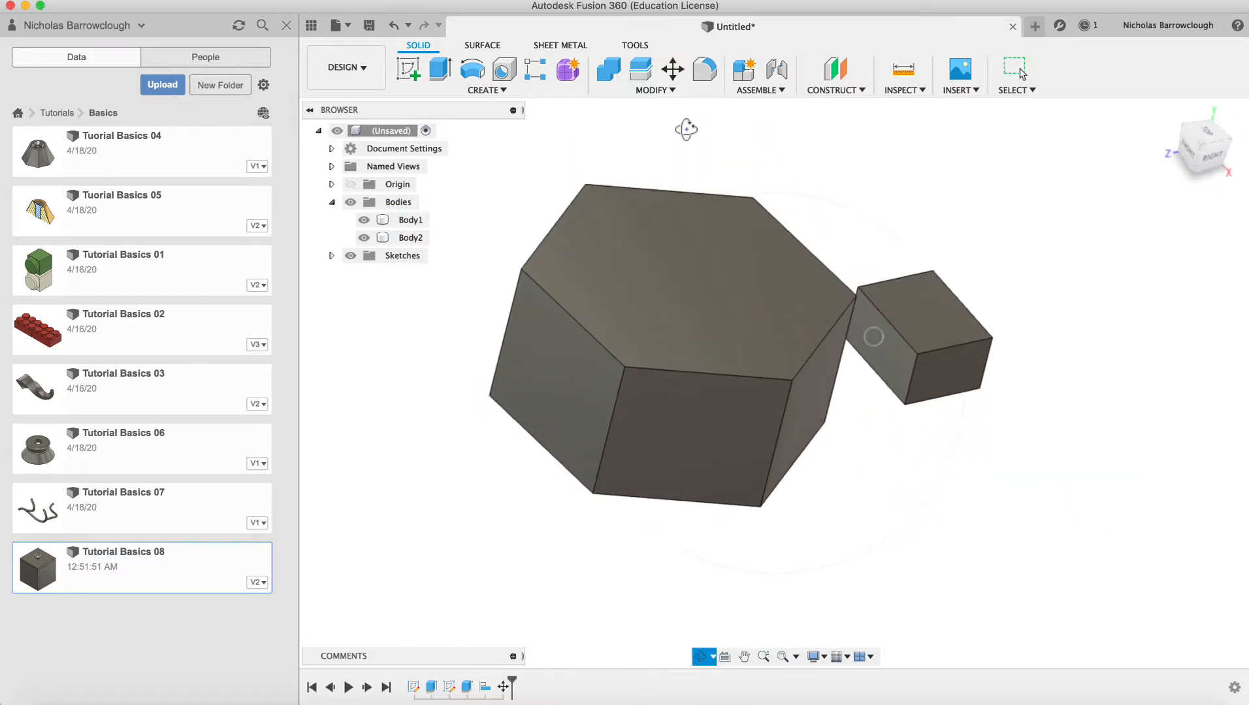
{"action": "left_click", "coordinate": [652, 91]}
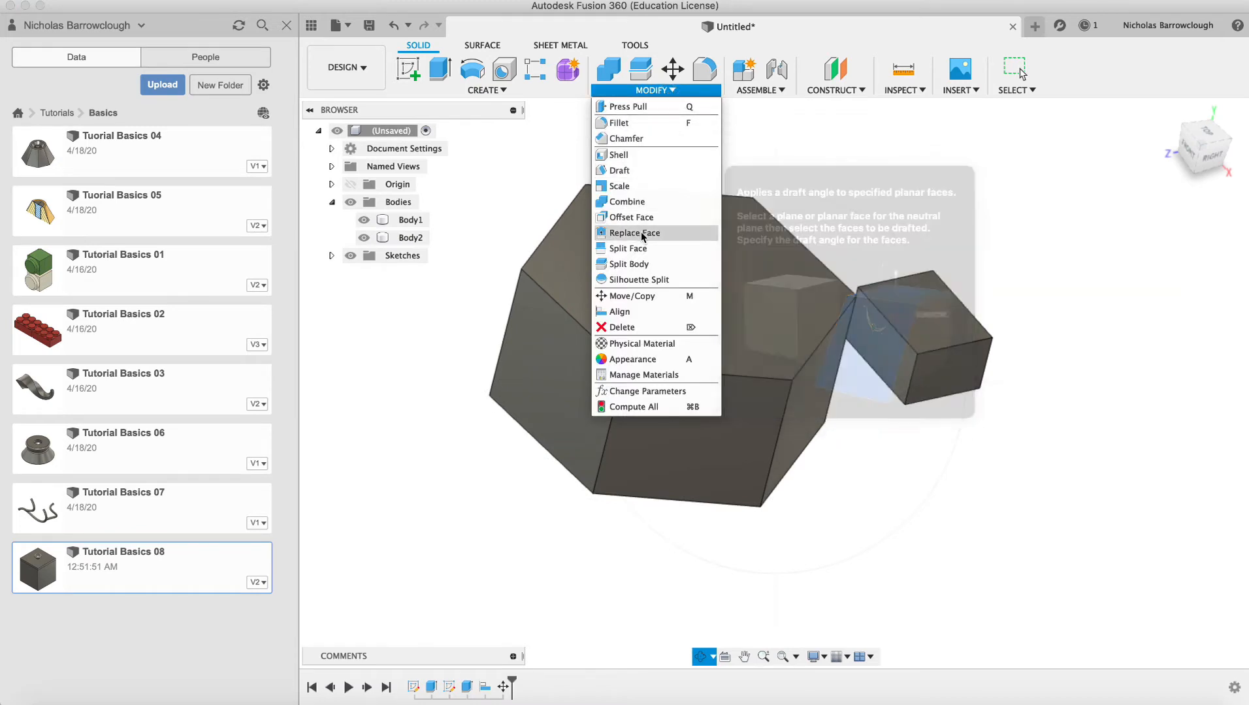
{"action": "mouse_move", "coordinate": [618, 311]}
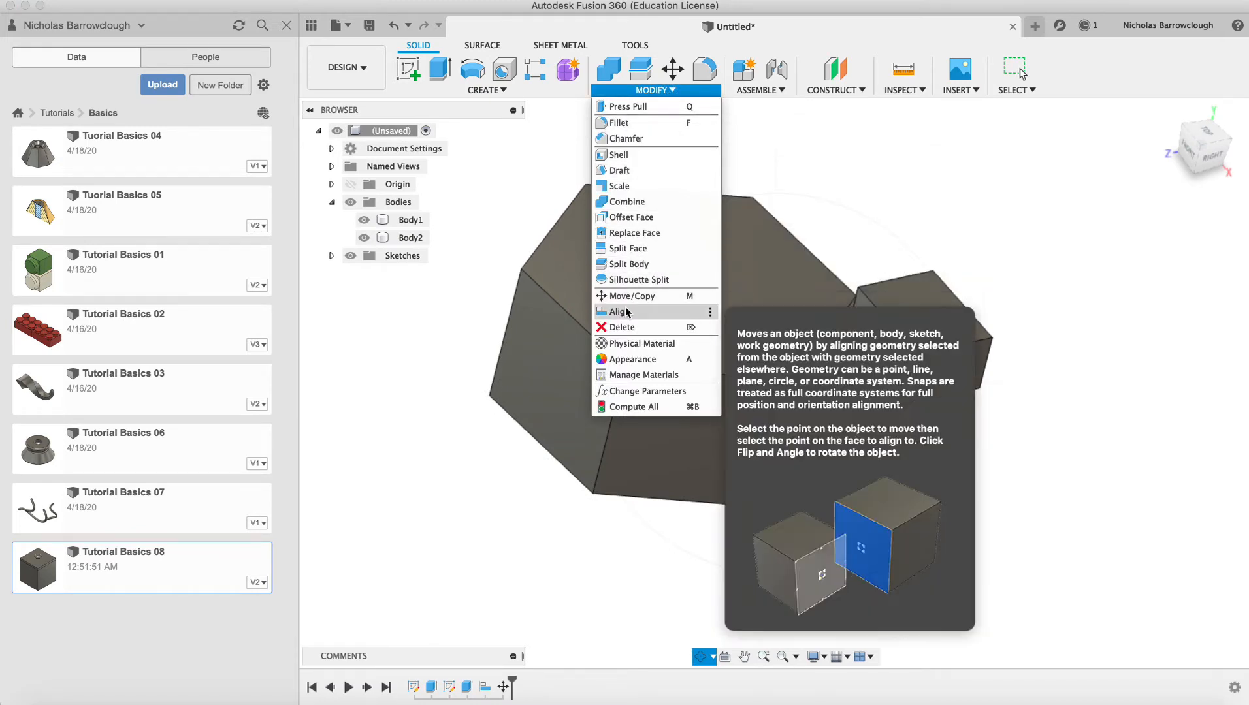
{"action": "left_click", "coordinate": [618, 312]}
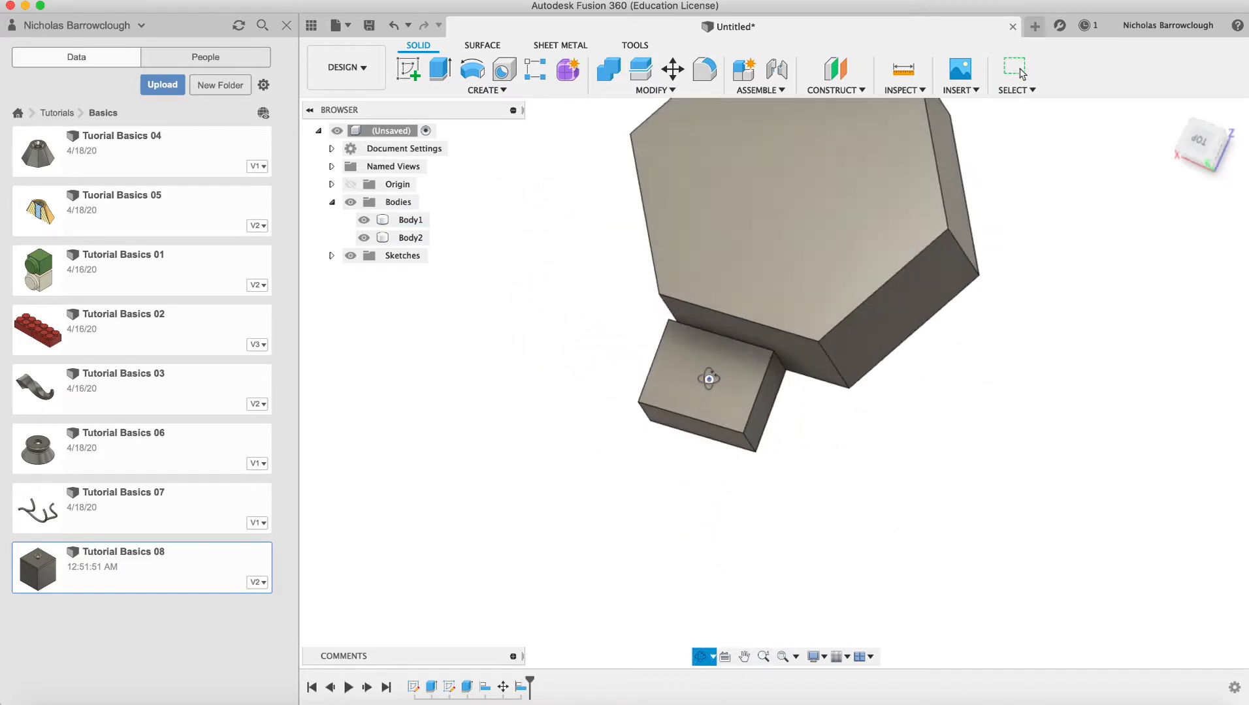
{"action": "left_click_drag", "start_coordinate": [709, 378], "coordinate": [788, 335]}
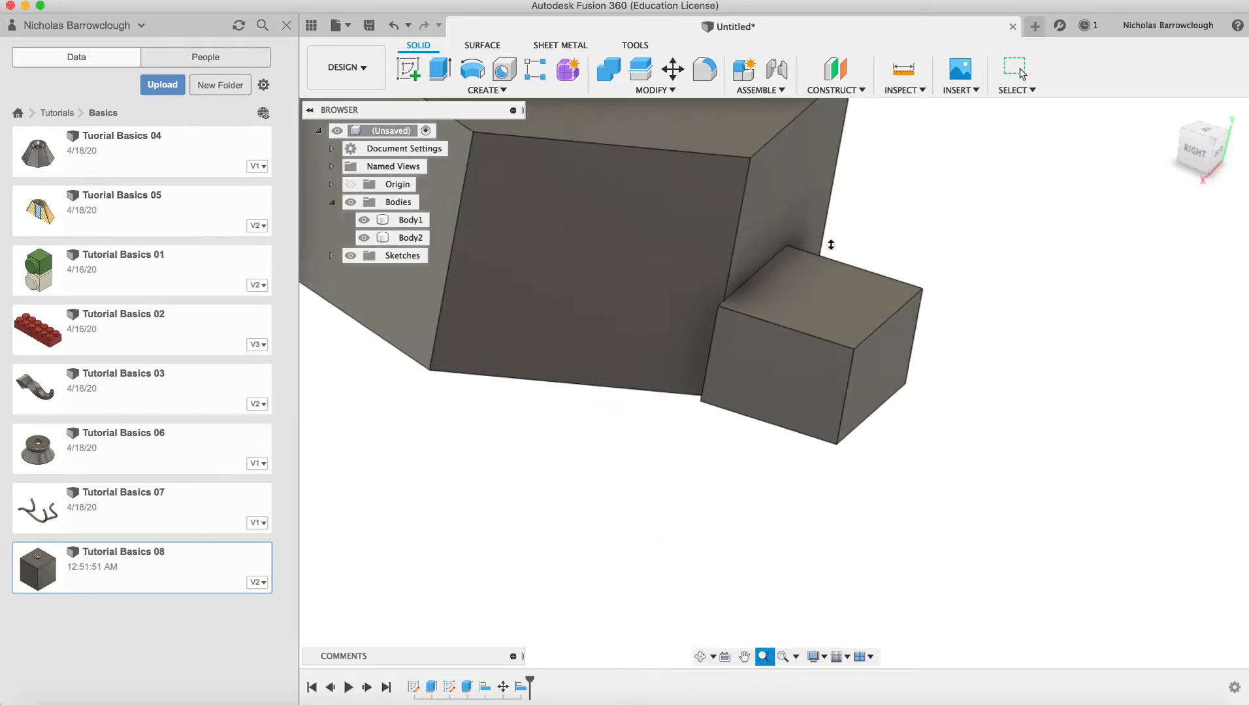
Align the box flush with the prism's corner edge and orbit to view the join
{"action": "left_click", "coordinate": [410, 237]}
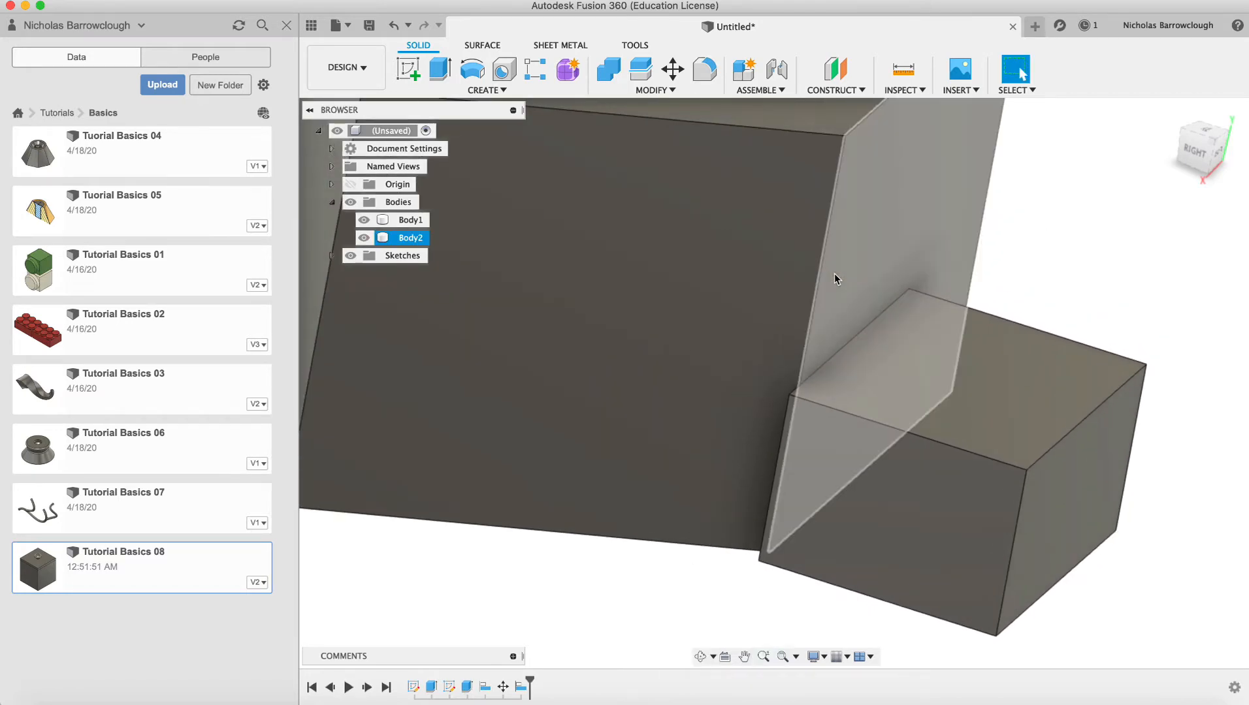
{"action": "left_click", "coordinate": [652, 90]}
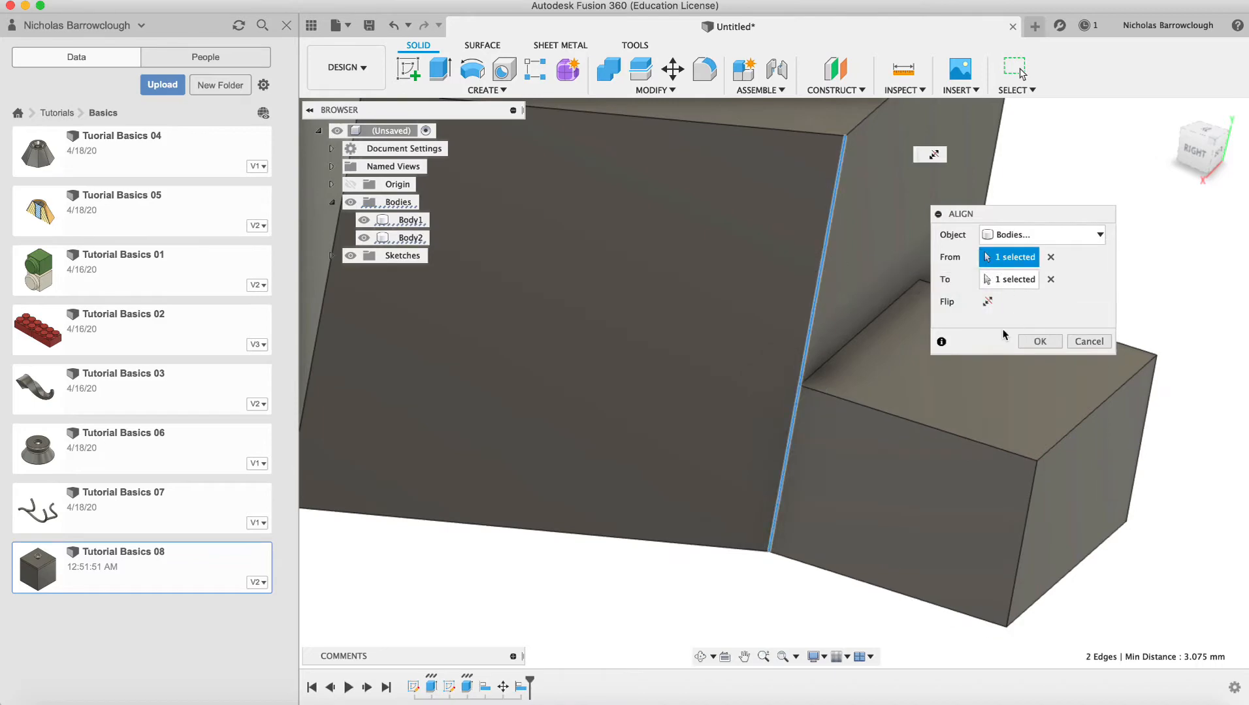
{"action": "left_click", "coordinate": [1039, 341]}
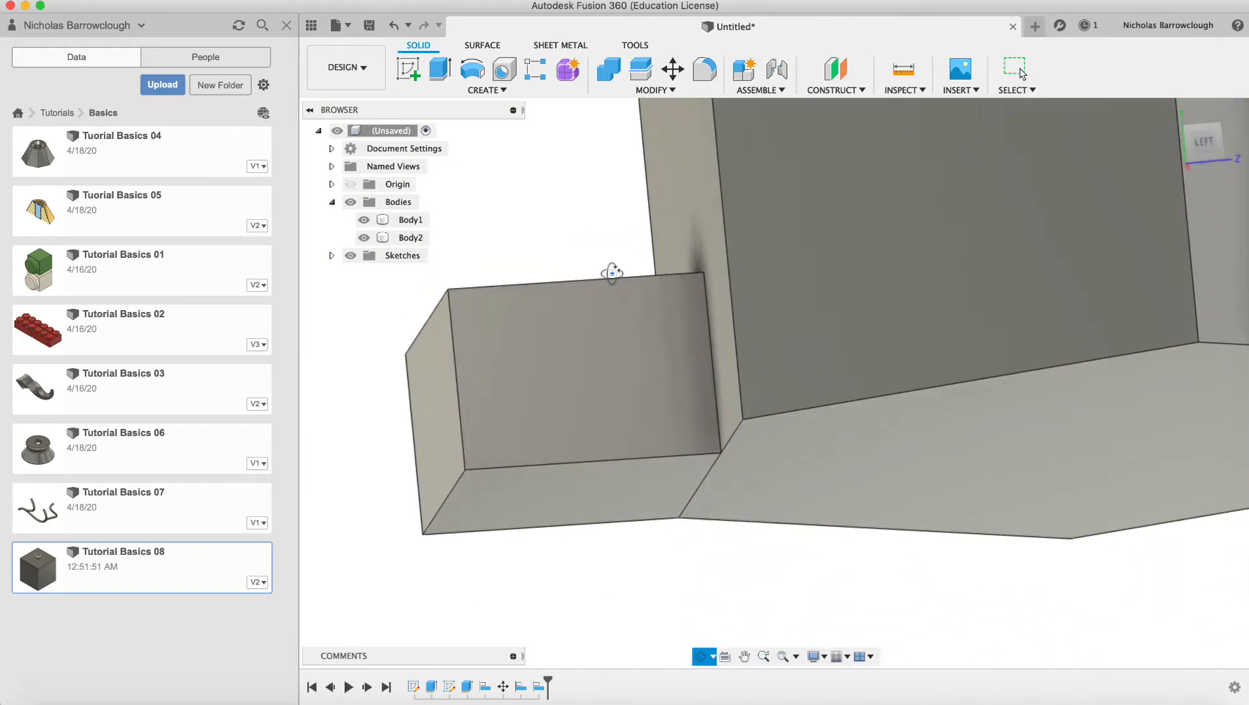
{"action": "left_click_drag", "start_coordinate": [611, 273], "coordinate": [824, 235]}
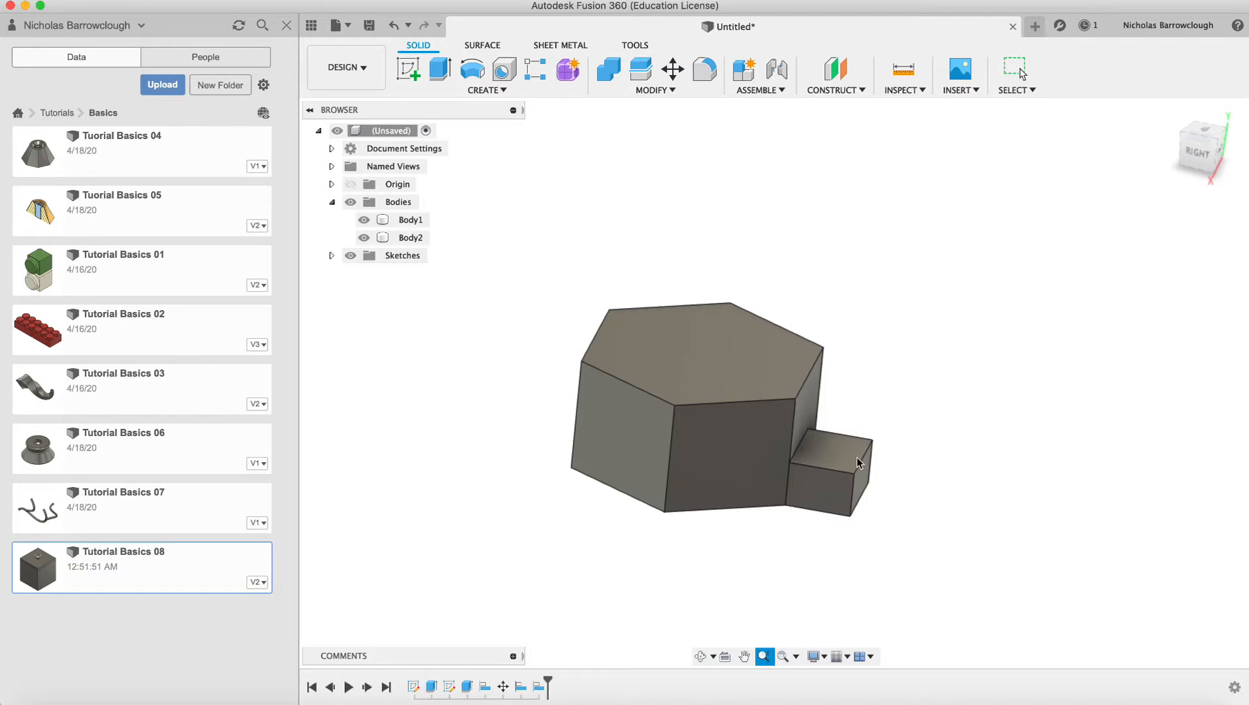
{"action": "mouse_move", "coordinate": [760, 90]}
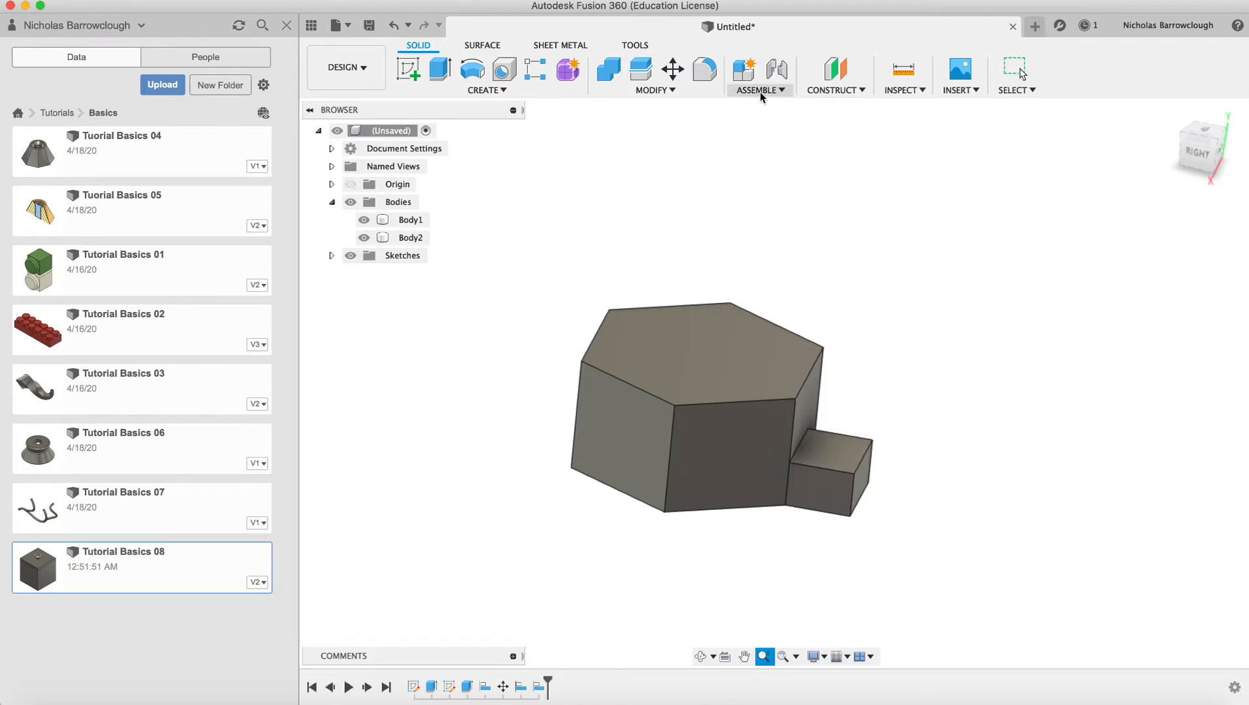
Run an Interference check on Body1 and Body2, which reports no interferences
{"action": "left_click", "coordinate": [901, 76]}
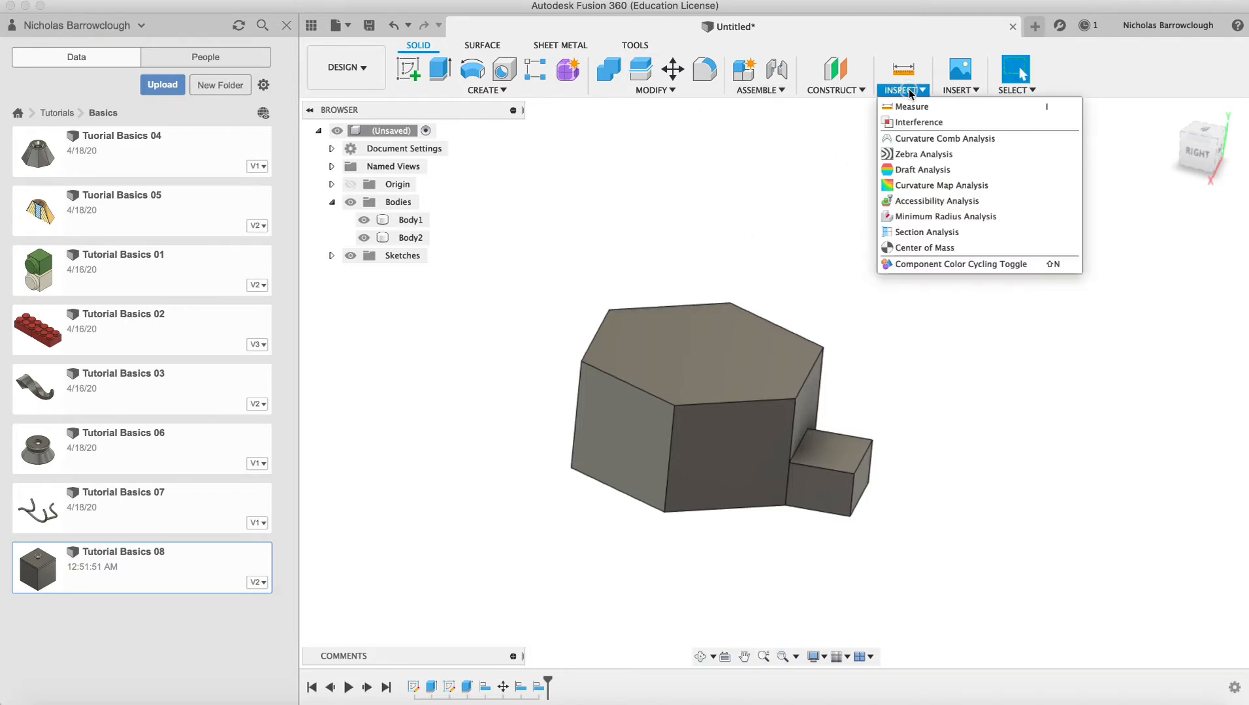
{"action": "mouse_move", "coordinate": [925, 231]}
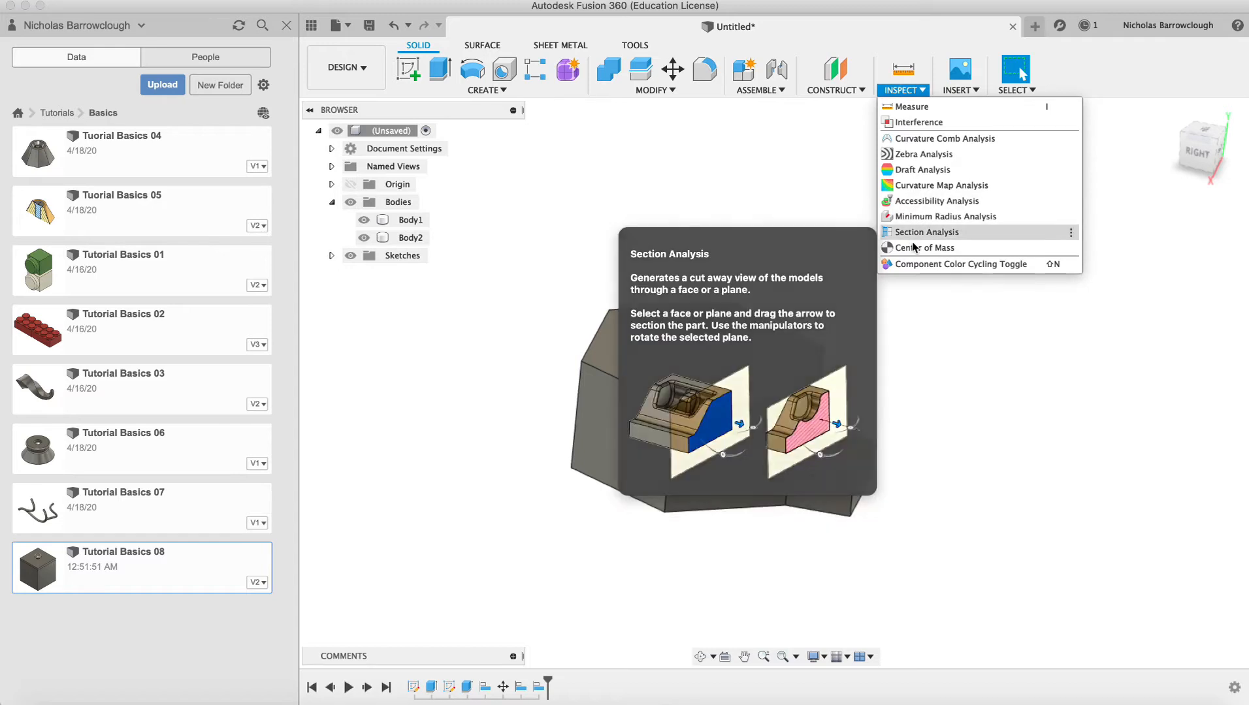
{"action": "mouse_move", "coordinate": [925, 248]}
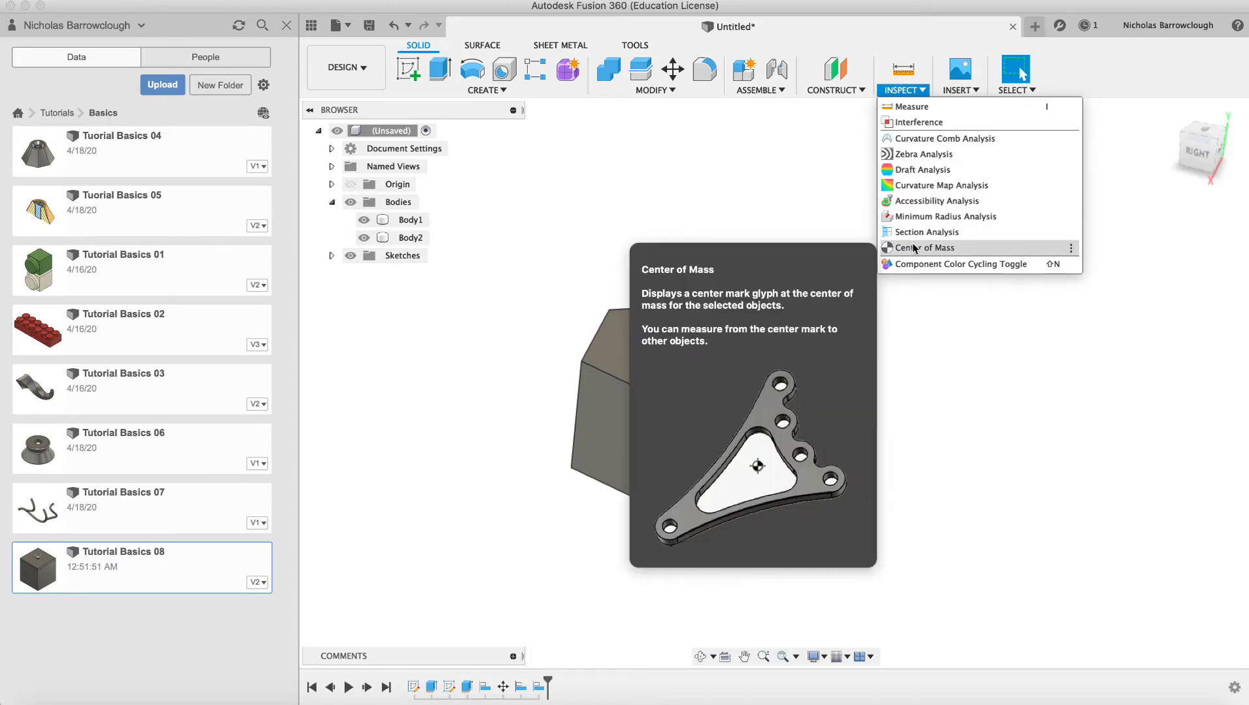
{"action": "left_click", "coordinate": [918, 122]}
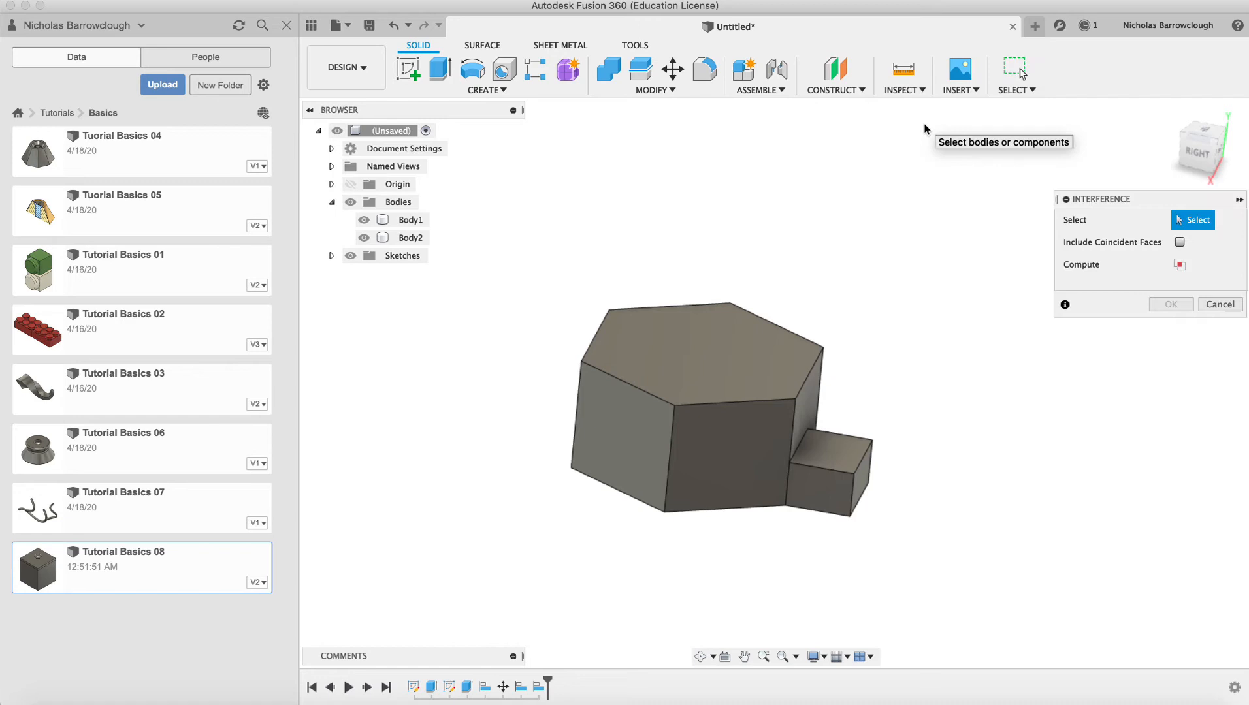
{"action": "left_click", "coordinate": [856, 469]}
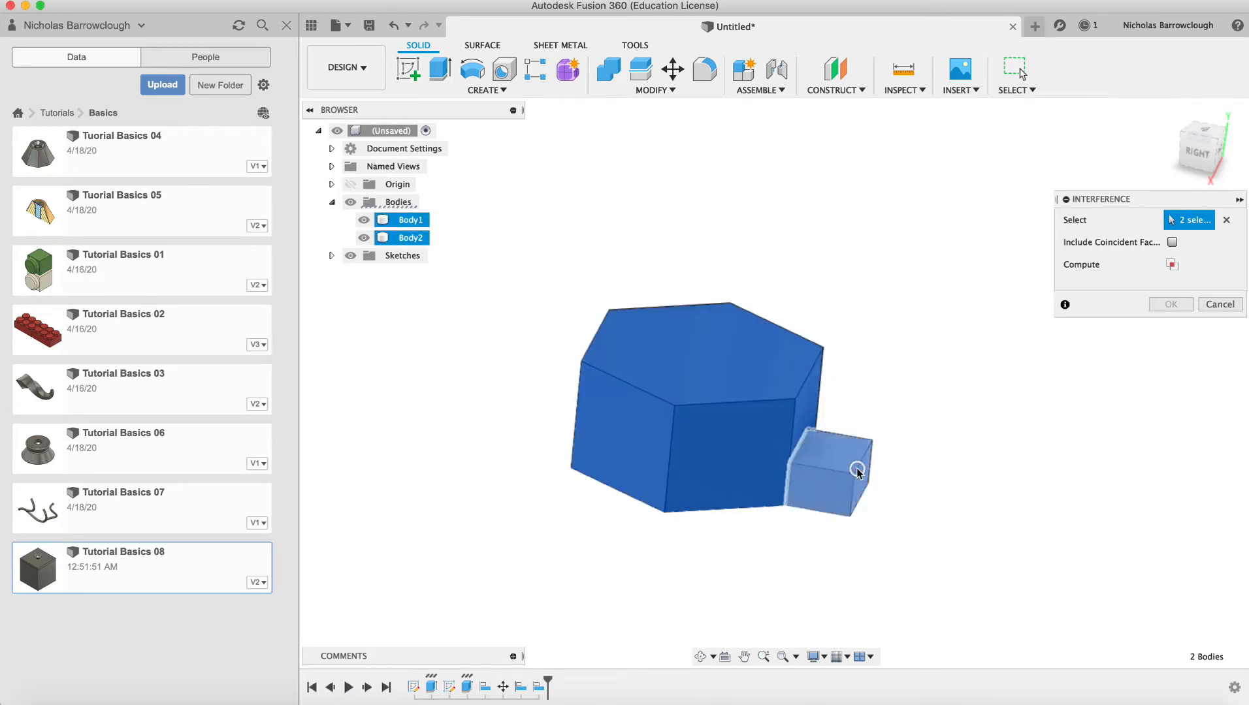
{"action": "left_click", "coordinate": [1172, 264]}
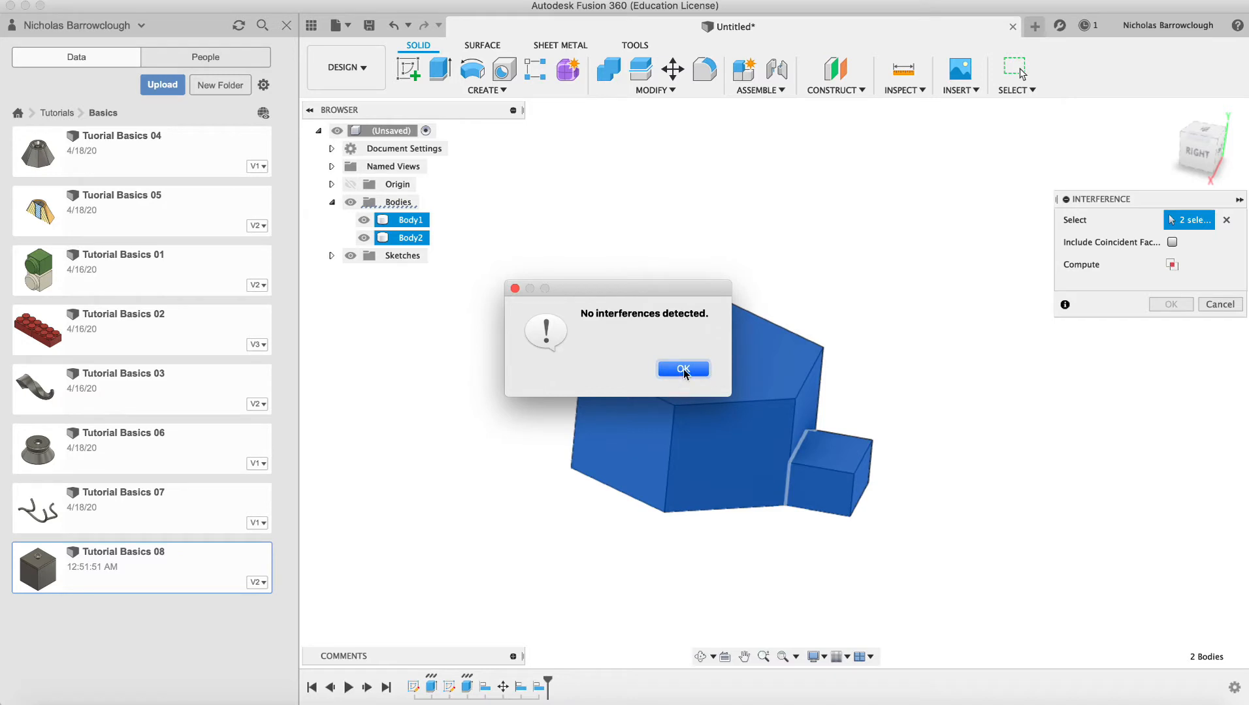
{"action": "left_click", "coordinate": [682, 369]}
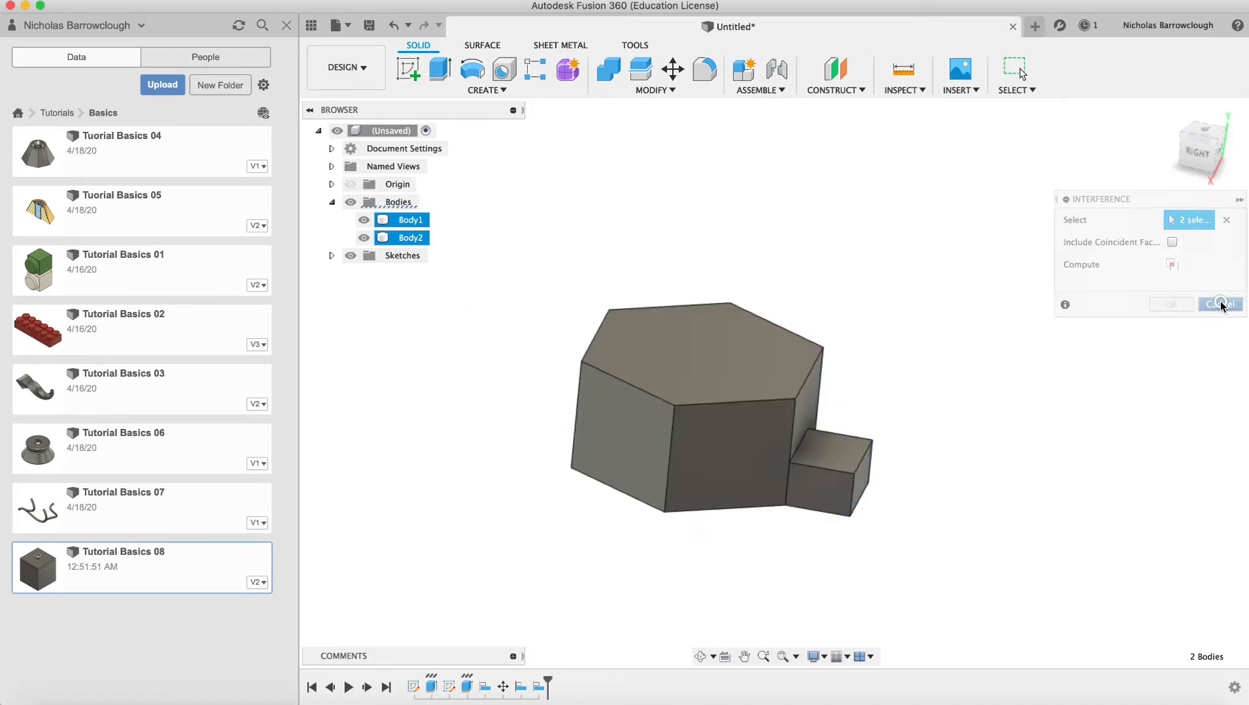
{"action": "left_click", "coordinate": [1219, 305]}
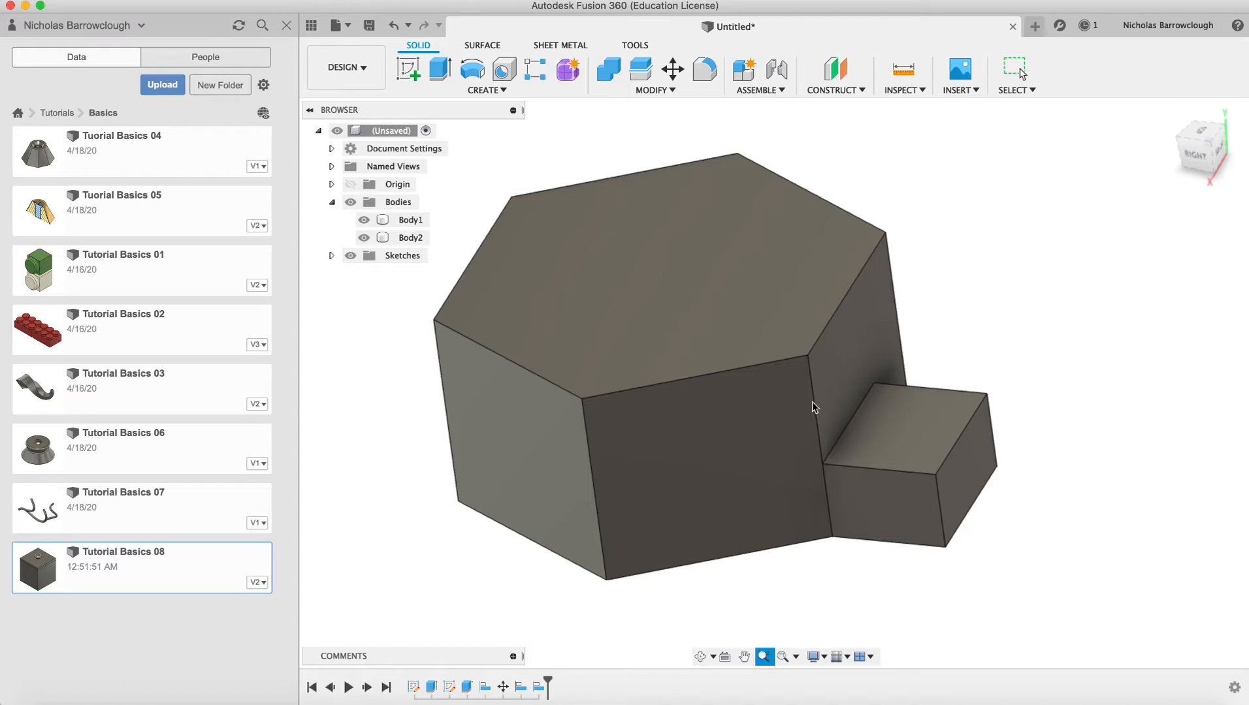
{"action": "mouse_move", "coordinate": [672, 68]}
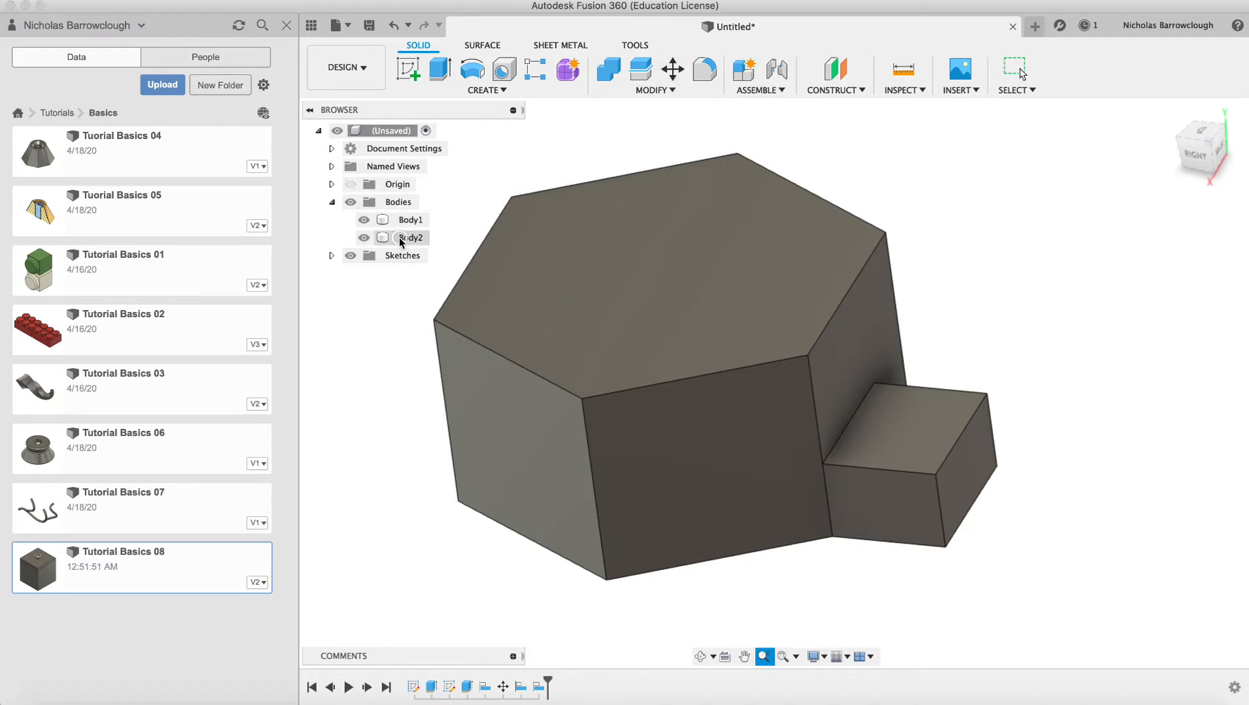
Copy the small box point-to-point onto the prism's top corner as Body3
{"action": "left_click", "coordinate": [410, 219]}
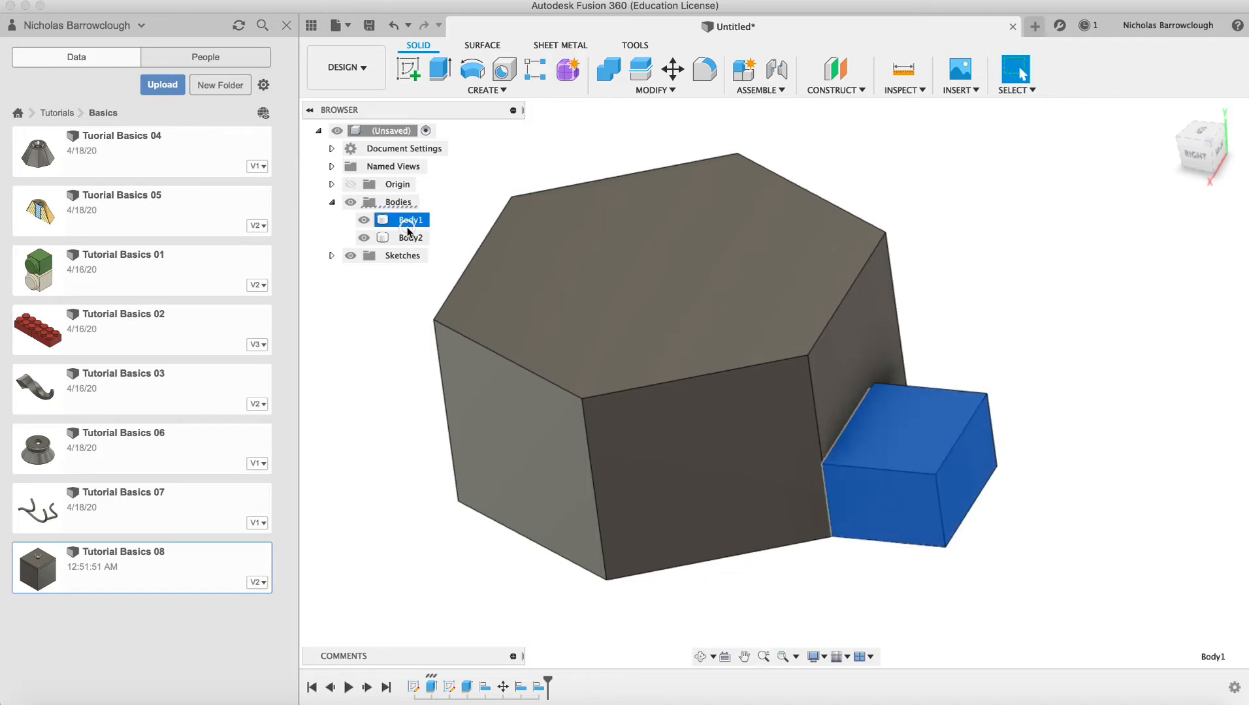
{"action": "left_click", "coordinate": [672, 69]}
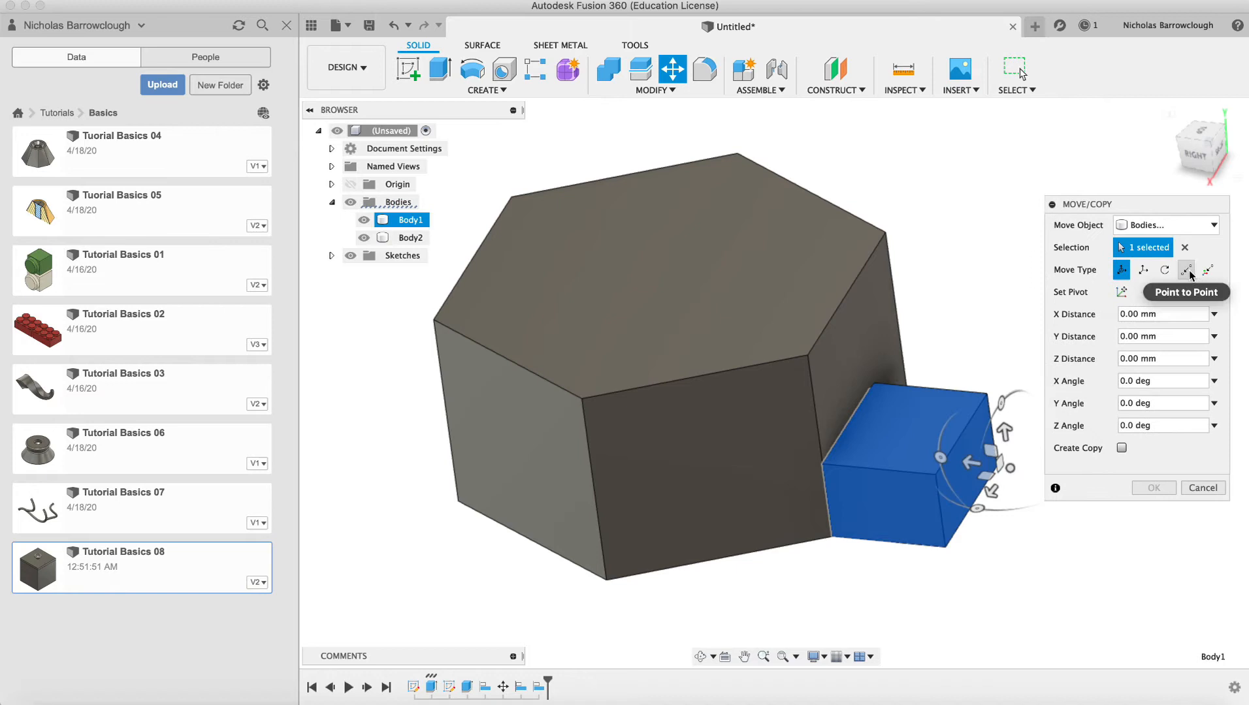
{"action": "left_click", "coordinate": [1185, 270]}
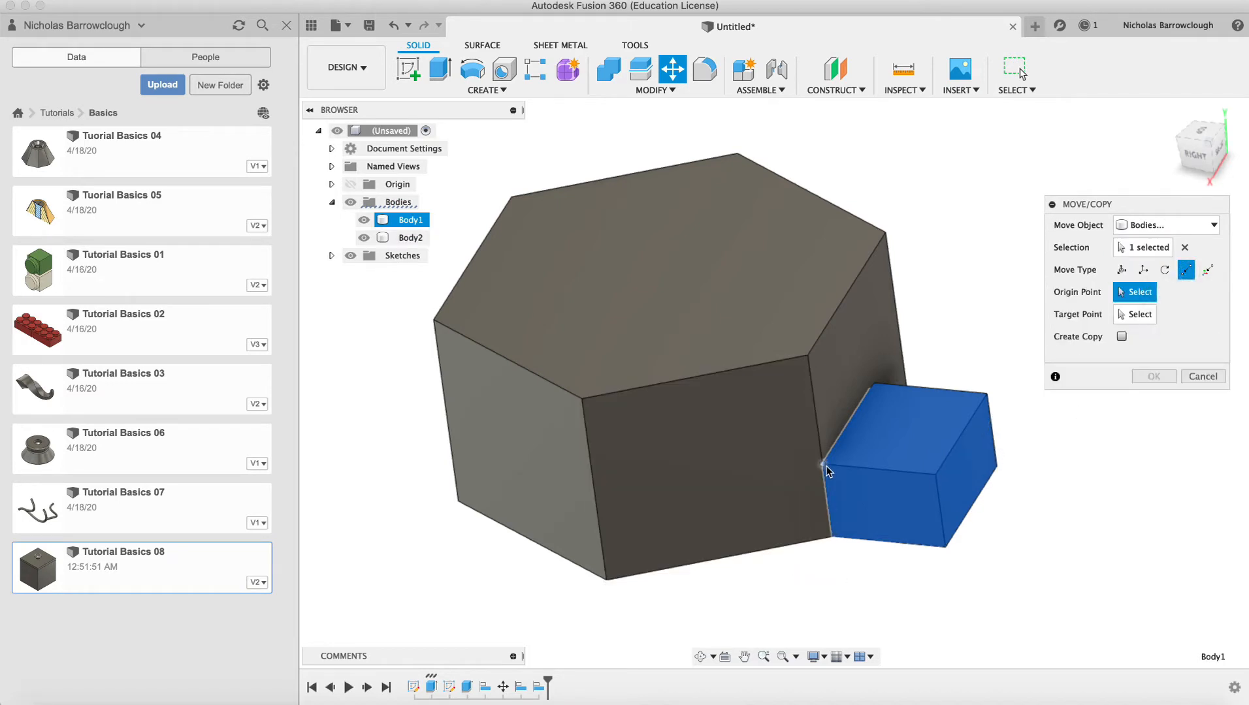
{"action": "left_click", "coordinate": [809, 360]}
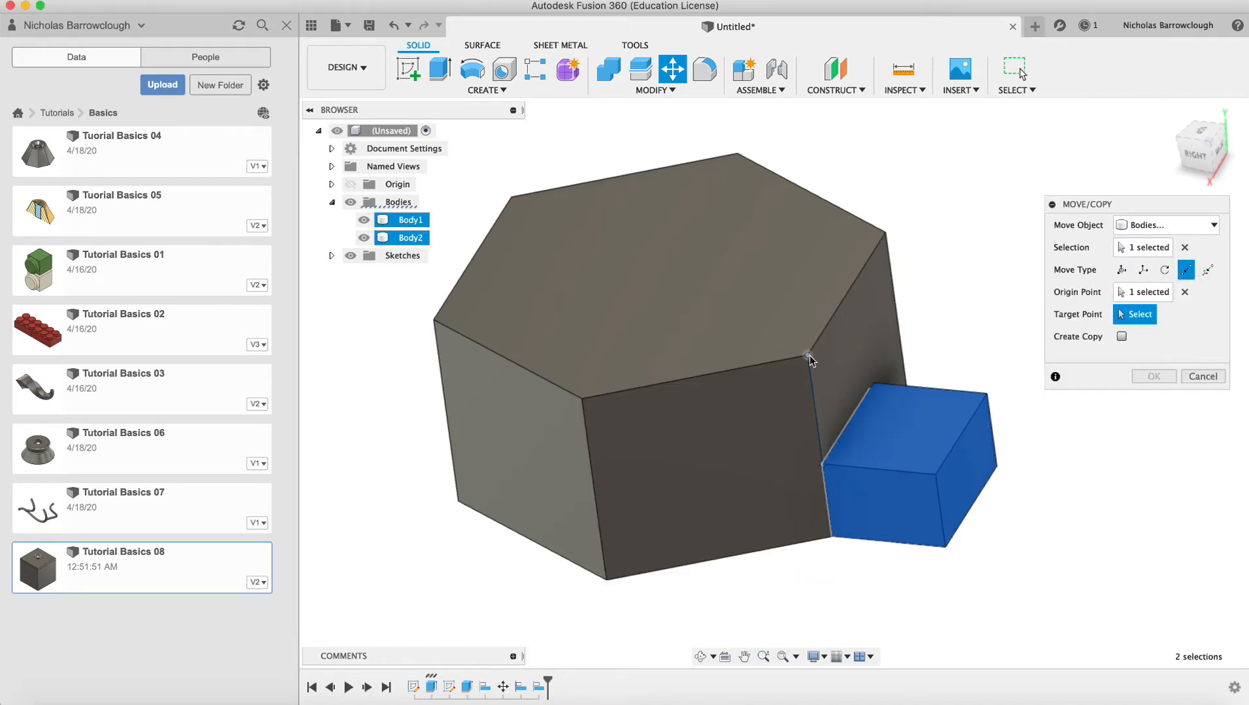
{"action": "left_click", "coordinate": [810, 357]}
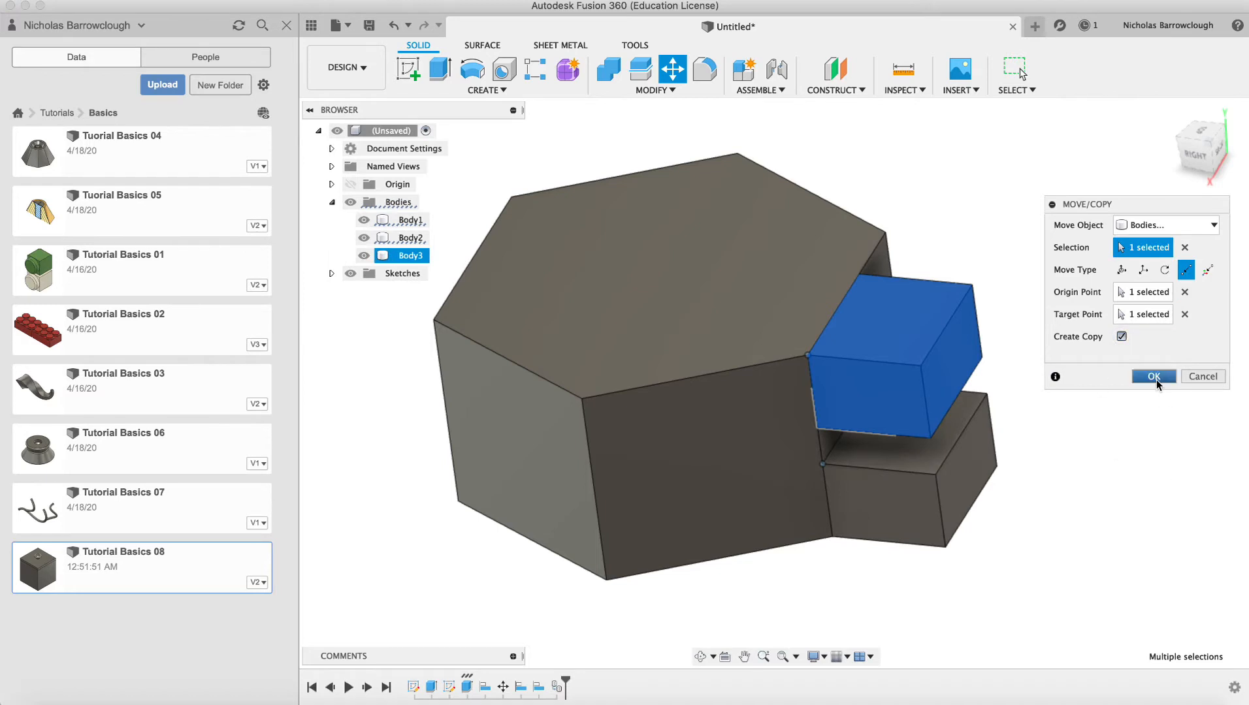
{"action": "left_click", "coordinate": [1152, 376]}
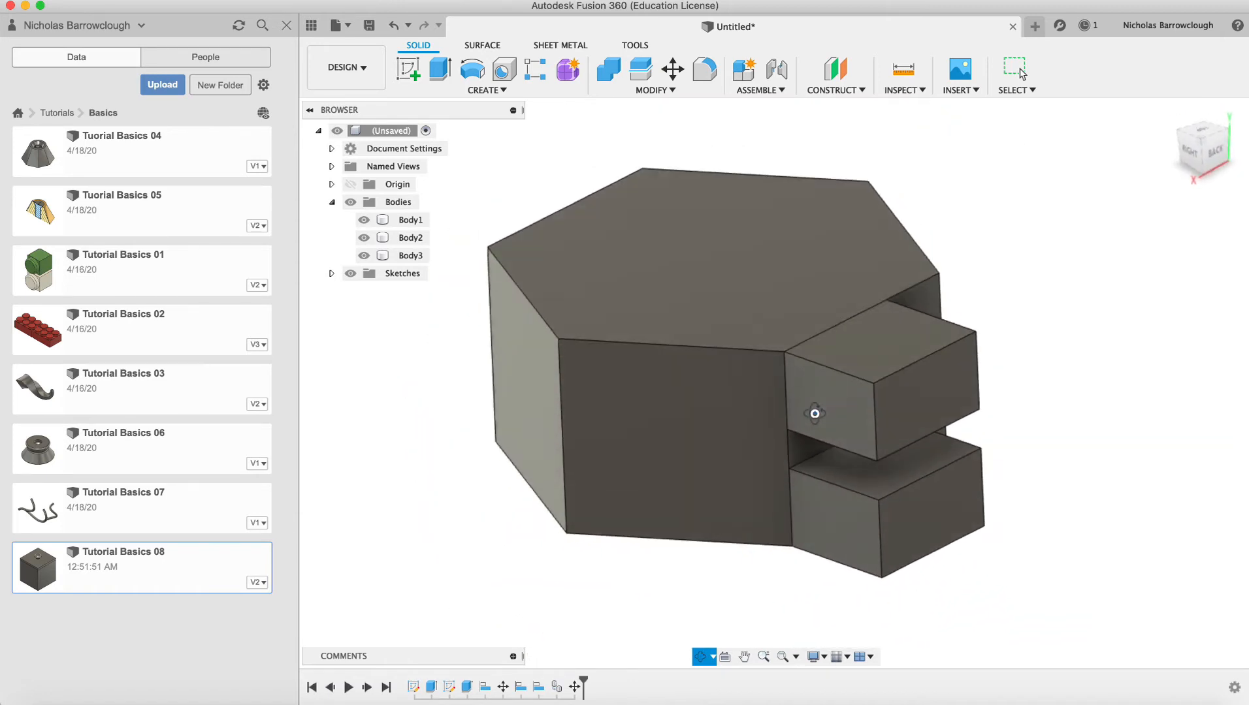
{"action": "mouse_move", "coordinate": [607, 70]}
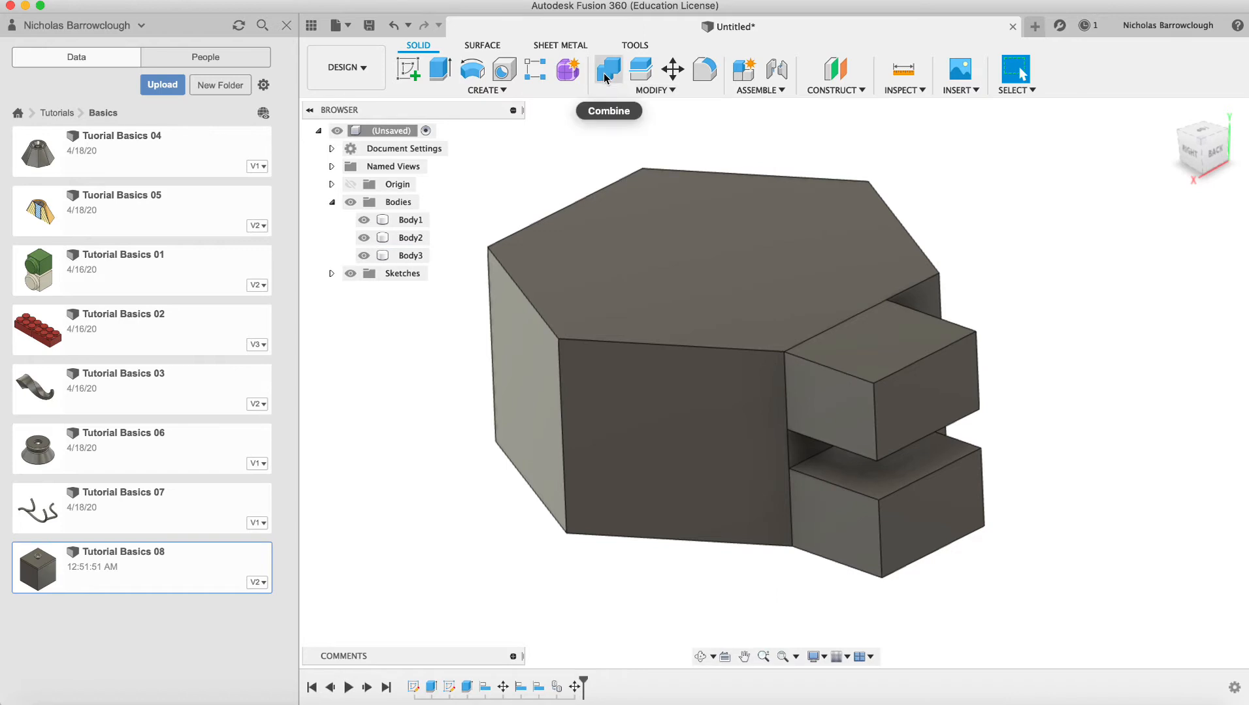
Combine the prism with both boxes, then hide leftover Body3 in the Browser
{"action": "left_click", "coordinate": [607, 70]}
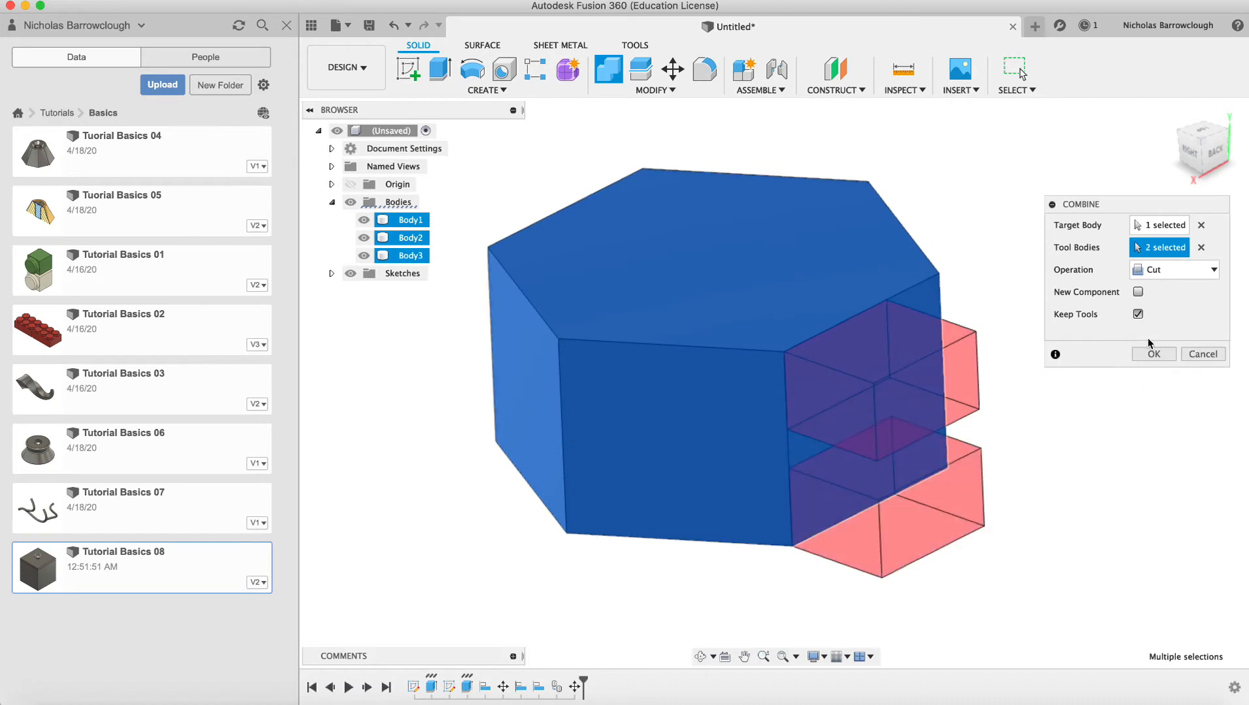
{"action": "left_click", "coordinate": [1172, 269]}
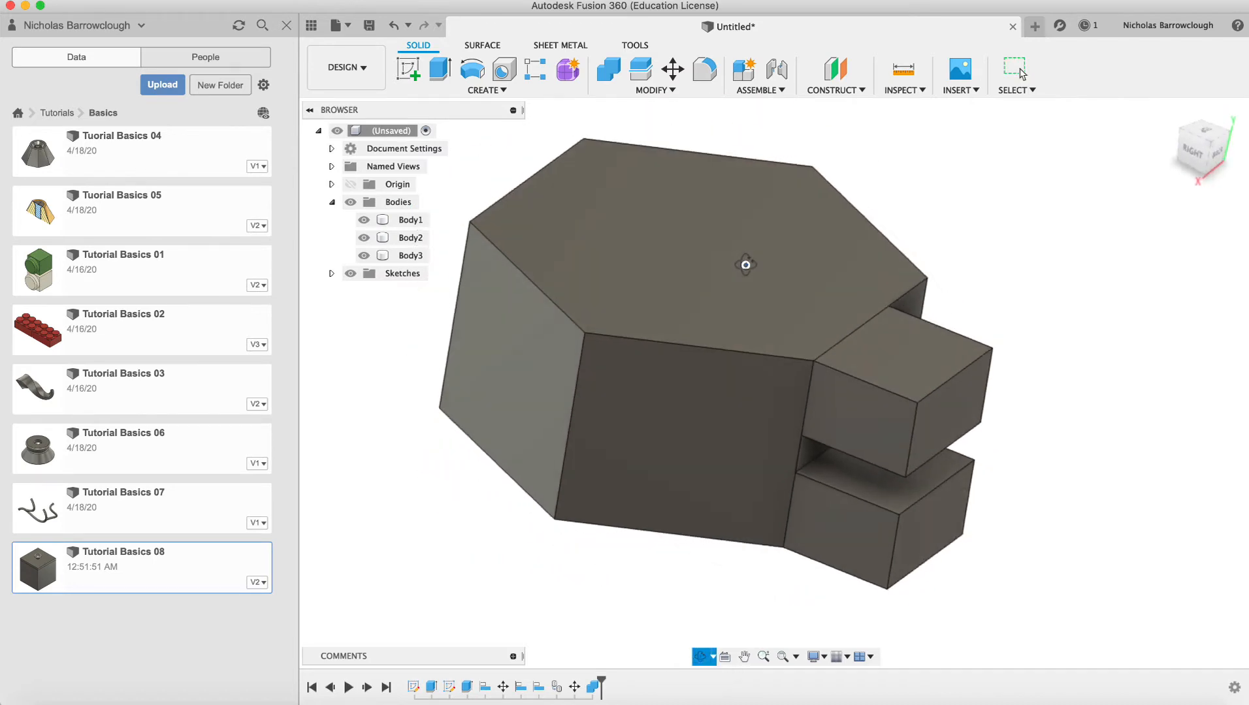
{"action": "left_click", "coordinate": [363, 219]}
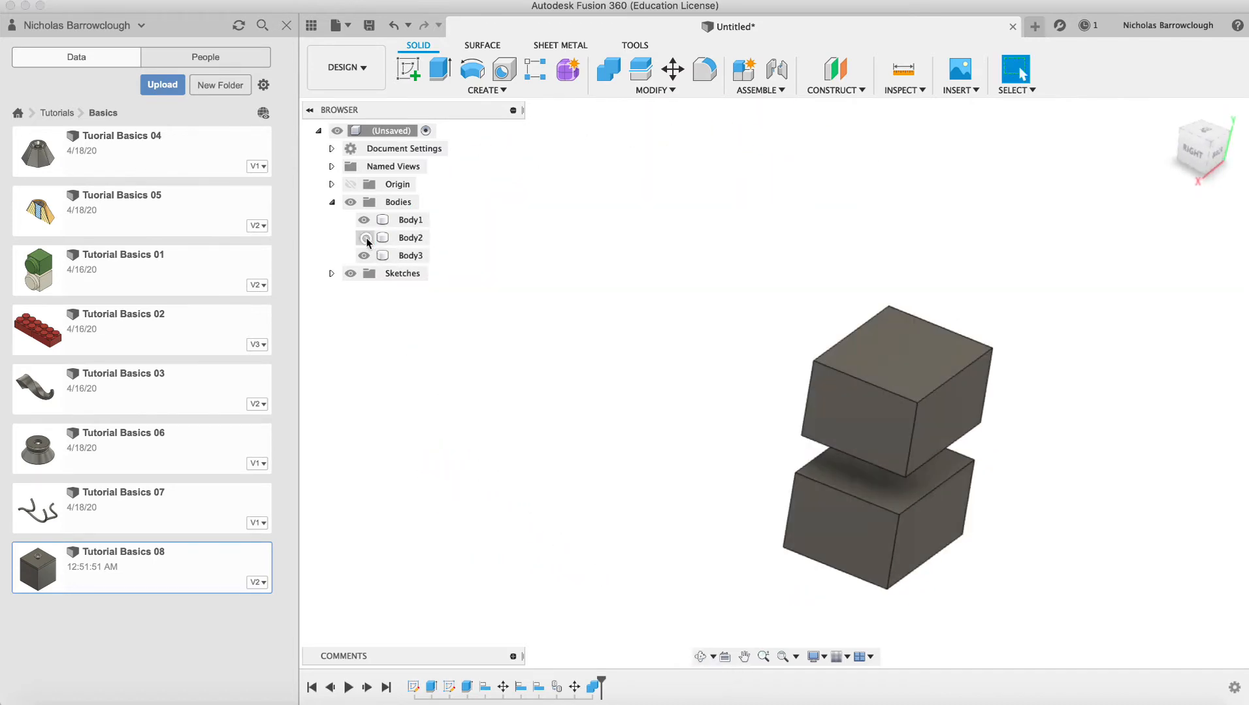
{"action": "left_click", "coordinate": [364, 237]}
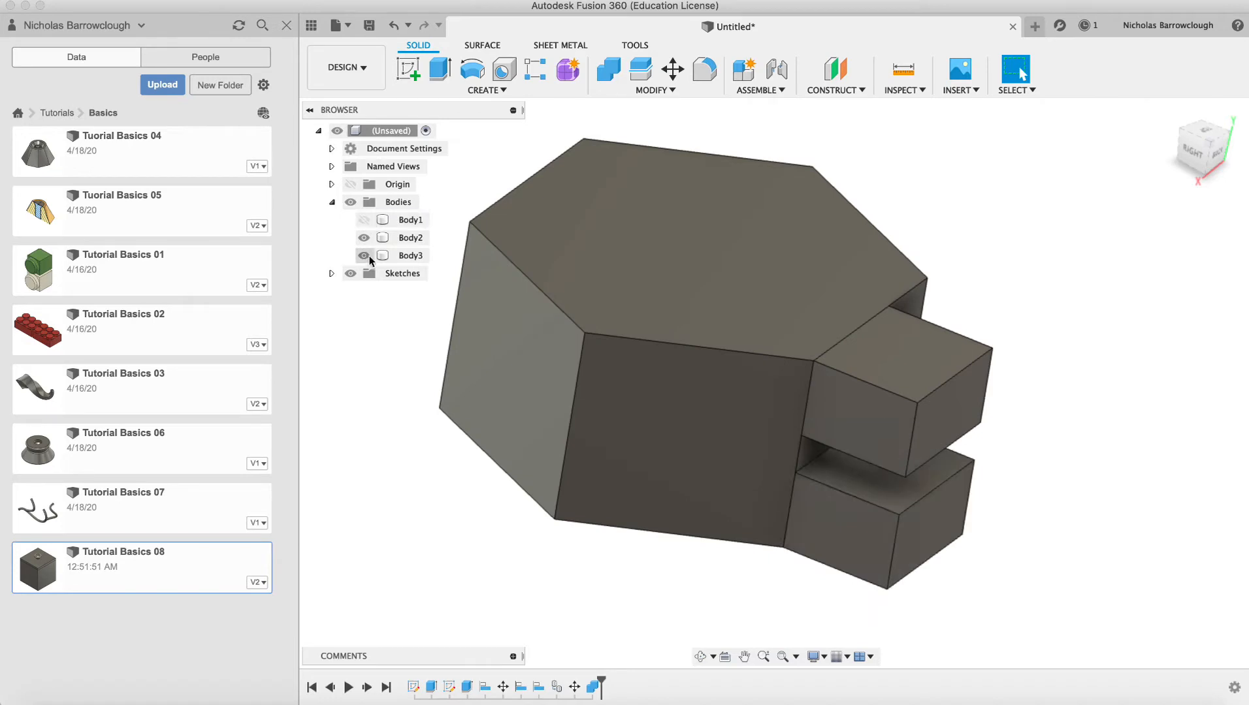
{"action": "left_click", "coordinate": [363, 255]}
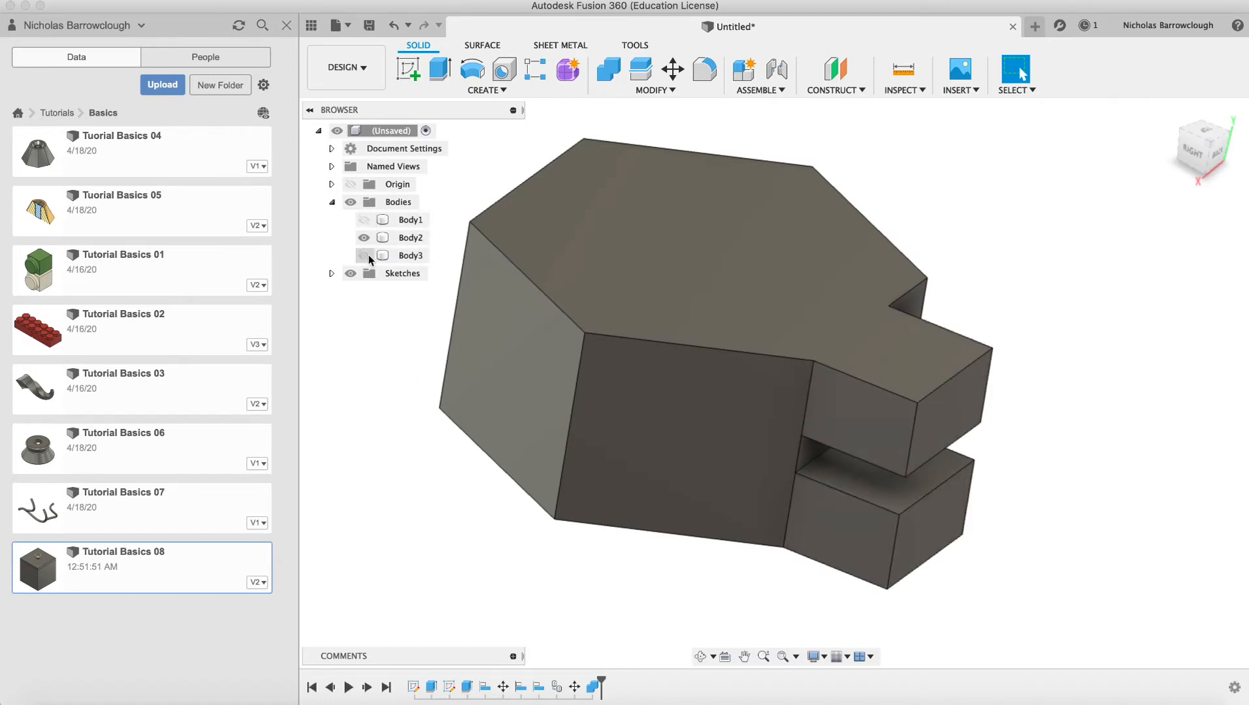
{"action": "left_click", "coordinate": [410, 238]}
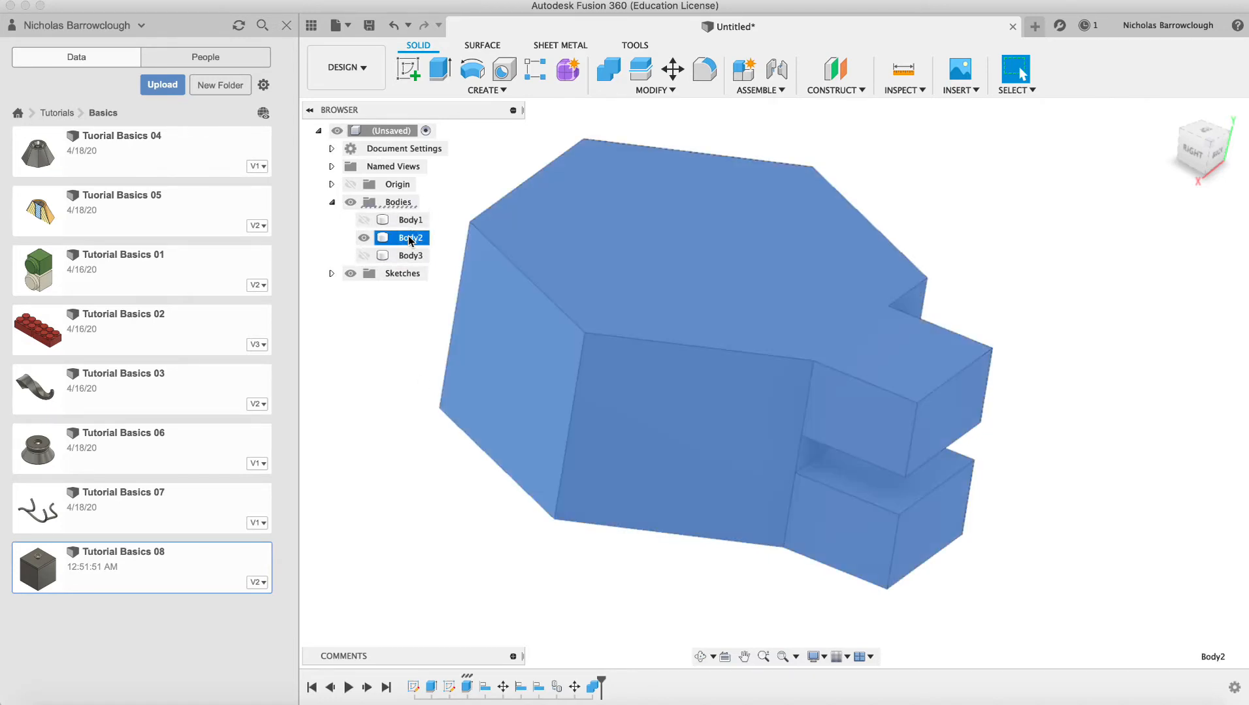
{"action": "left_click", "coordinate": [402, 237]}
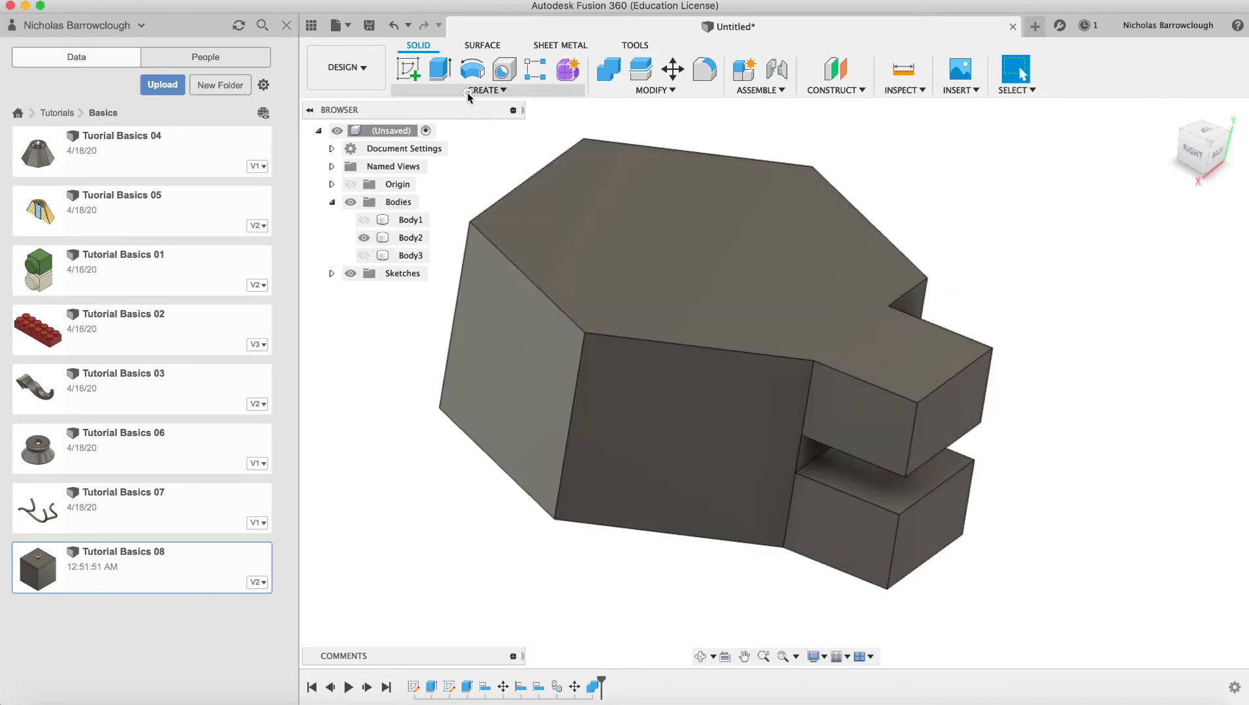
Shell the body open at the top face with thickness 2, then orbit to inspect
{"action": "left_click", "coordinate": [651, 90]}
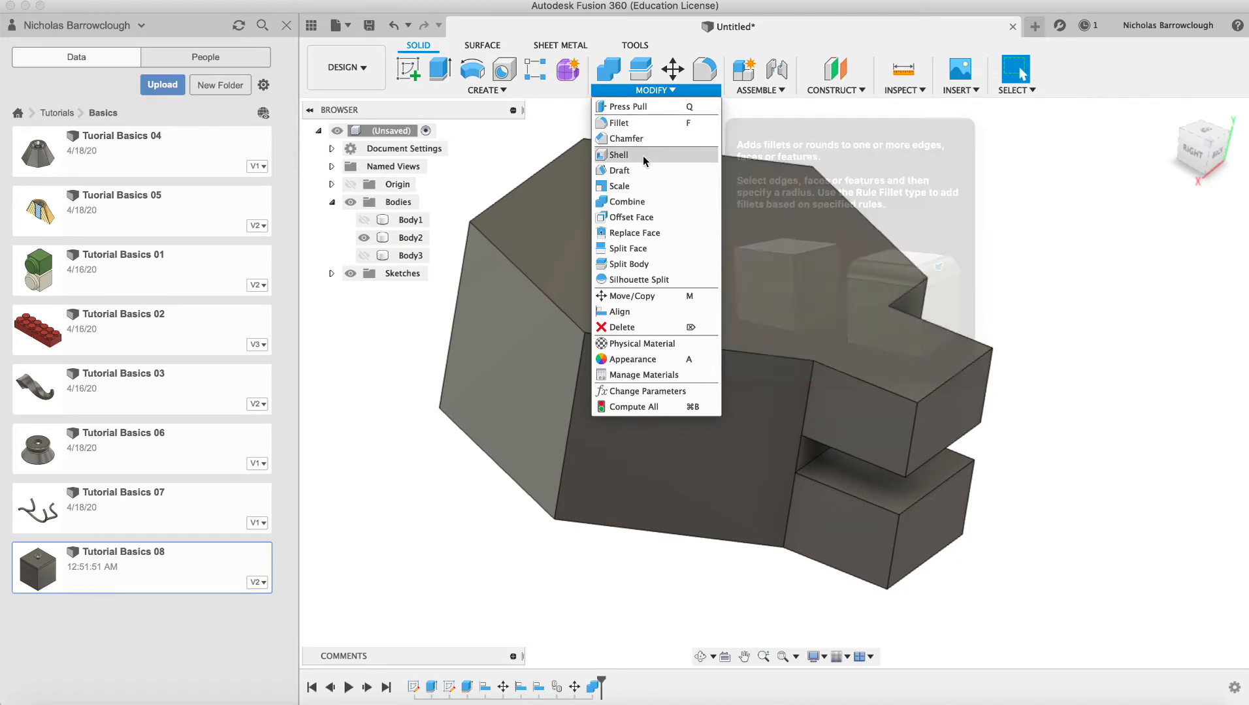
{"action": "mouse_move", "coordinate": [620, 171]}
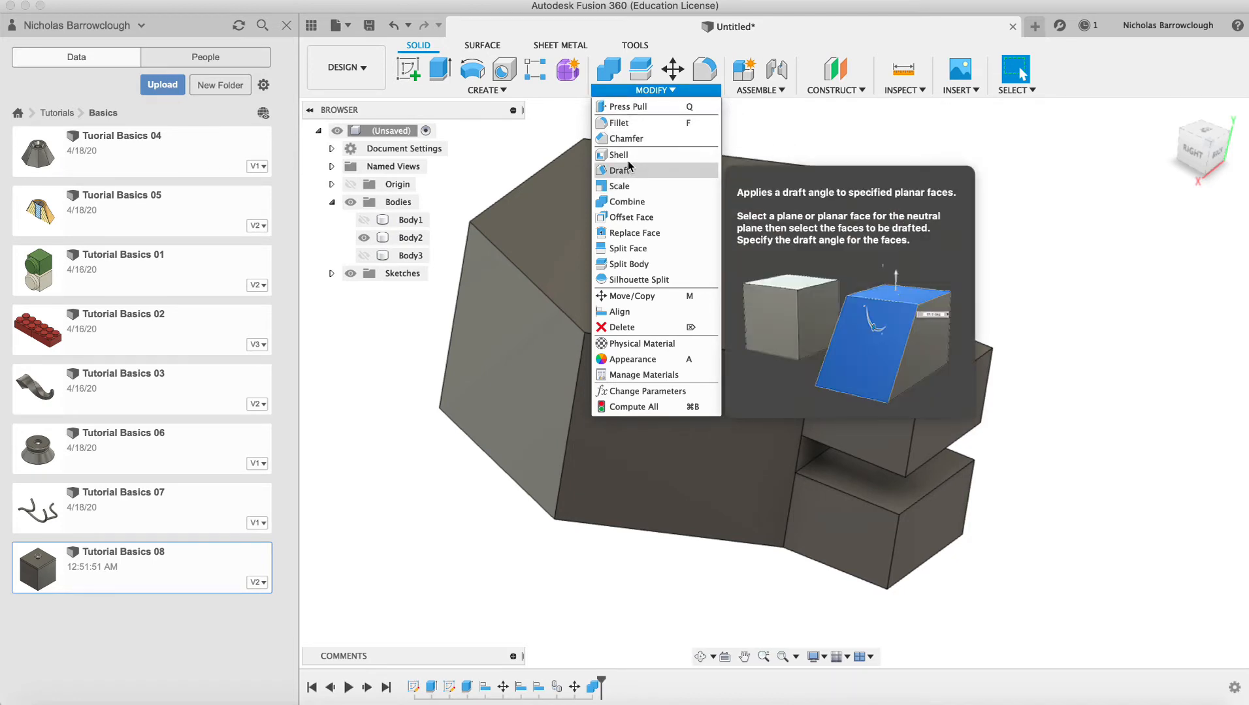
{"action": "left_click", "coordinate": [617, 154]}
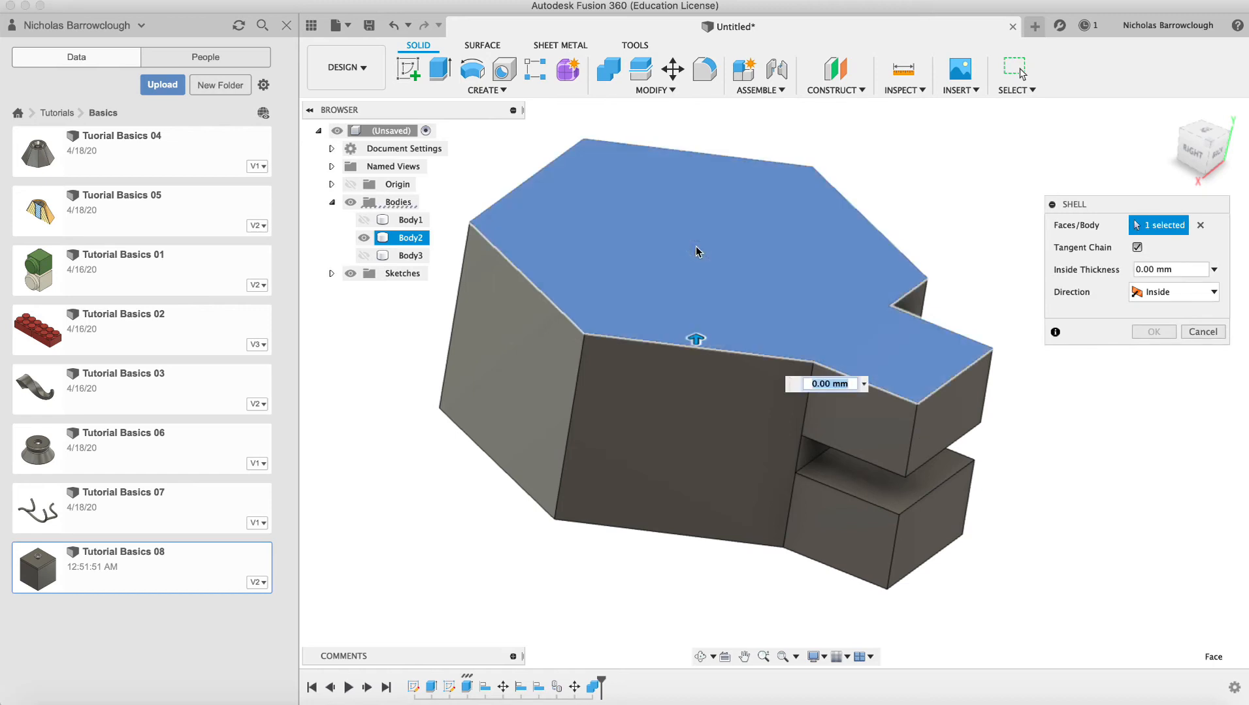
{"action": "type", "text": "2"}
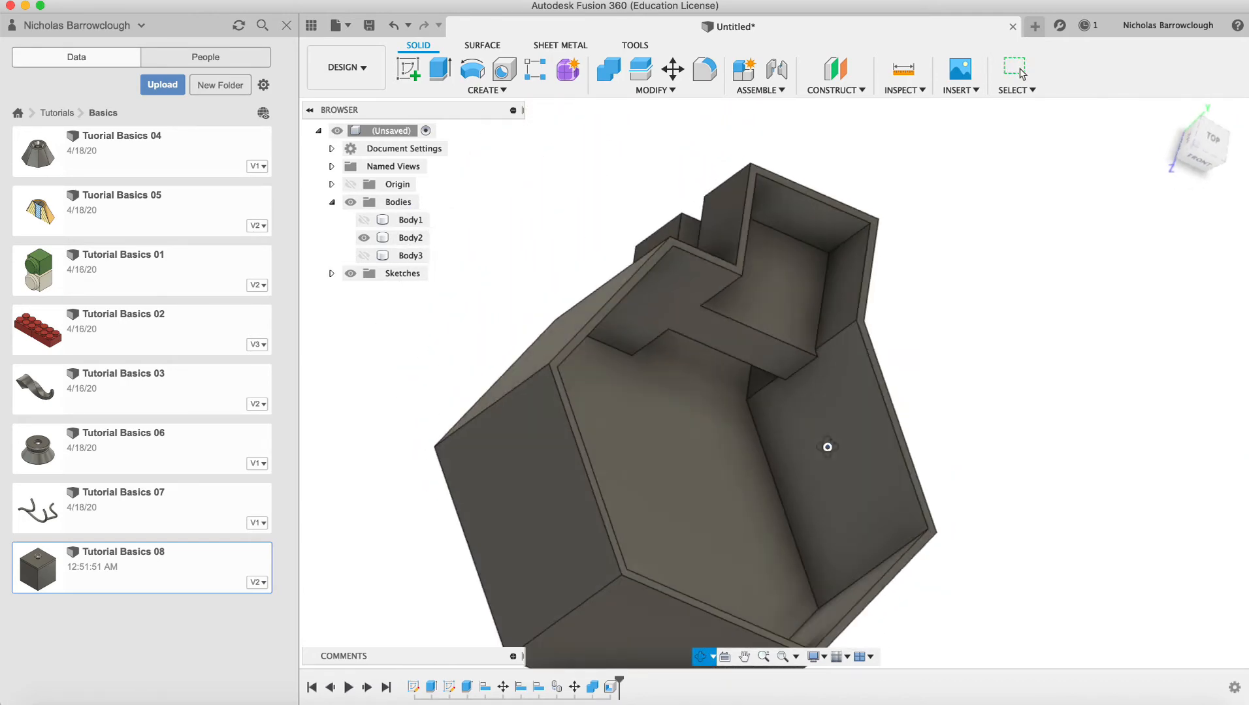
{"action": "left_click_drag", "start_coordinate": [828, 446], "coordinate": [751, 433]}
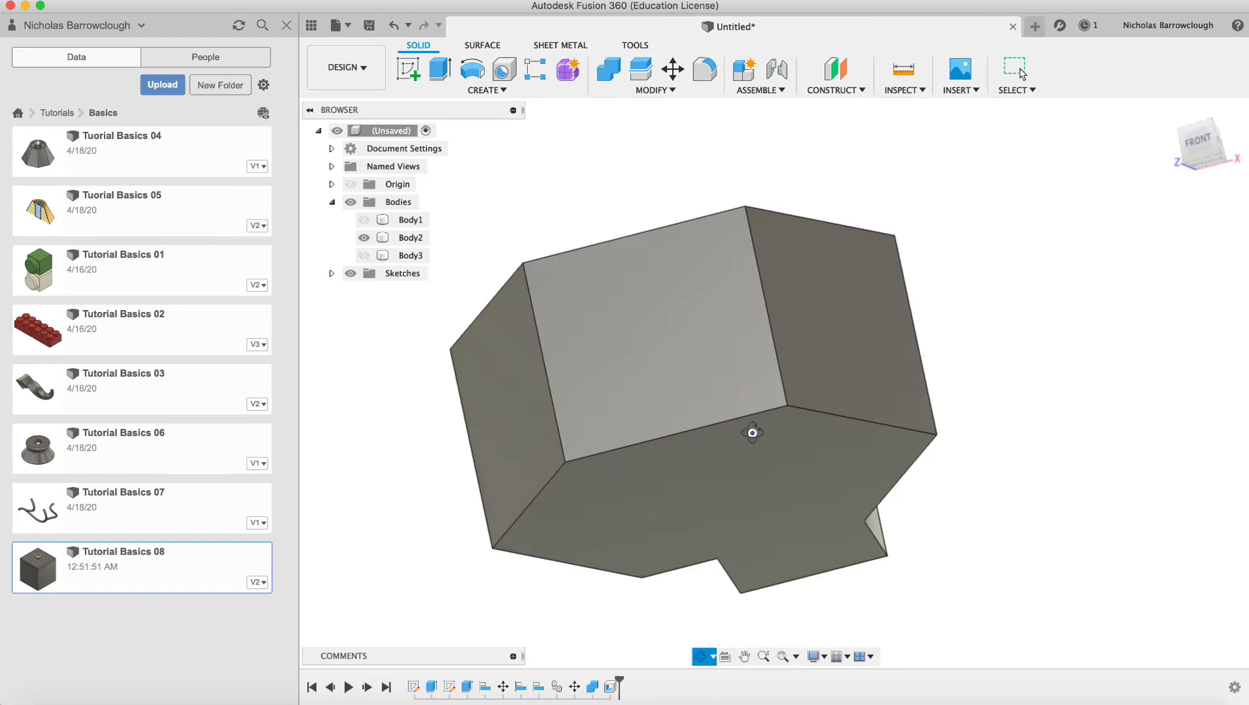
{"action": "left_click_drag", "start_coordinate": [749, 433], "coordinate": [693, 279]}
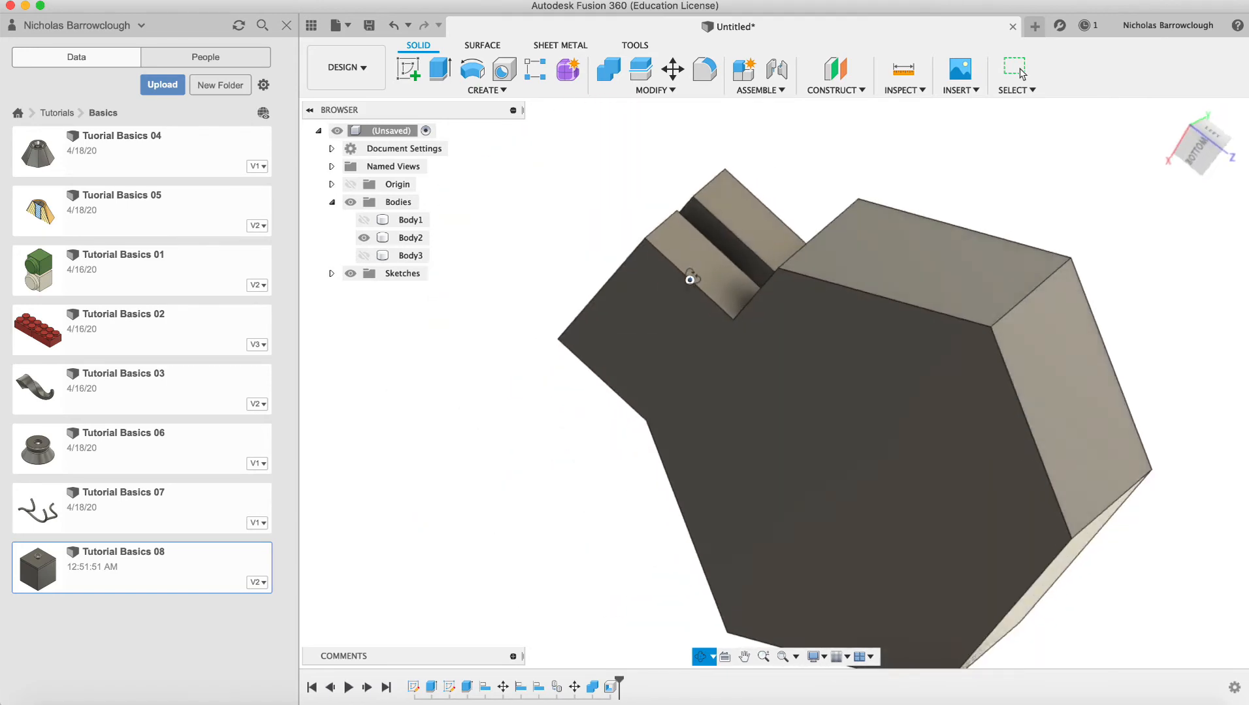
{"action": "left_click_drag", "start_coordinate": [691, 279], "coordinate": [821, 435]}
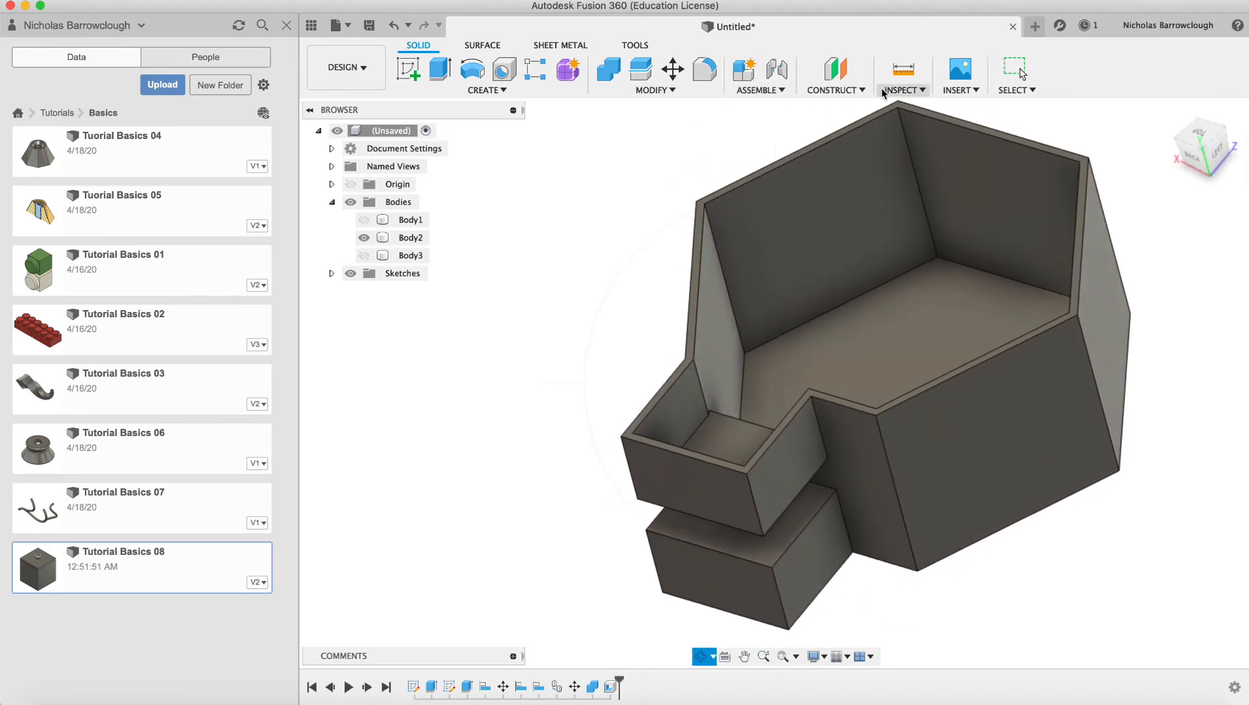
Create a section analysis on the box face at -15 mm and orbit to the hatched walls
{"action": "left_click", "coordinate": [901, 76]}
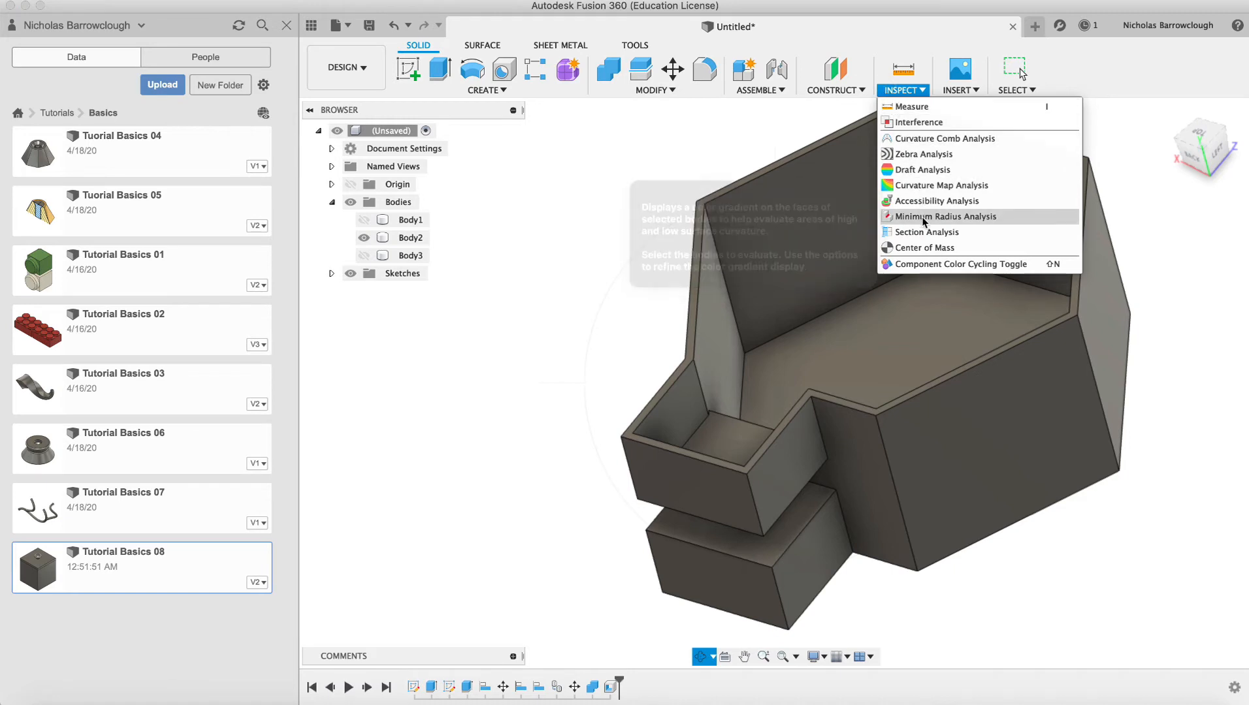
{"action": "left_click", "coordinate": [927, 232]}
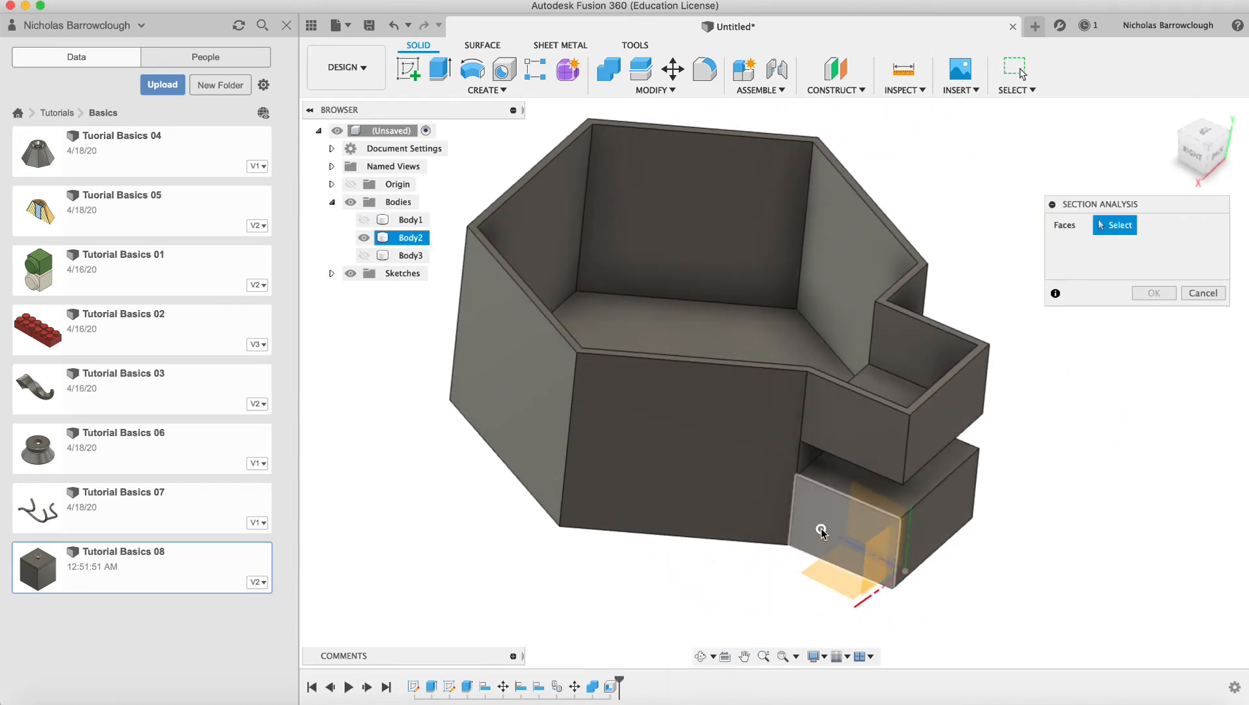
{"action": "left_click", "coordinate": [821, 532]}
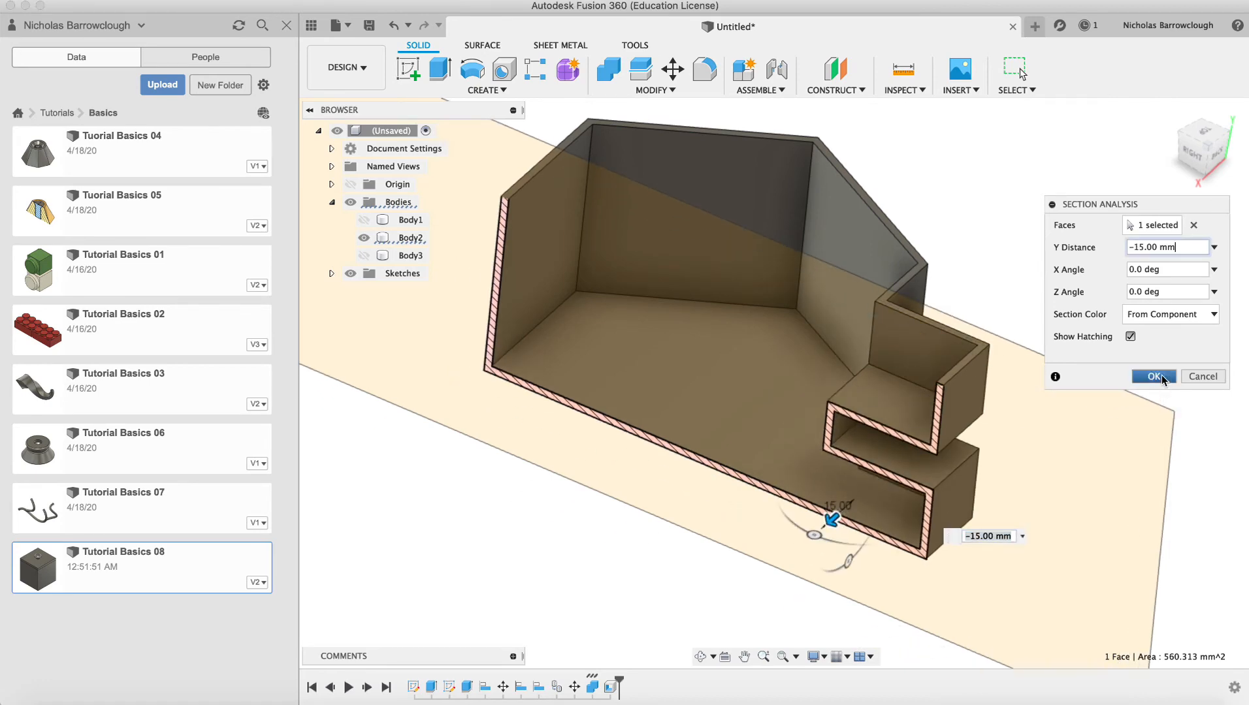
{"action": "left_click", "coordinate": [1153, 376]}
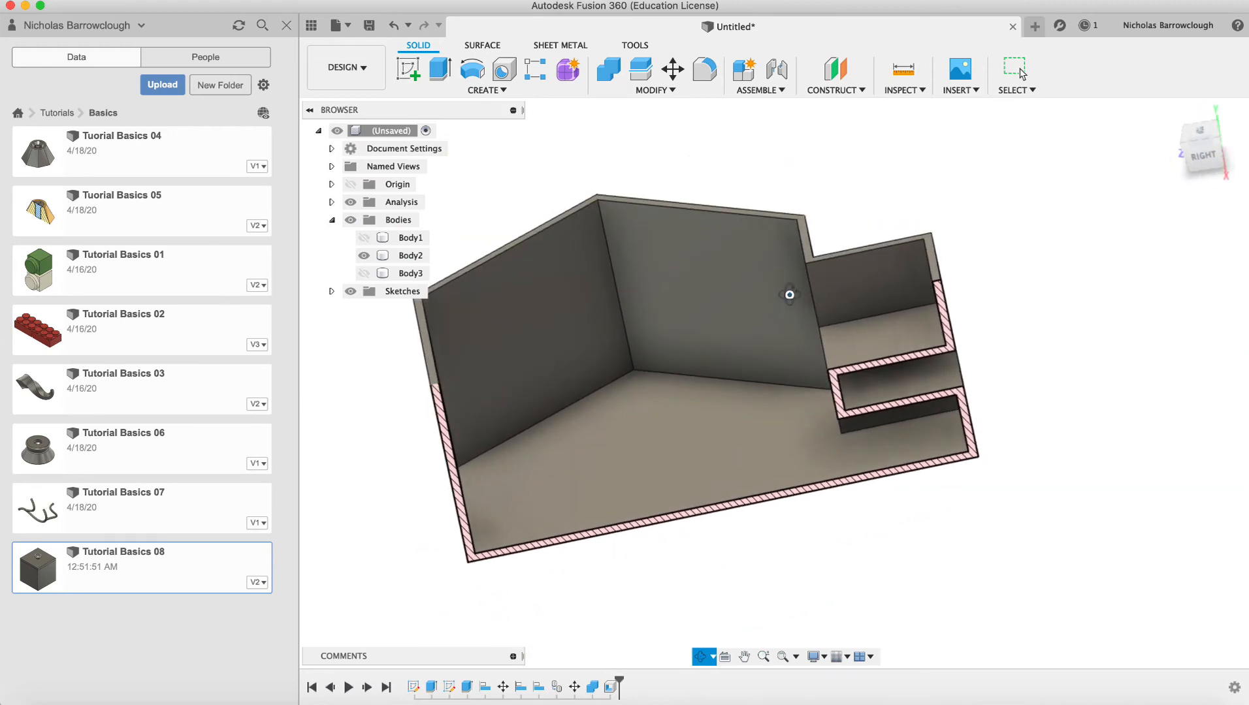
{"action": "left_click_drag", "start_coordinate": [788, 294], "coordinate": [736, 290]}
{"action": "type", "text": "3"}
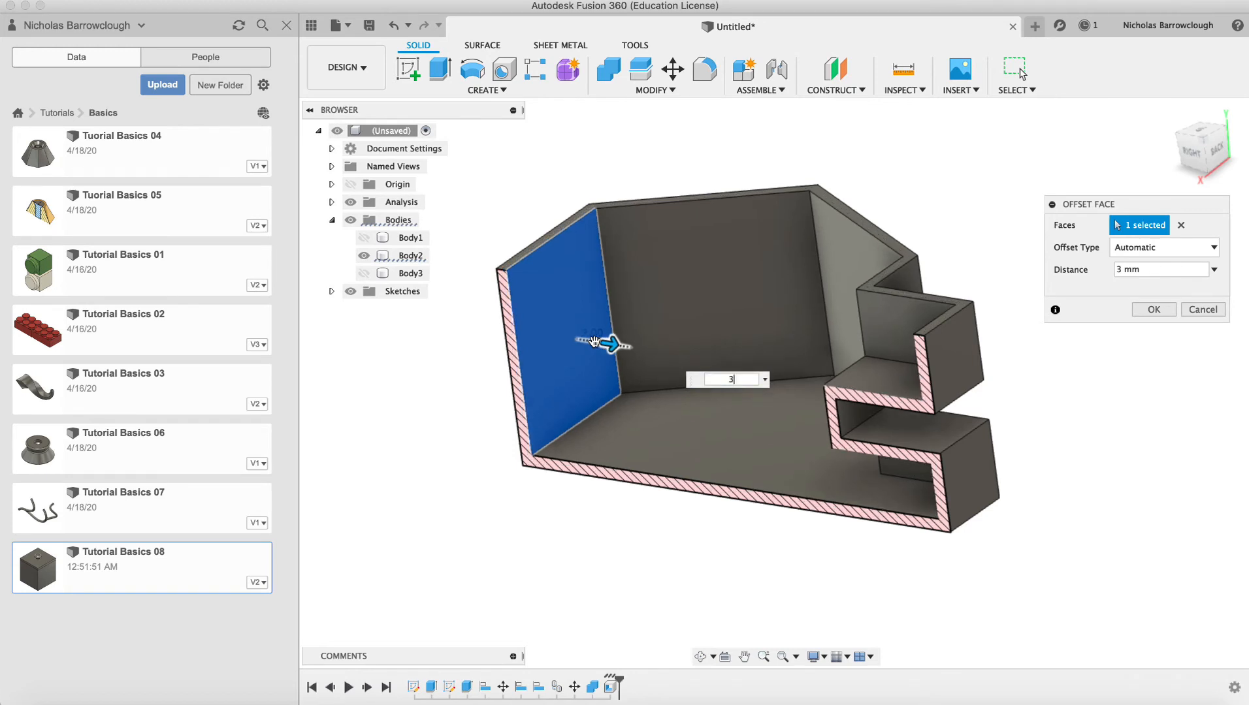
Drag the offset arrow to push the inner wall face out 3 mm
{"action": "left_click_drag", "start_coordinate": [612, 342], "coordinate": [629, 342]}
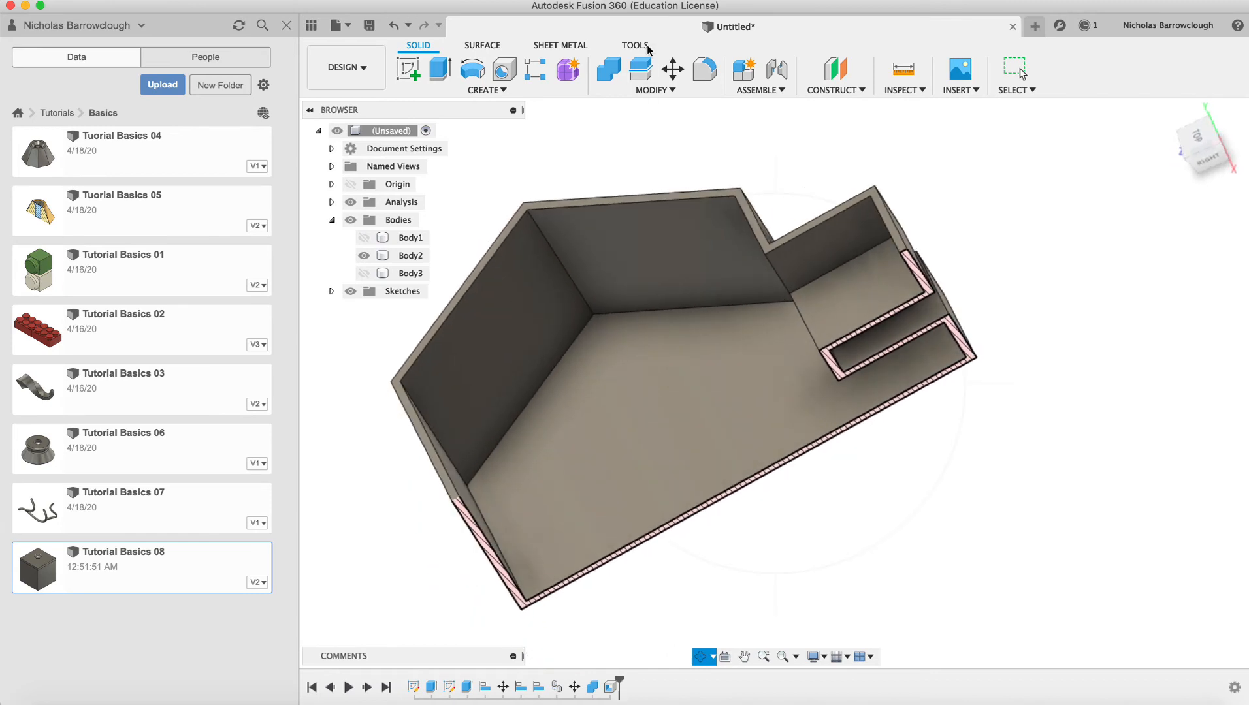
Offset the inner wall face again by dragging its arrow, then orbit to view the body
{"action": "left_click", "coordinate": [653, 72]}
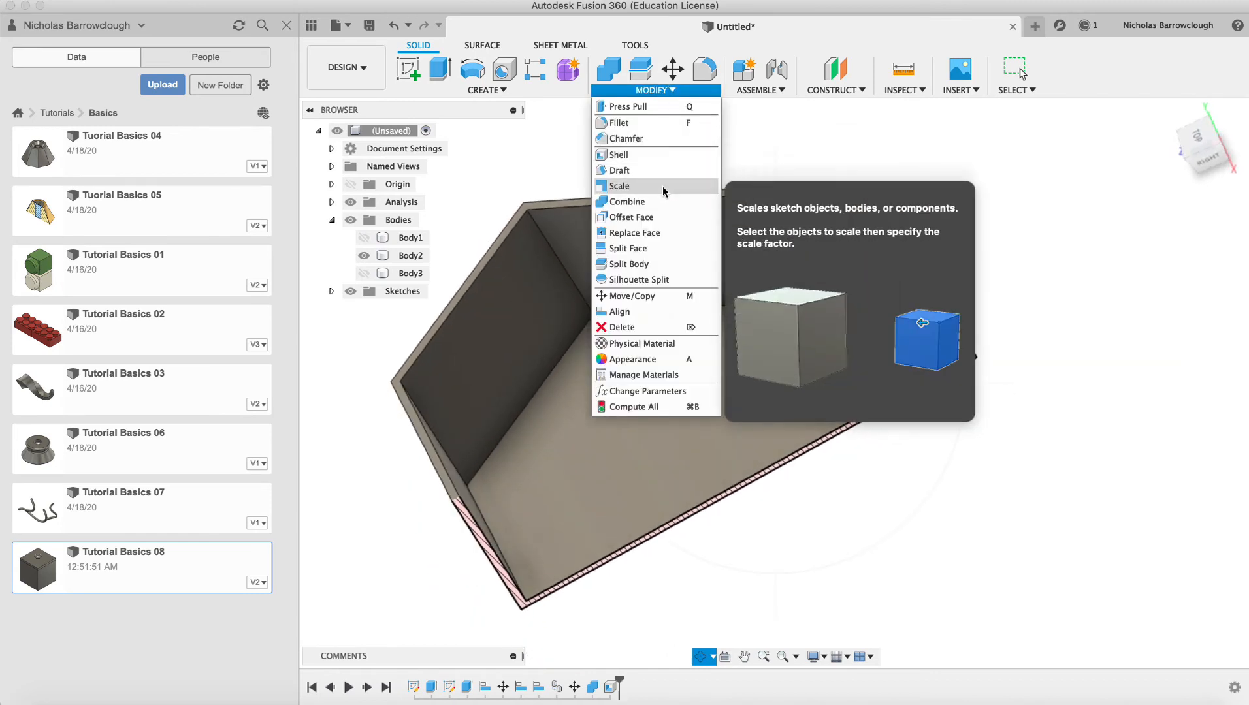
{"action": "mouse_move", "coordinate": [629, 217]}
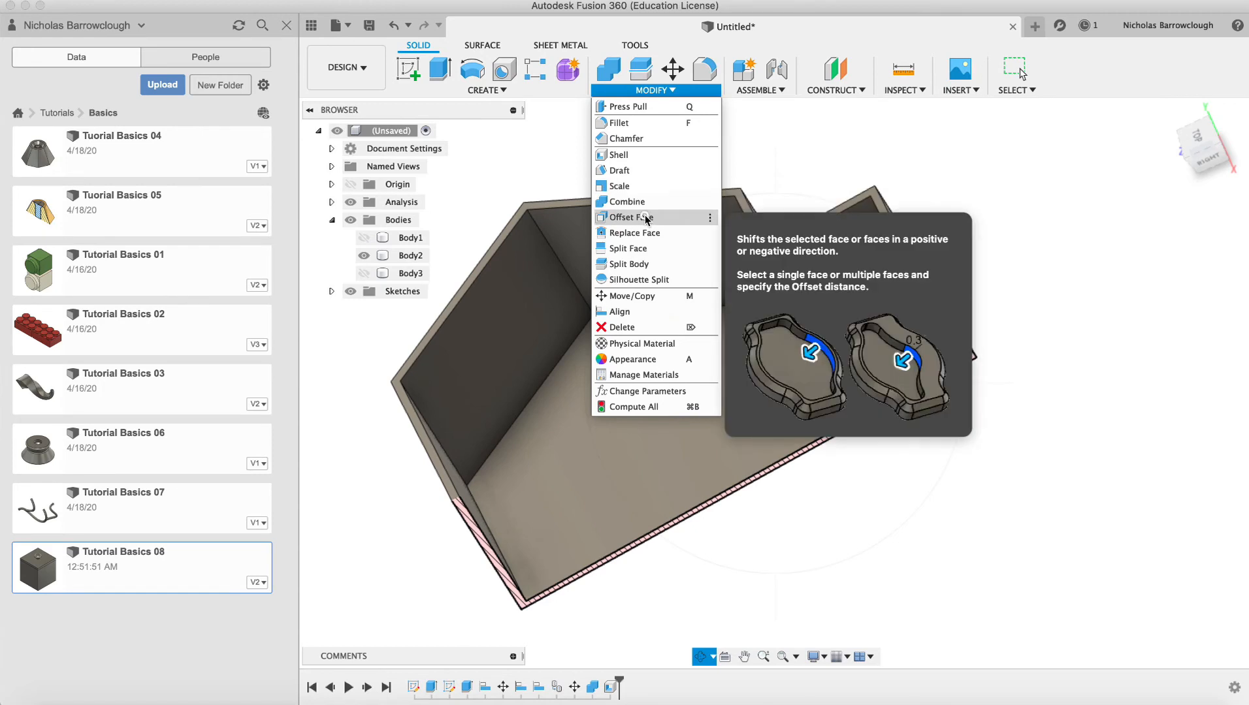
{"action": "left_click", "coordinate": [628, 218]}
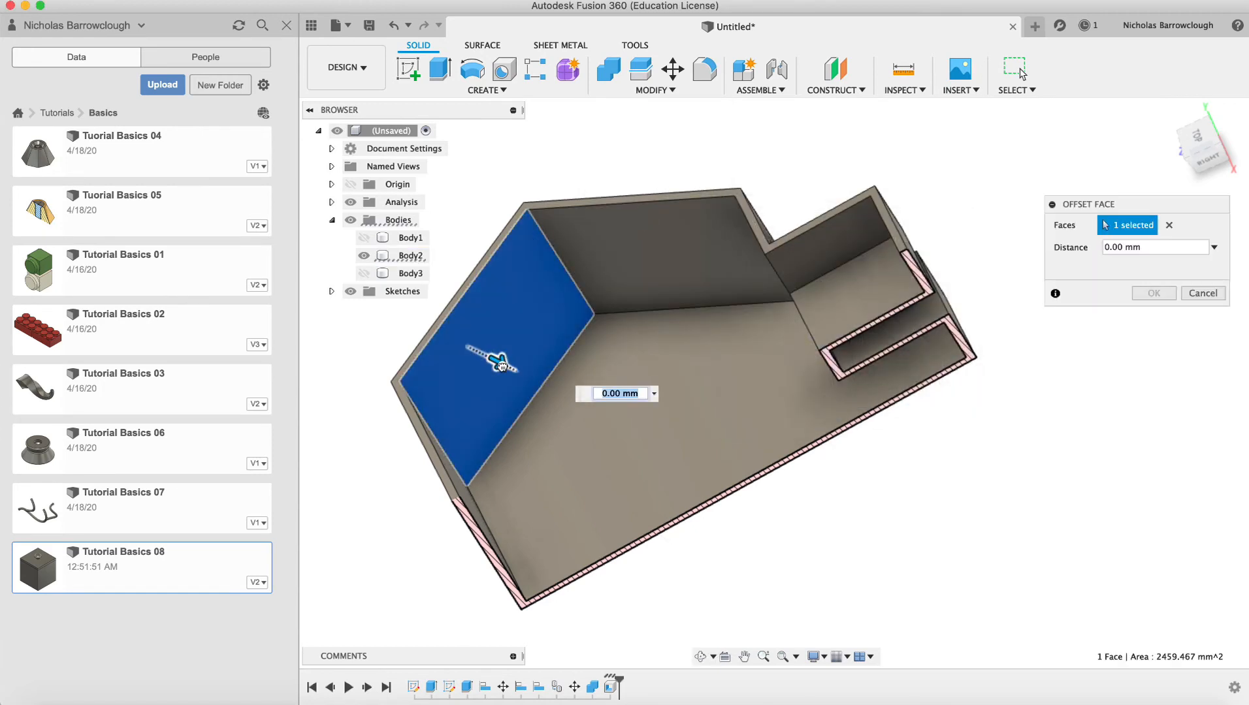
{"action": "left_click_drag", "start_coordinate": [494, 363], "coordinate": [533, 378]}
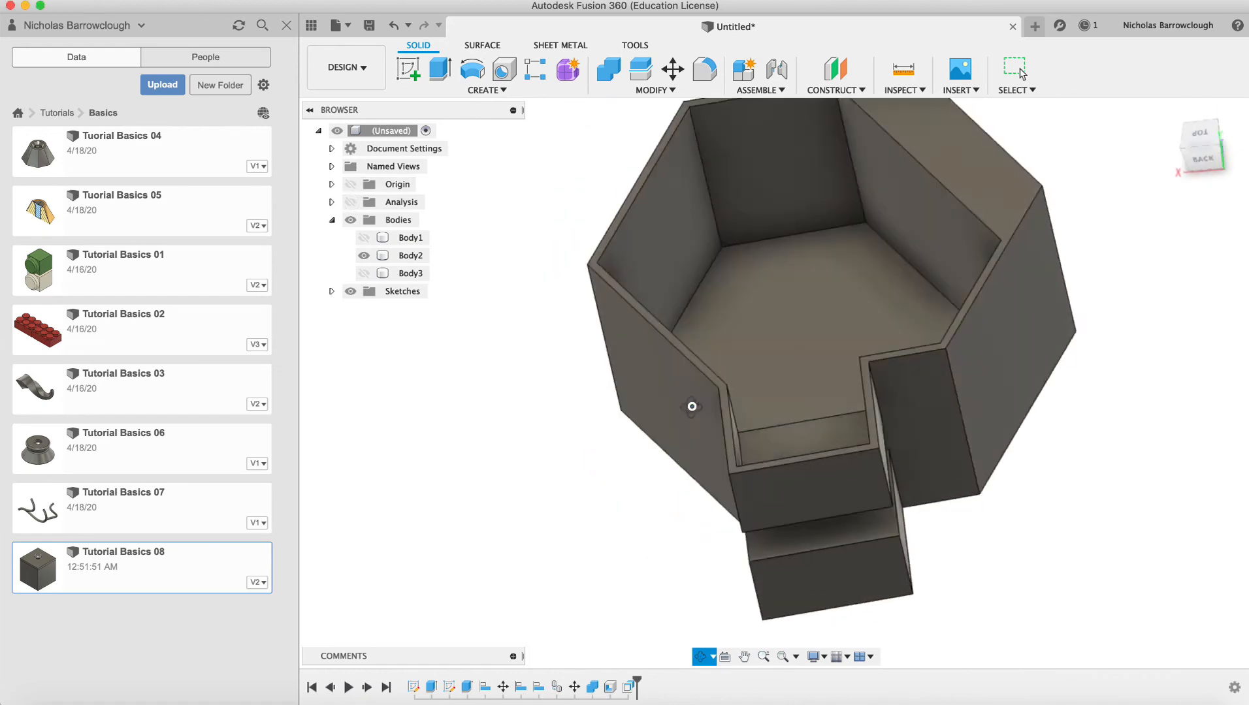
{"action": "left_click_drag", "start_coordinate": [691, 406], "coordinate": [762, 329]}
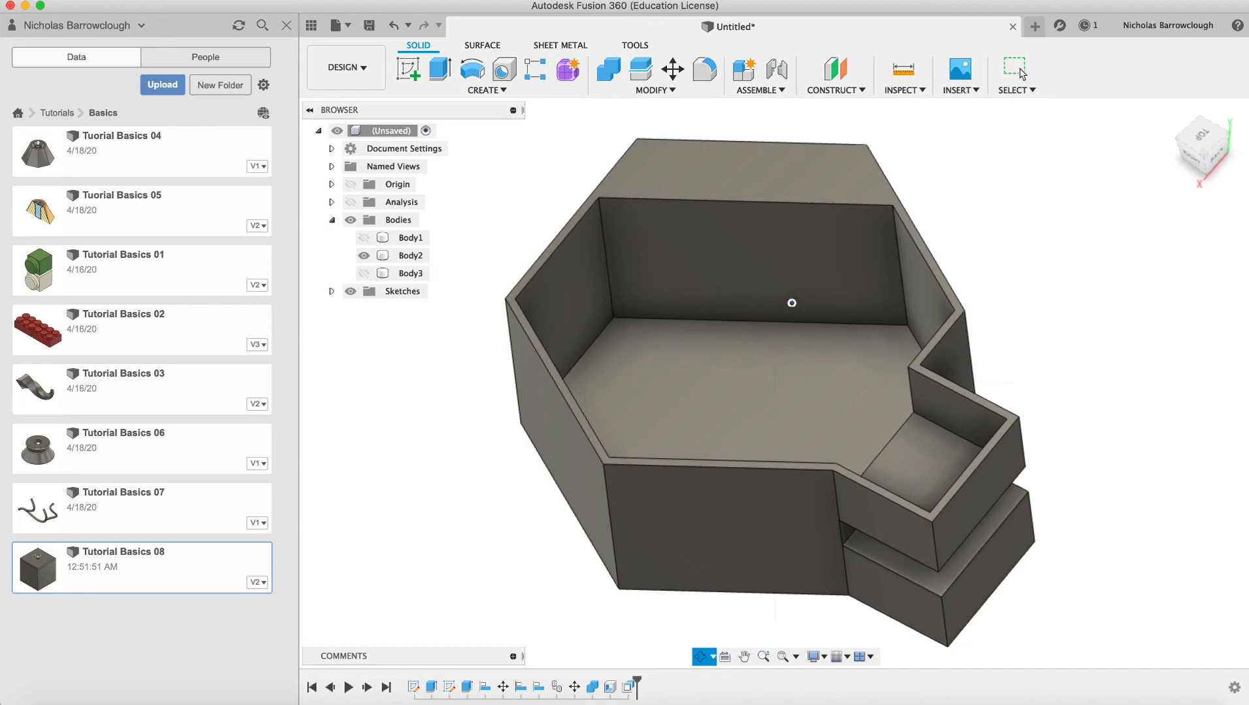
Orbit to view the finished thin-walled hollow container
{"action": "left_click_drag", "start_coordinate": [788, 319], "coordinate": [677, 322]}
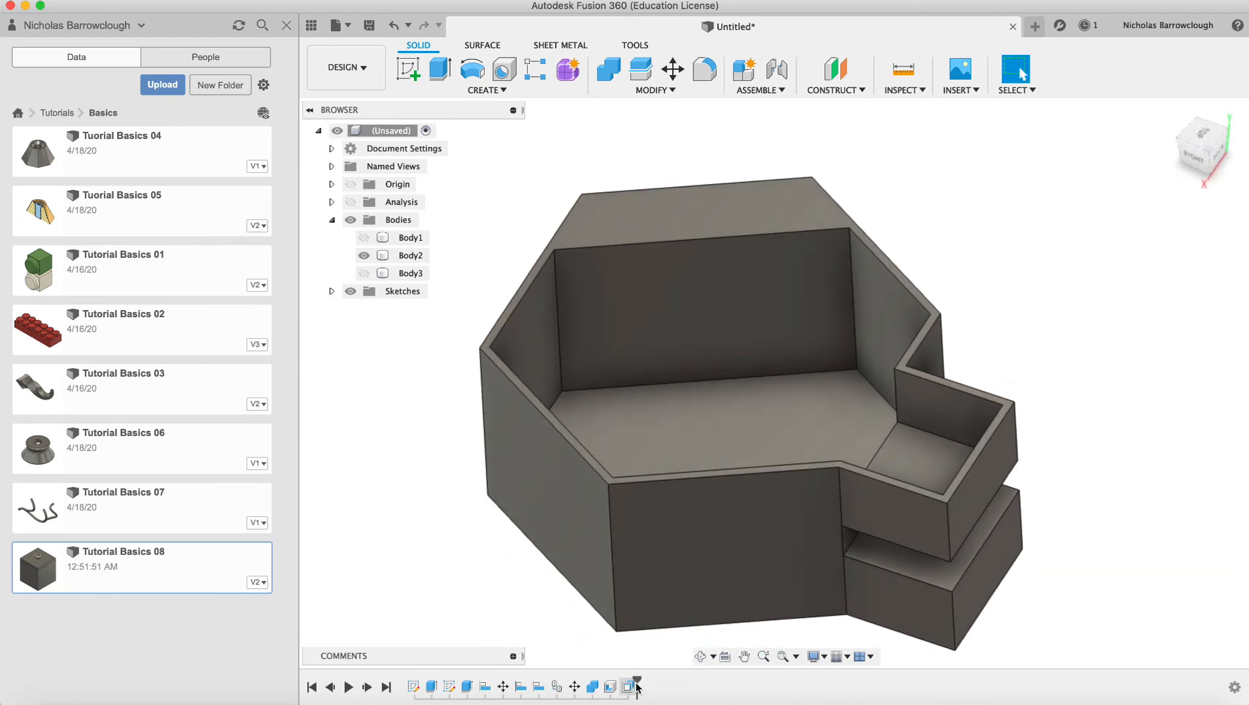
{"action": "mouse_move", "coordinate": [570, 686]}
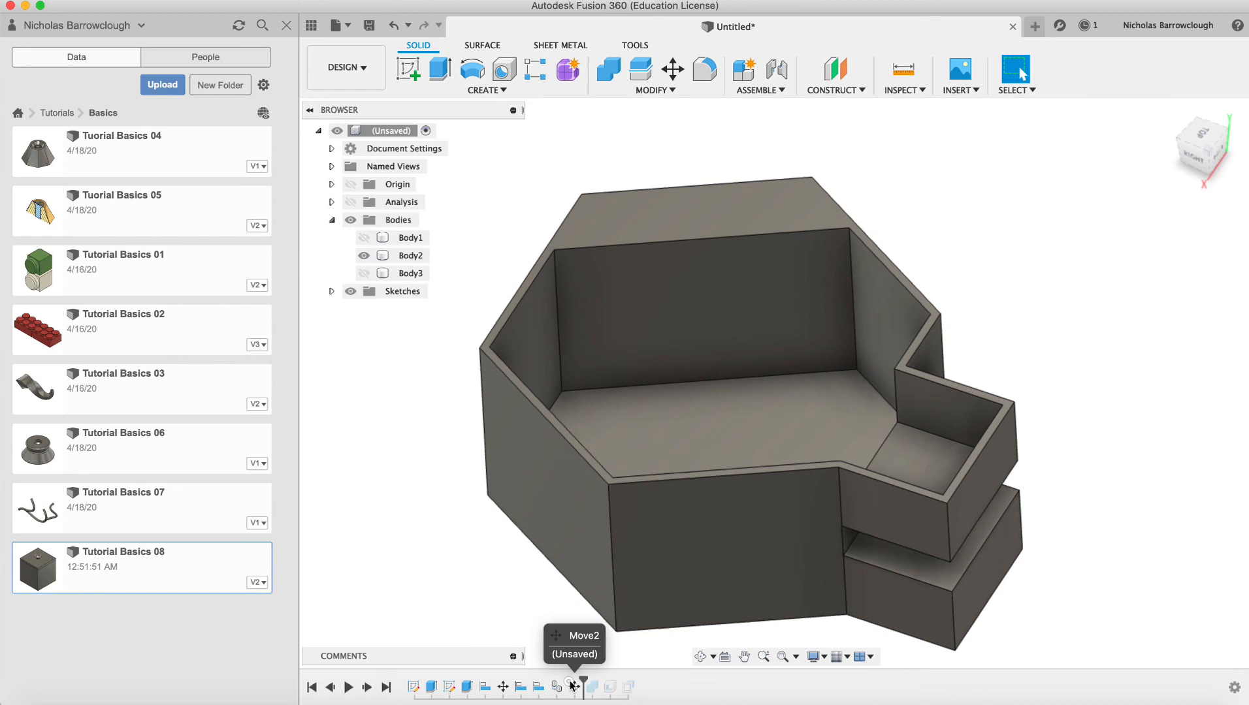